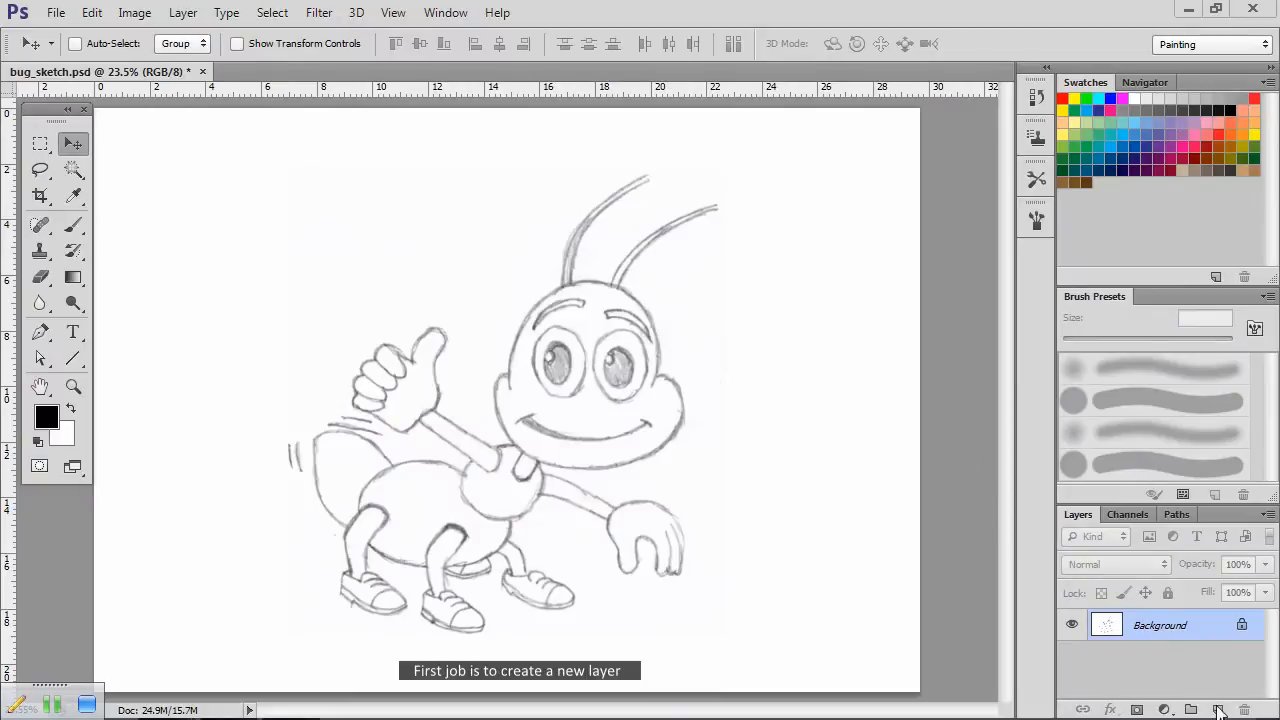
# Step: Create a new layer above the sketch and rename it 'head outline'
pyautogui.click(1220, 708)
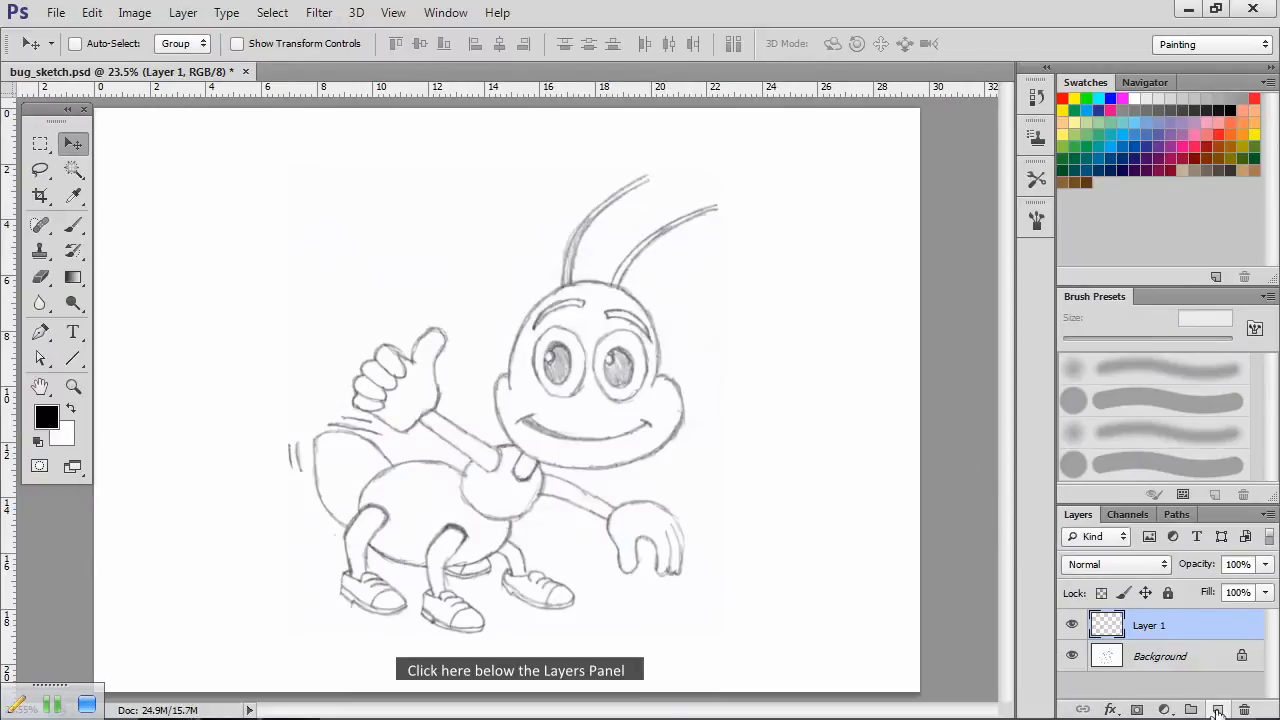
pyautogui.doubleClick(1150, 624)
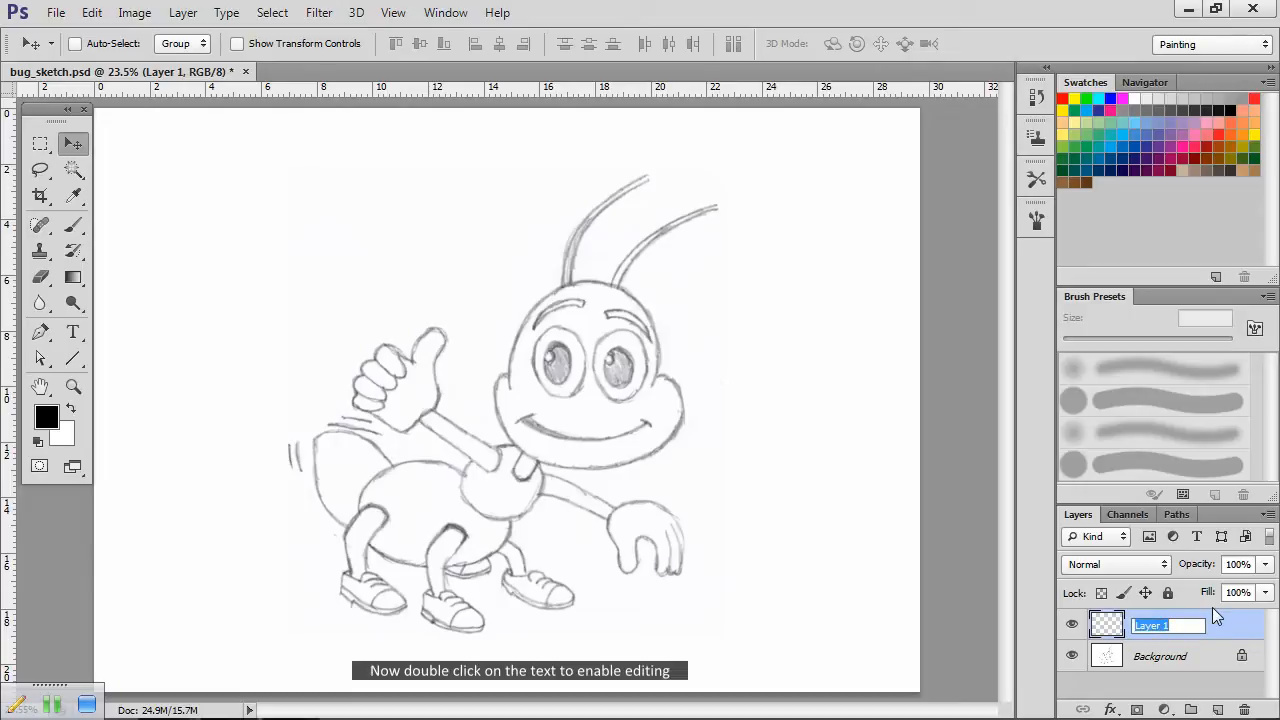
pyautogui.write('h')
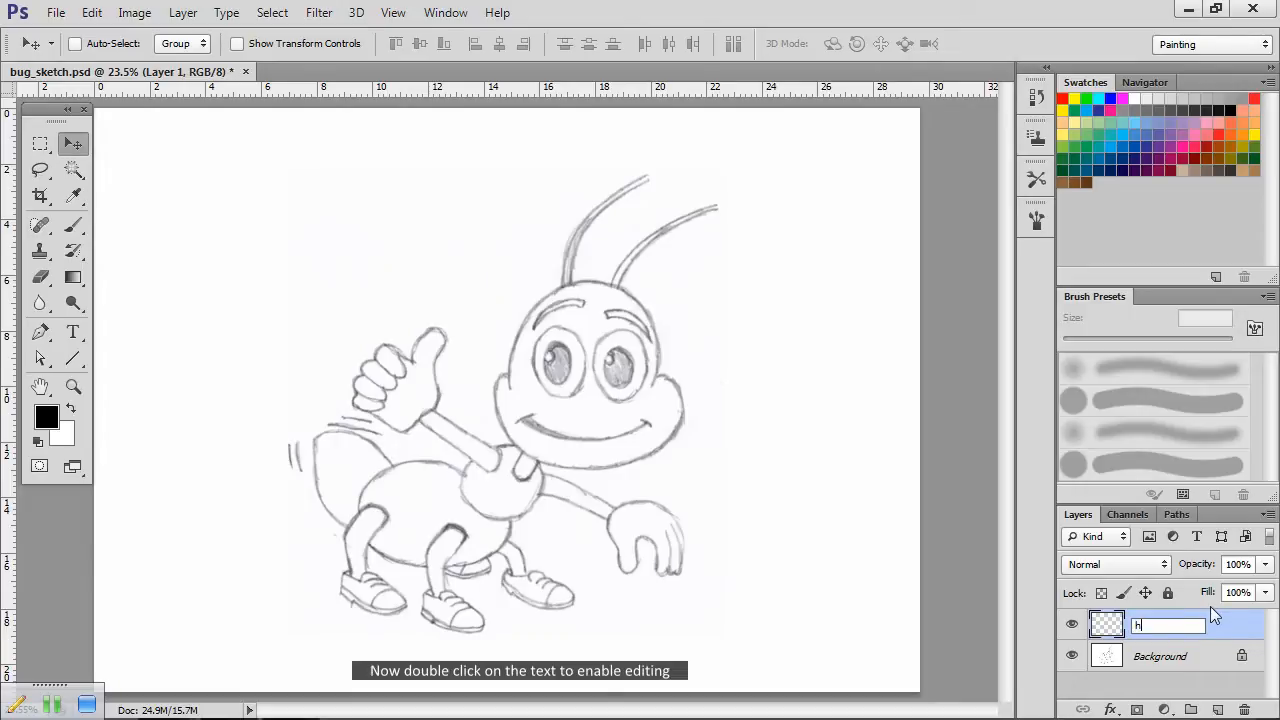
pyautogui.write('ead ou')
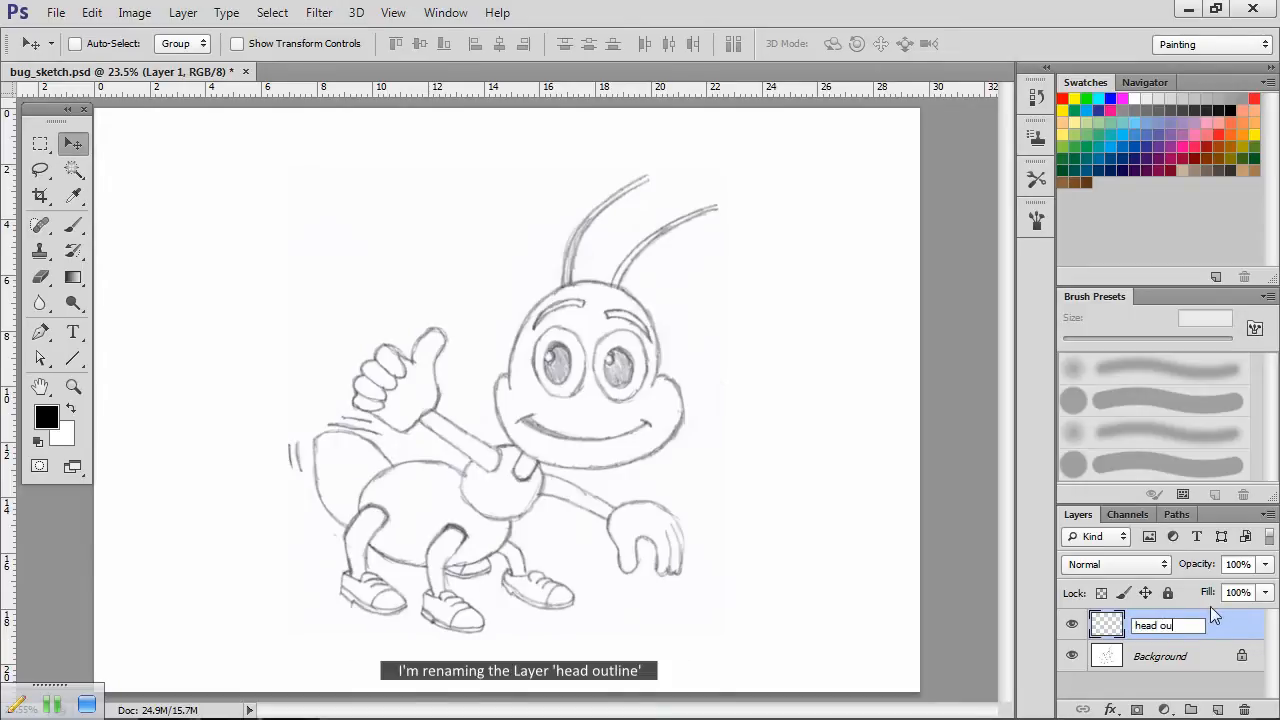
pyautogui.write('tline')
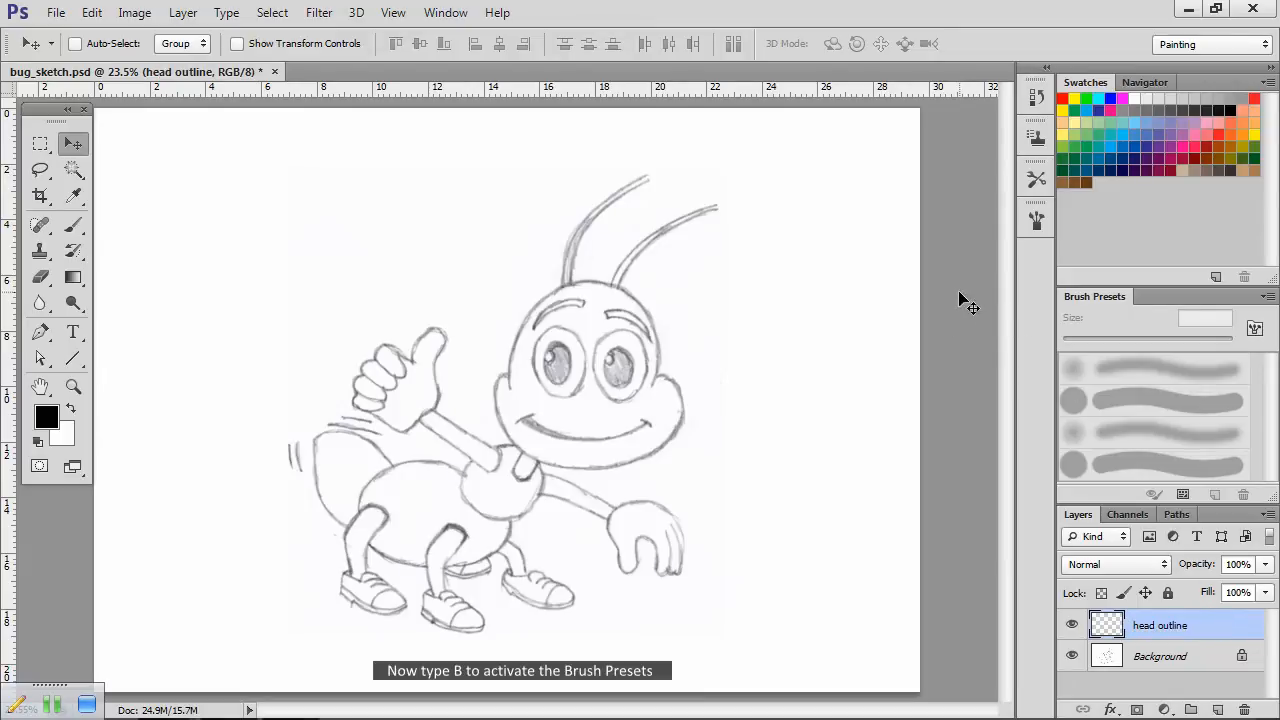
# Step: Activate the Brush tool with the Hard Round preset sized to 30 px
pyautogui.press('b')
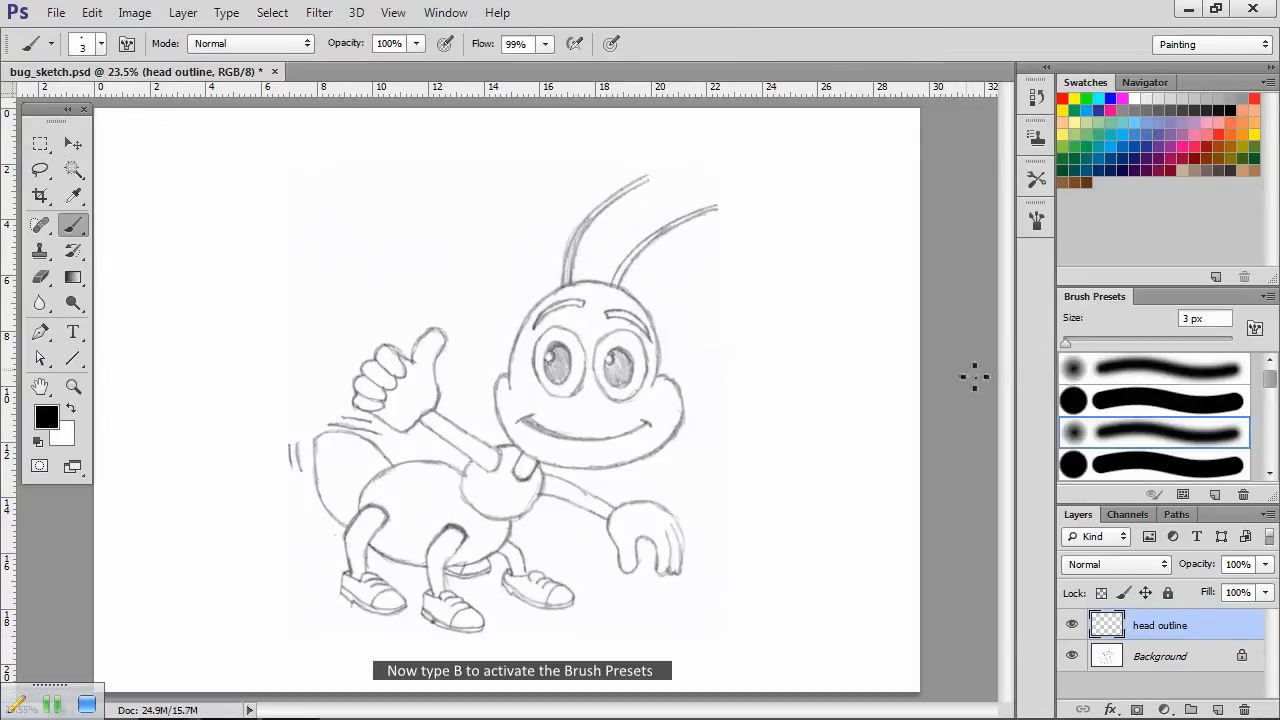
pyautogui.click(1152, 400)
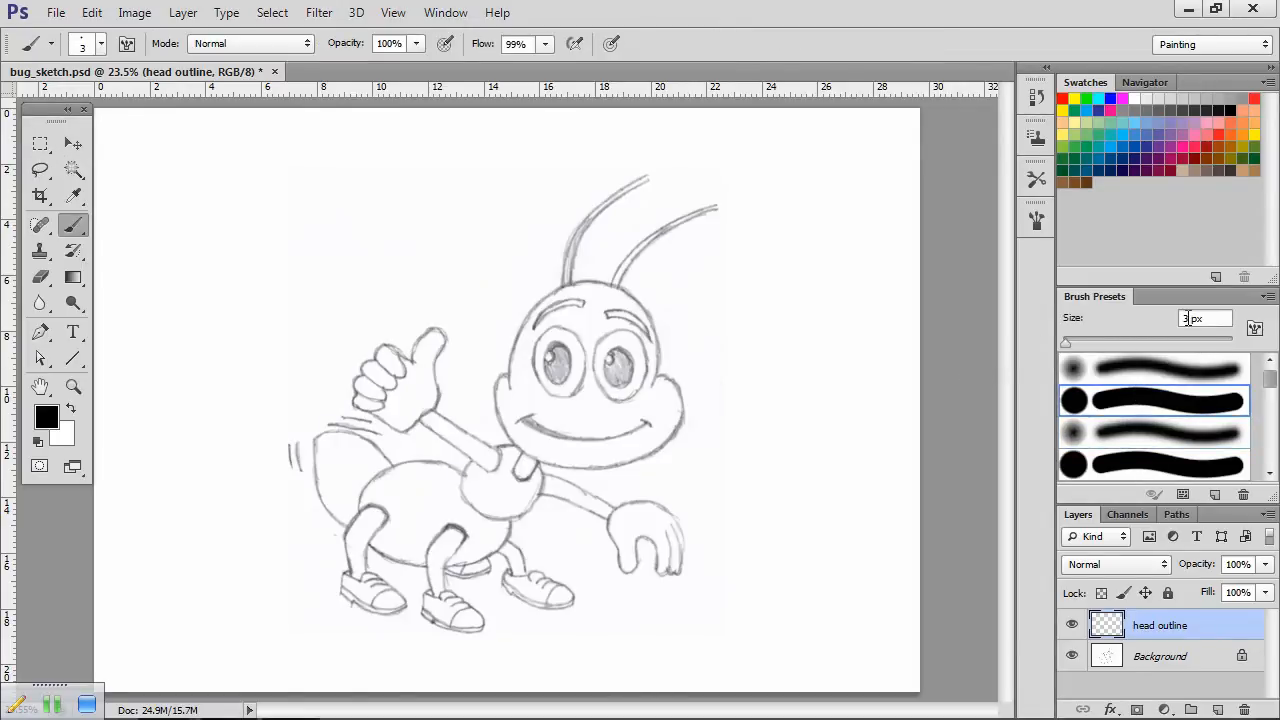
pyautogui.moveTo(1064, 342); pyautogui.dragTo(1088, 342)
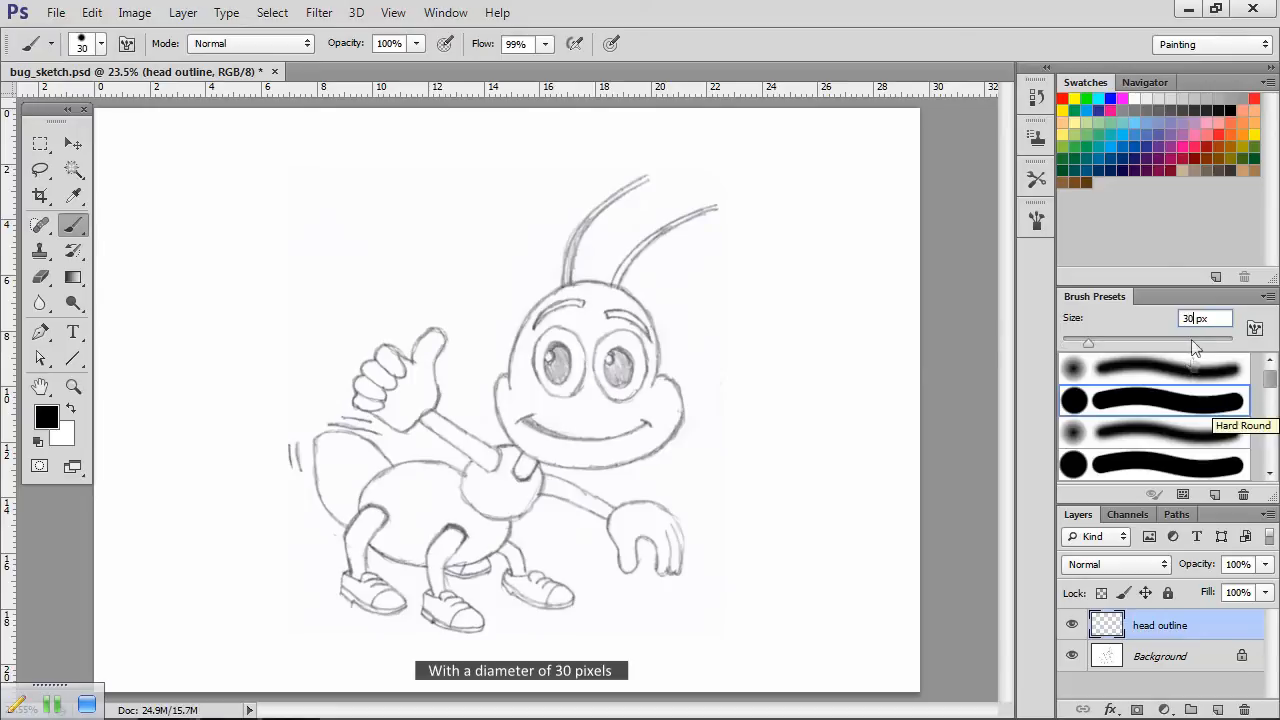
pyautogui.moveTo(1216, 582)
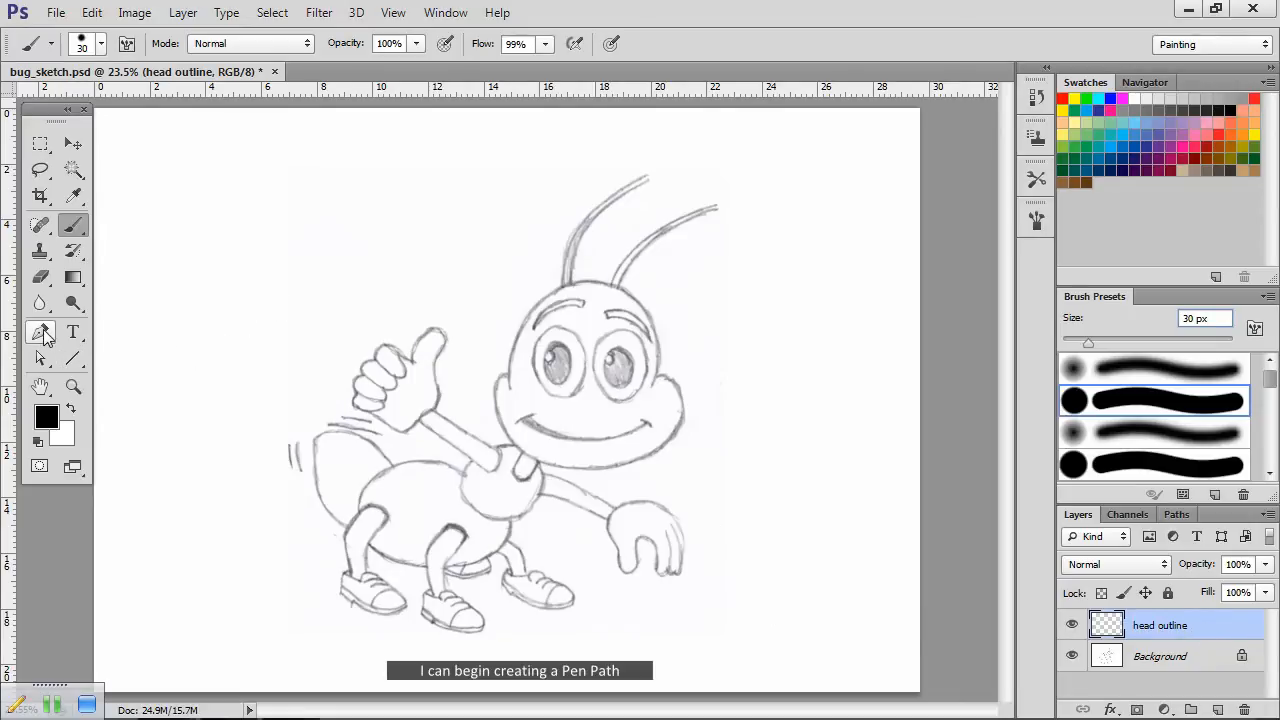
# Step: Draw a Pen path curving from the head's left side over its top, adjusting the curve
pyautogui.click(40, 332)
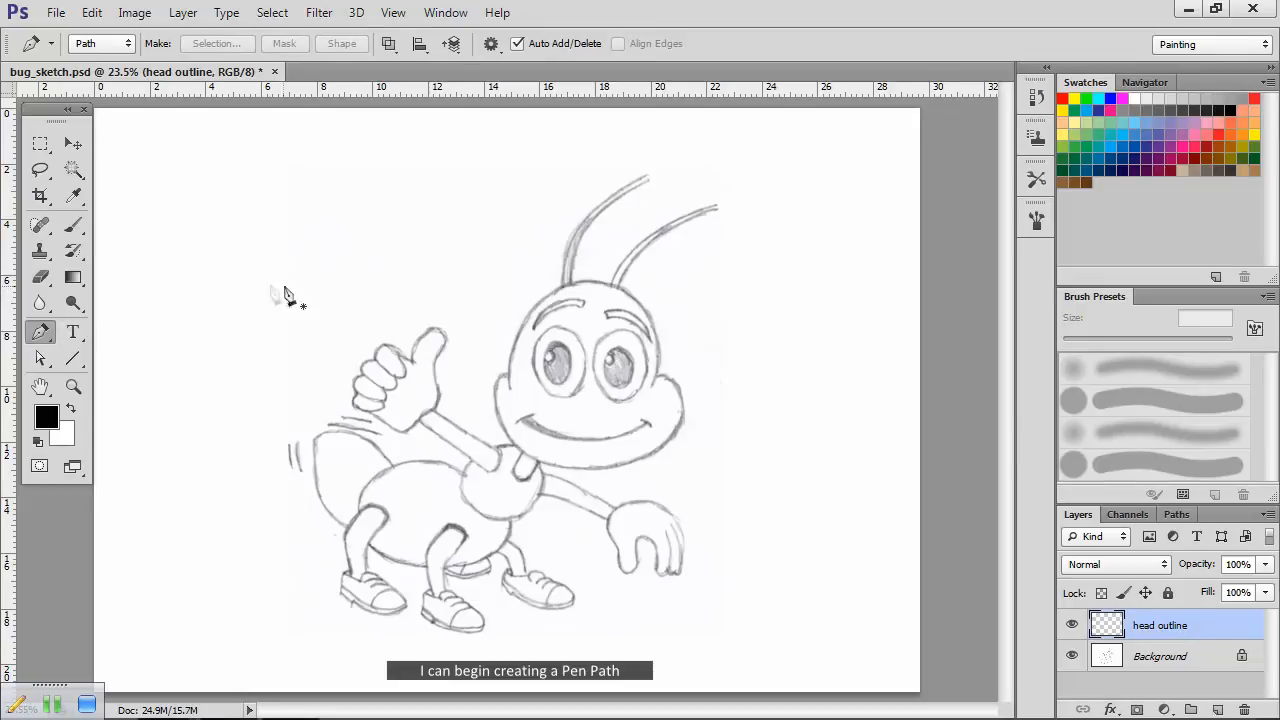
pyautogui.moveTo(516, 404)
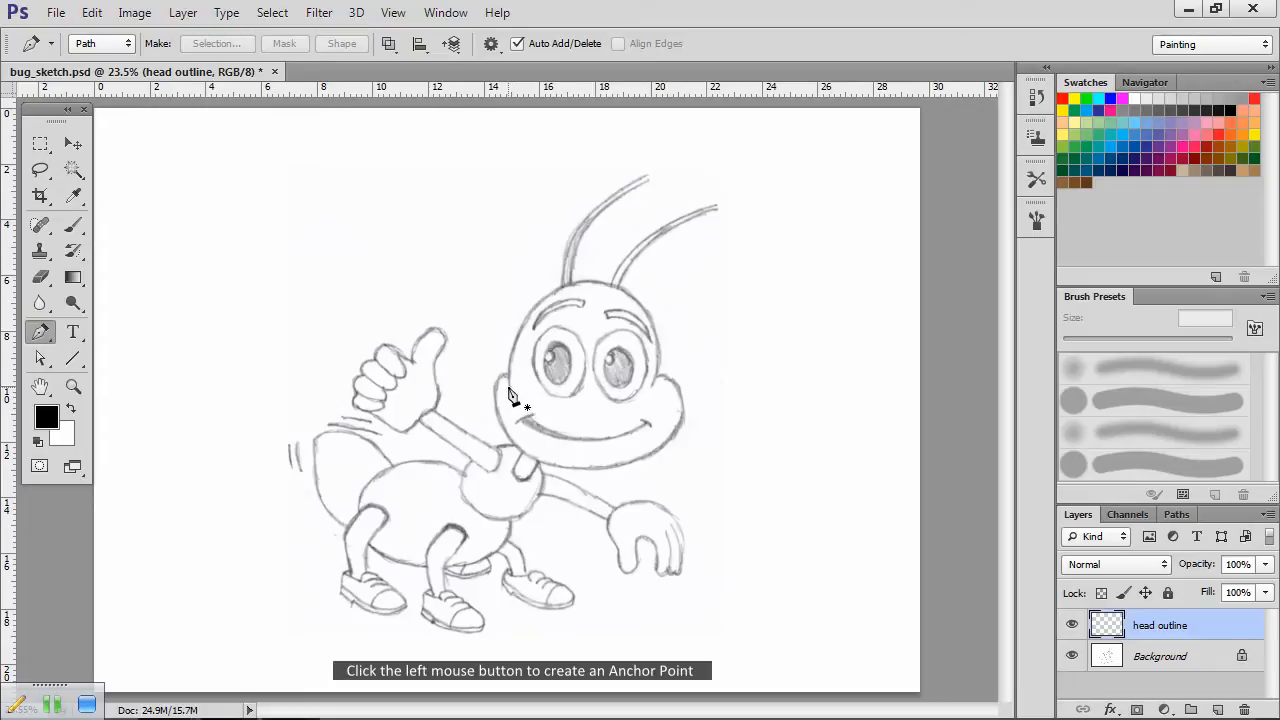
pyautogui.click(512, 390)
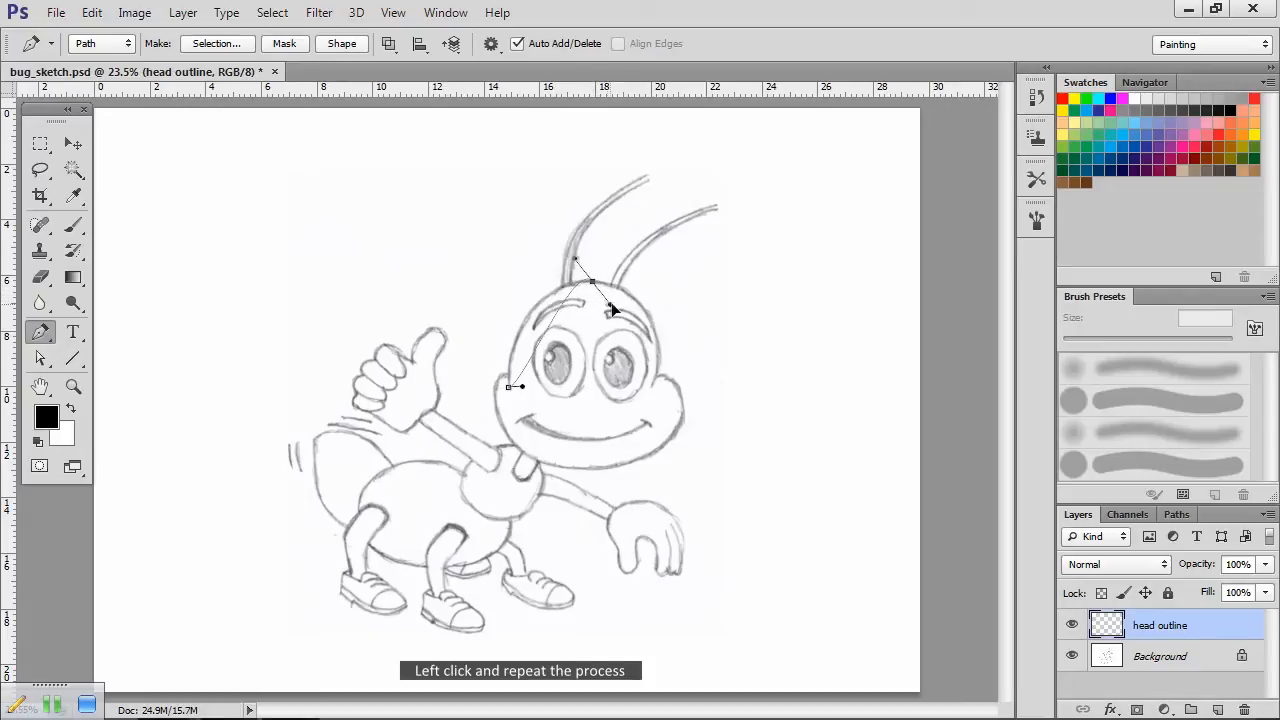
pyautogui.moveTo(616, 310); pyautogui.dragTo(640, 288)
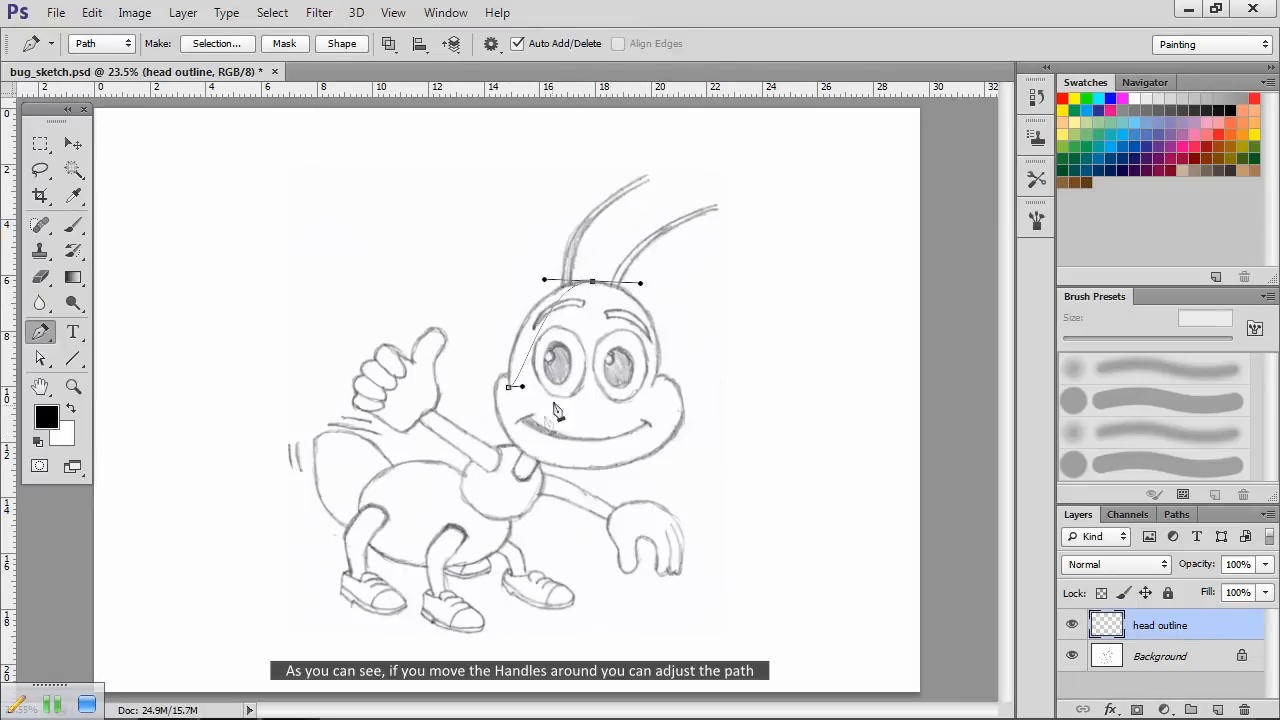
pyautogui.moveTo(588, 444)
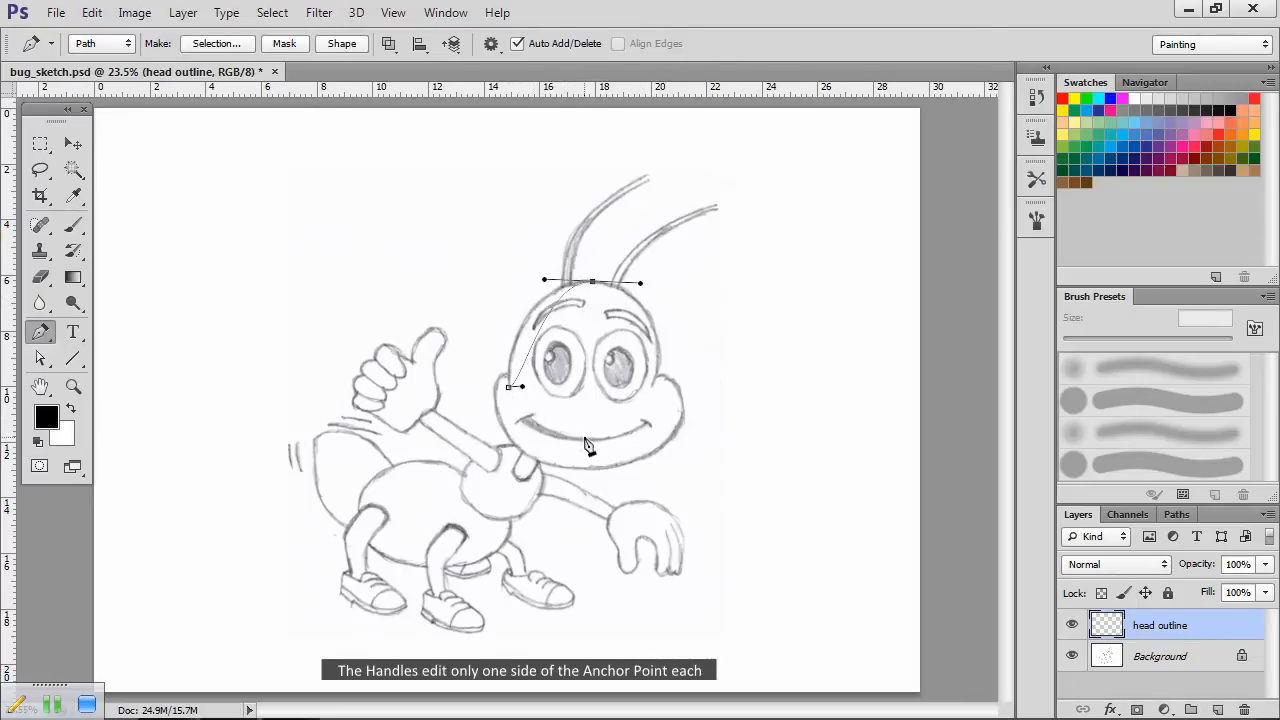
pyautogui.moveTo(548, 414)
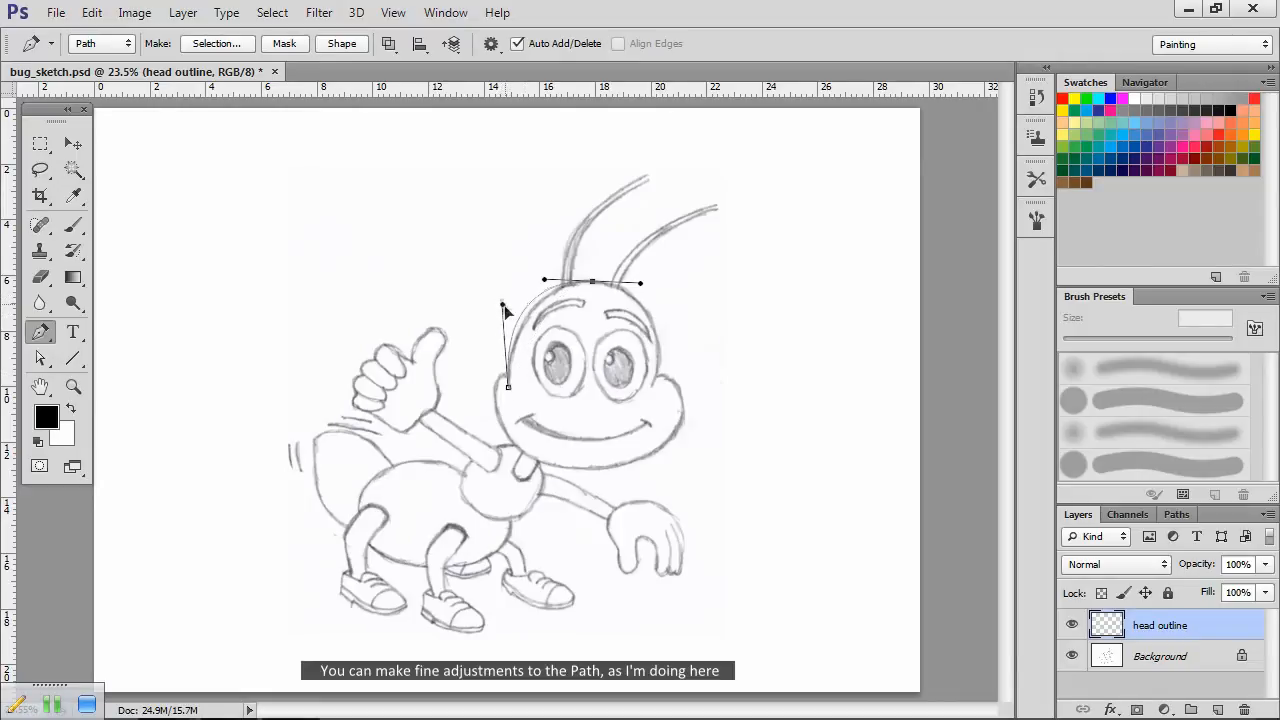
pyautogui.moveTo(504, 310); pyautogui.dragTo(510, 328)
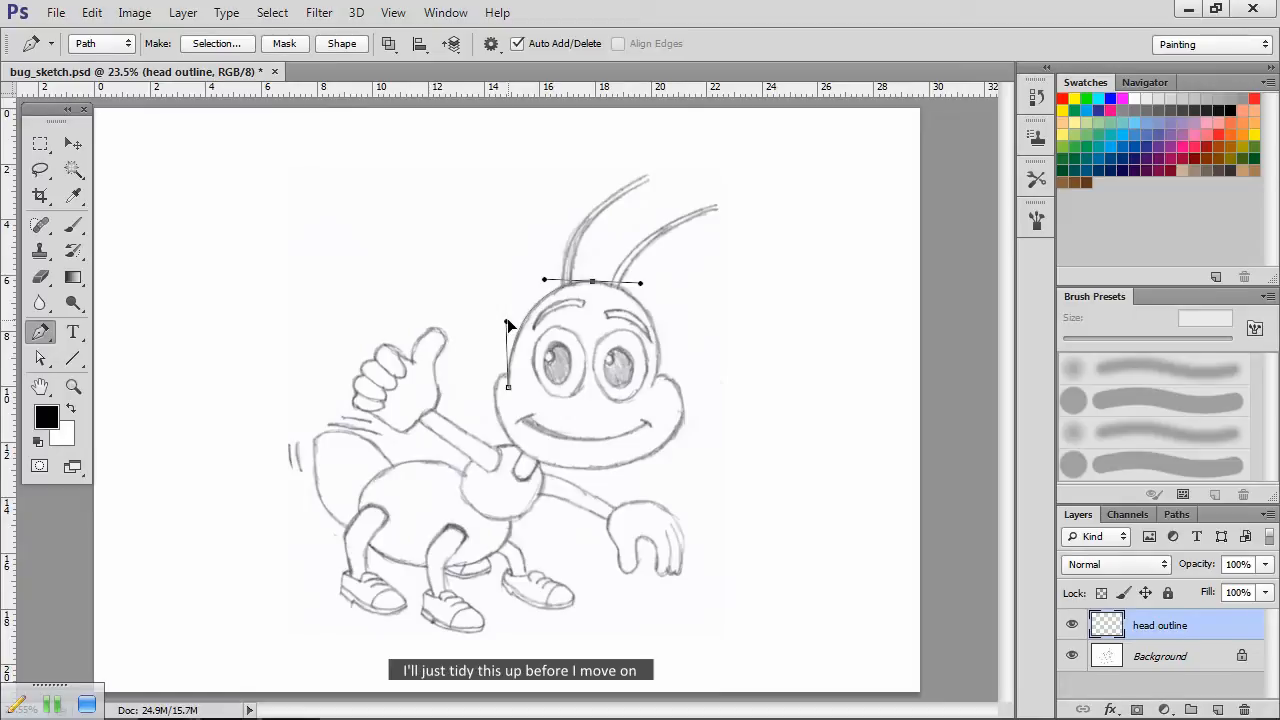
pyautogui.moveTo(568, 414)
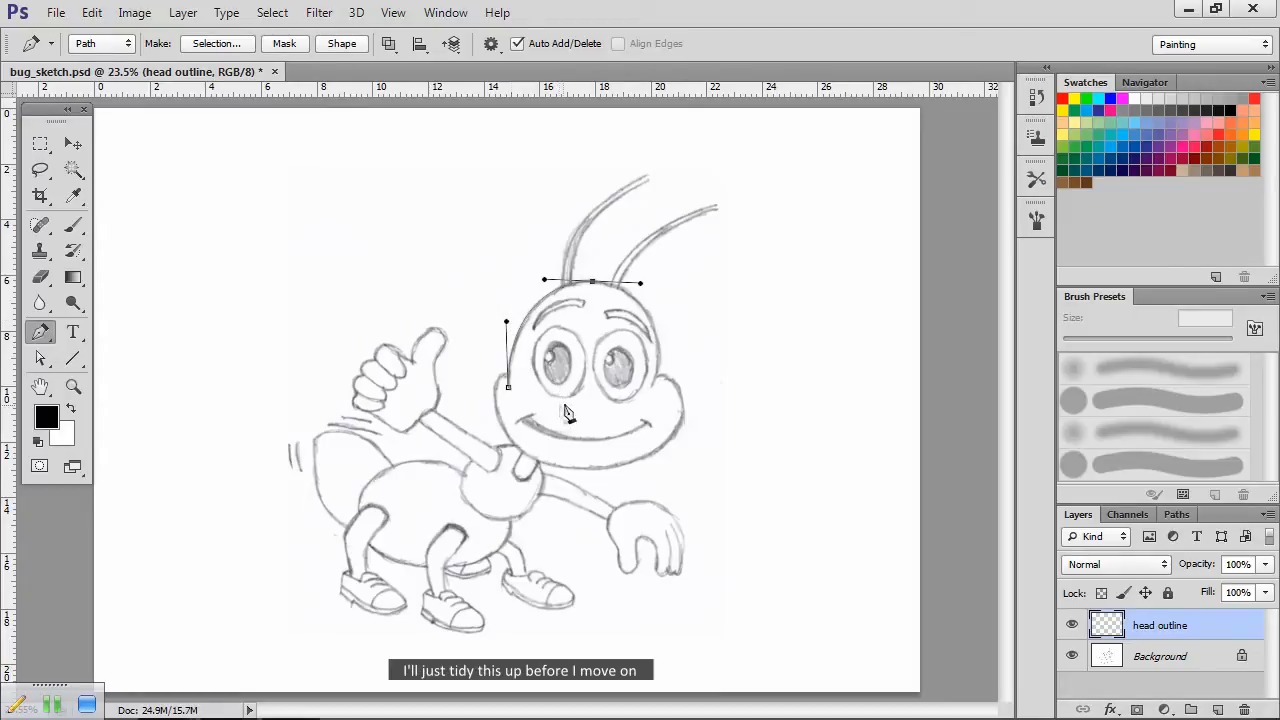
pyautogui.moveTo(656, 390)
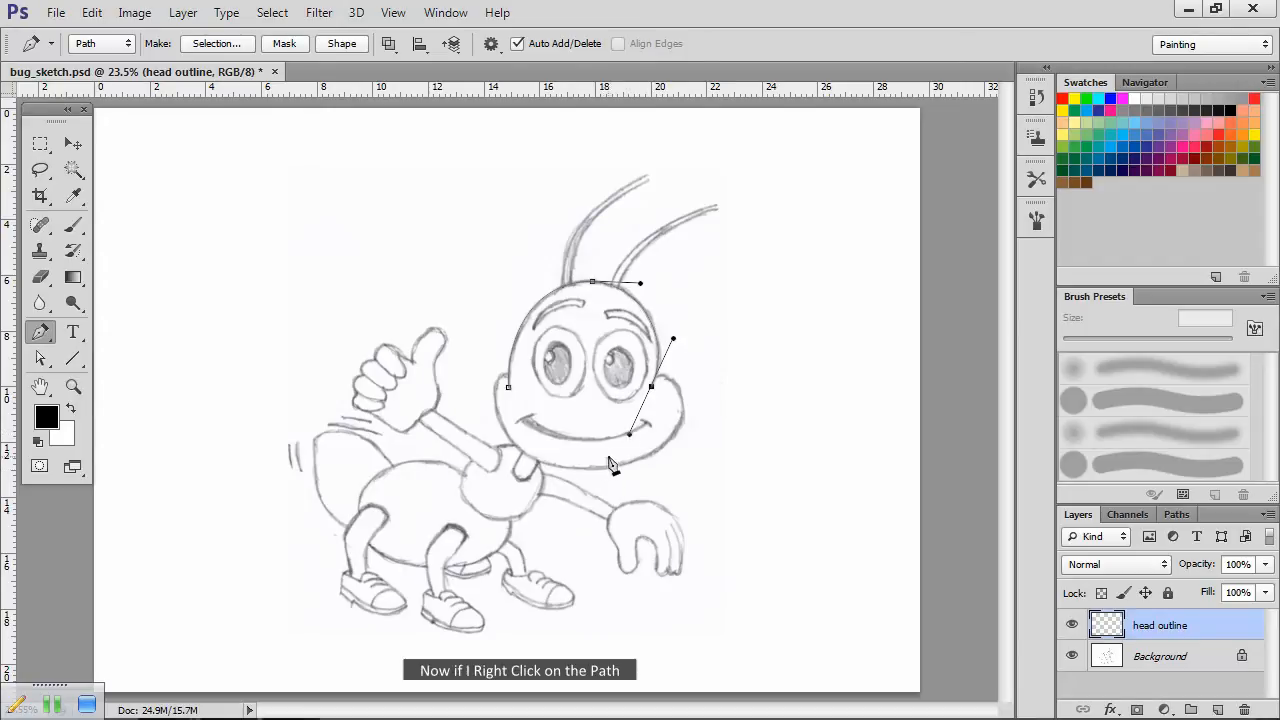
pyautogui.moveTo(650, 332)
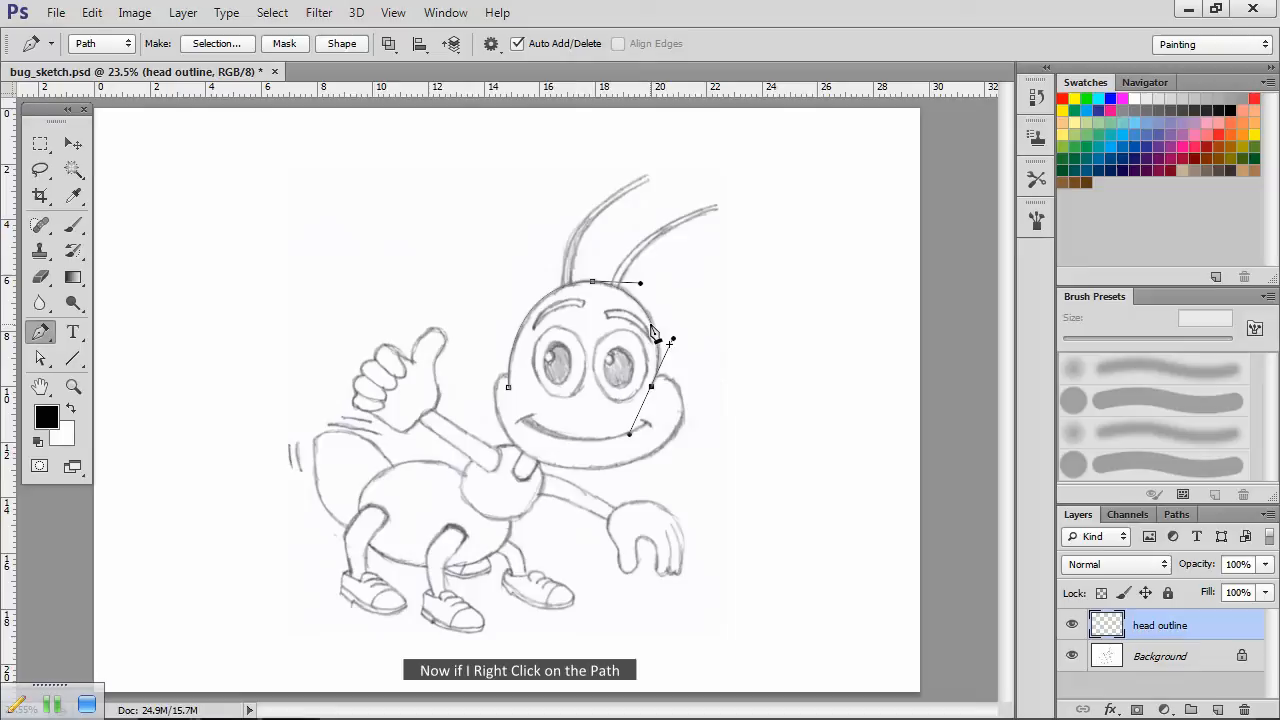
# Step: Stroke the head path with the black brush via Stroke Path
pyautogui.rightClick(650, 344)
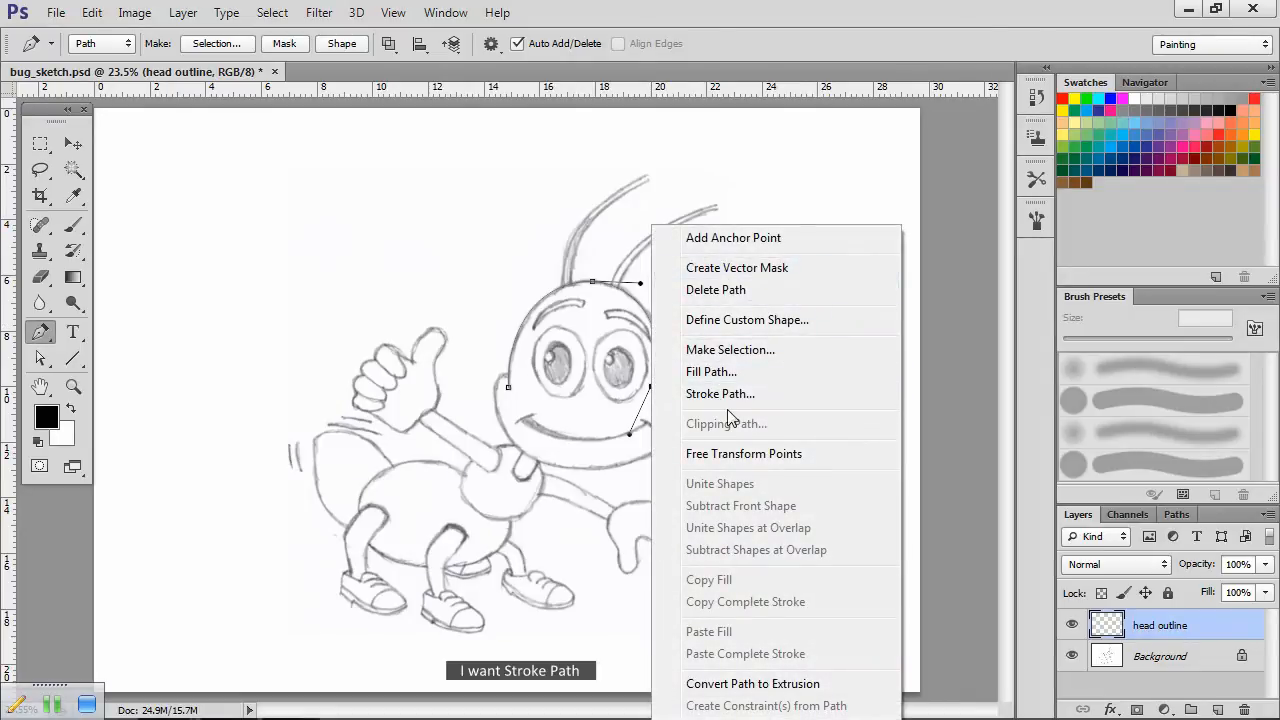
pyautogui.moveTo(720, 392)
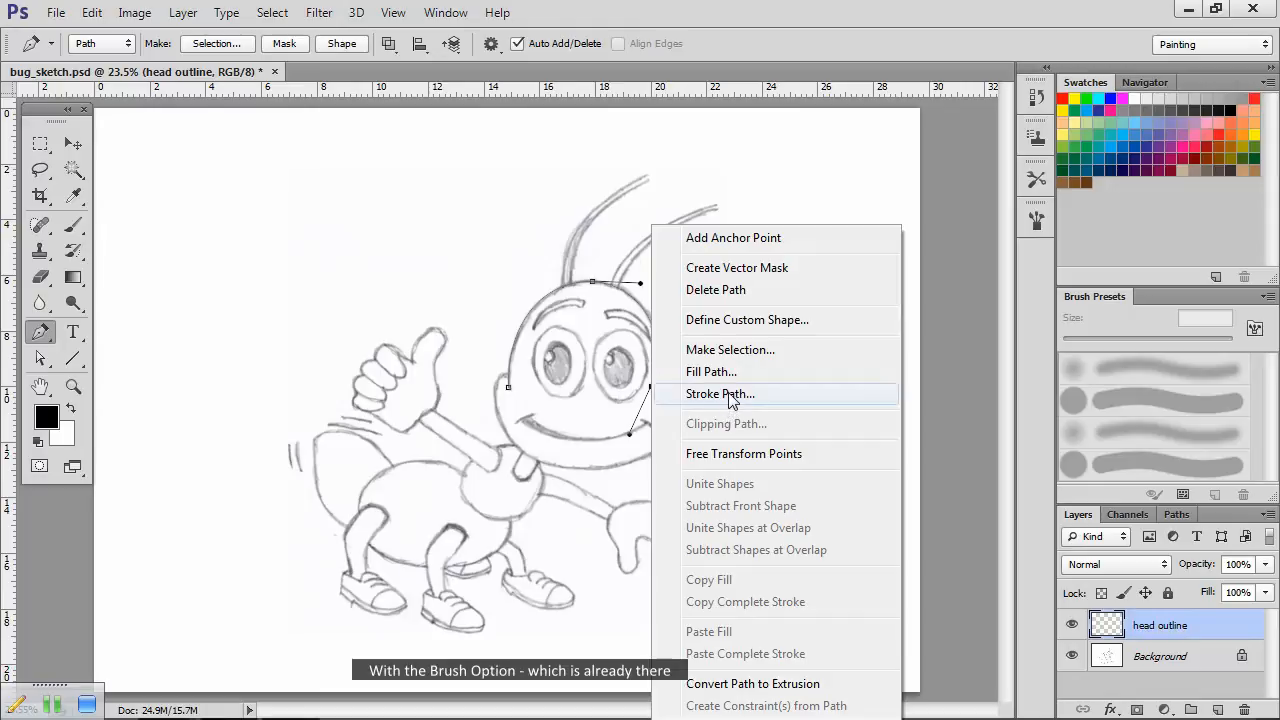
pyautogui.click(720, 392)
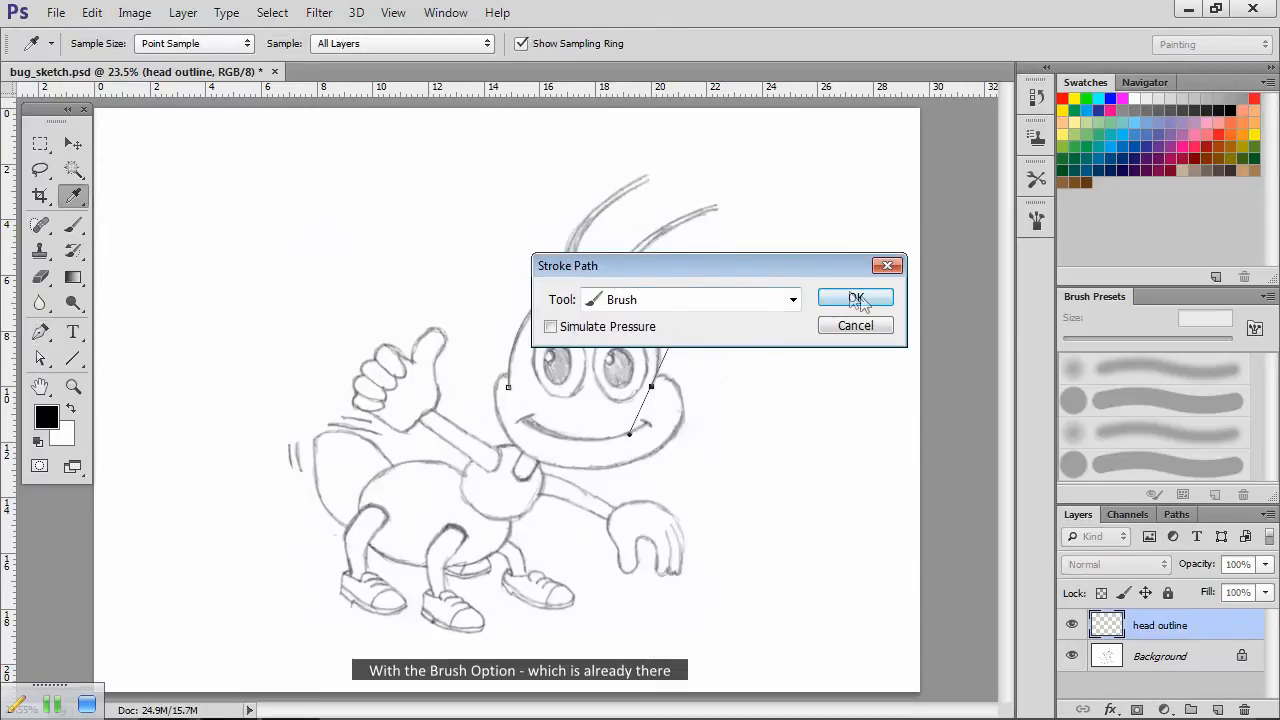
pyautogui.click(856, 300)
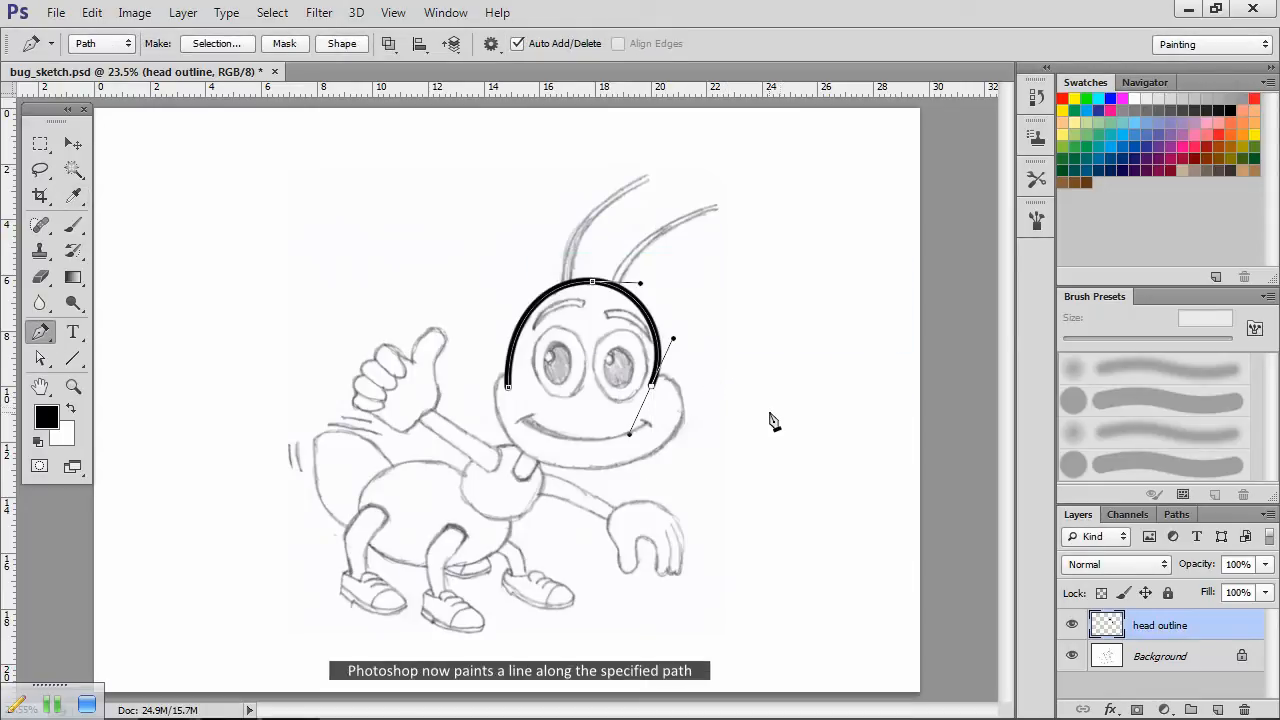
pyautogui.moveTo(200, 360)
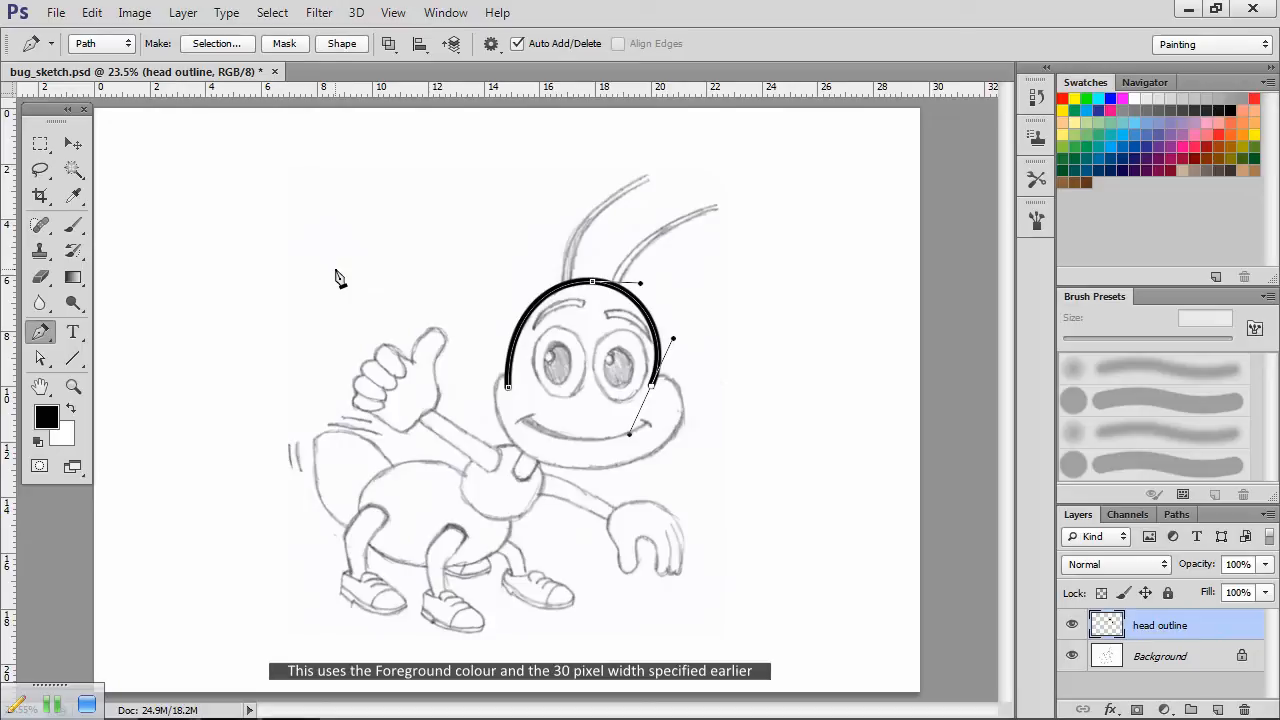
pyautogui.moveTo(344, 292)
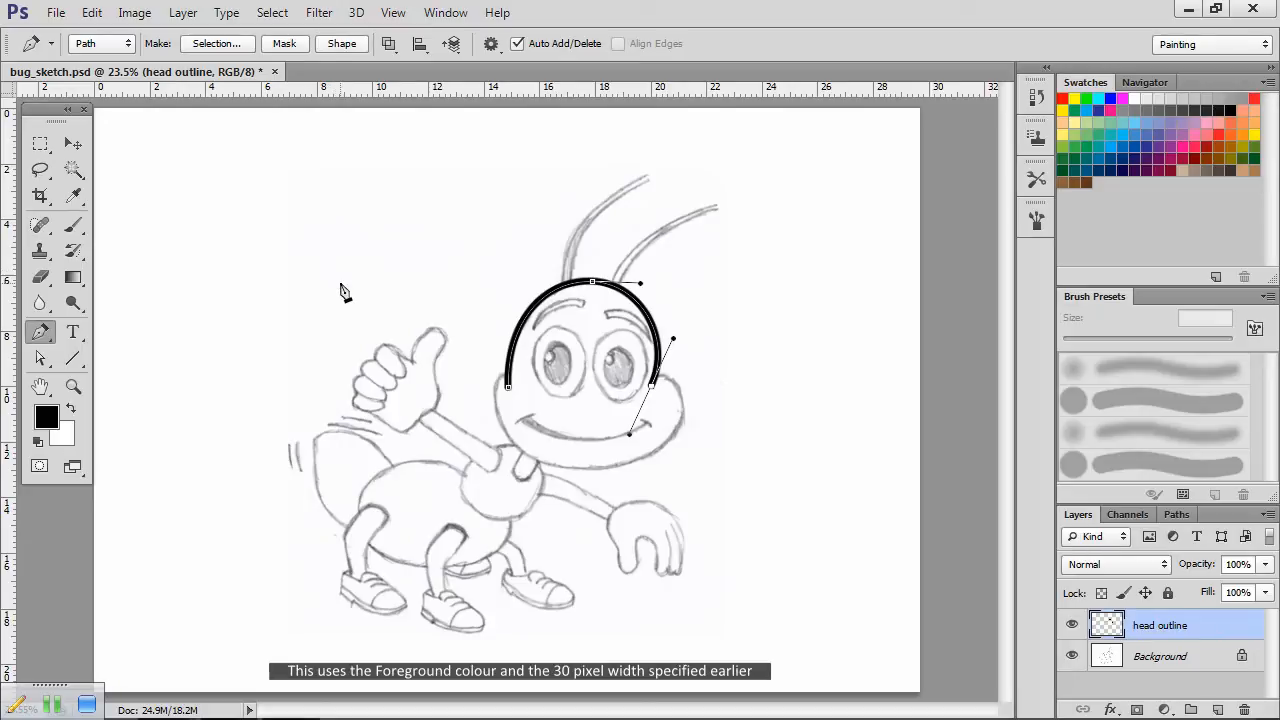
pyautogui.moveTo(470, 490)
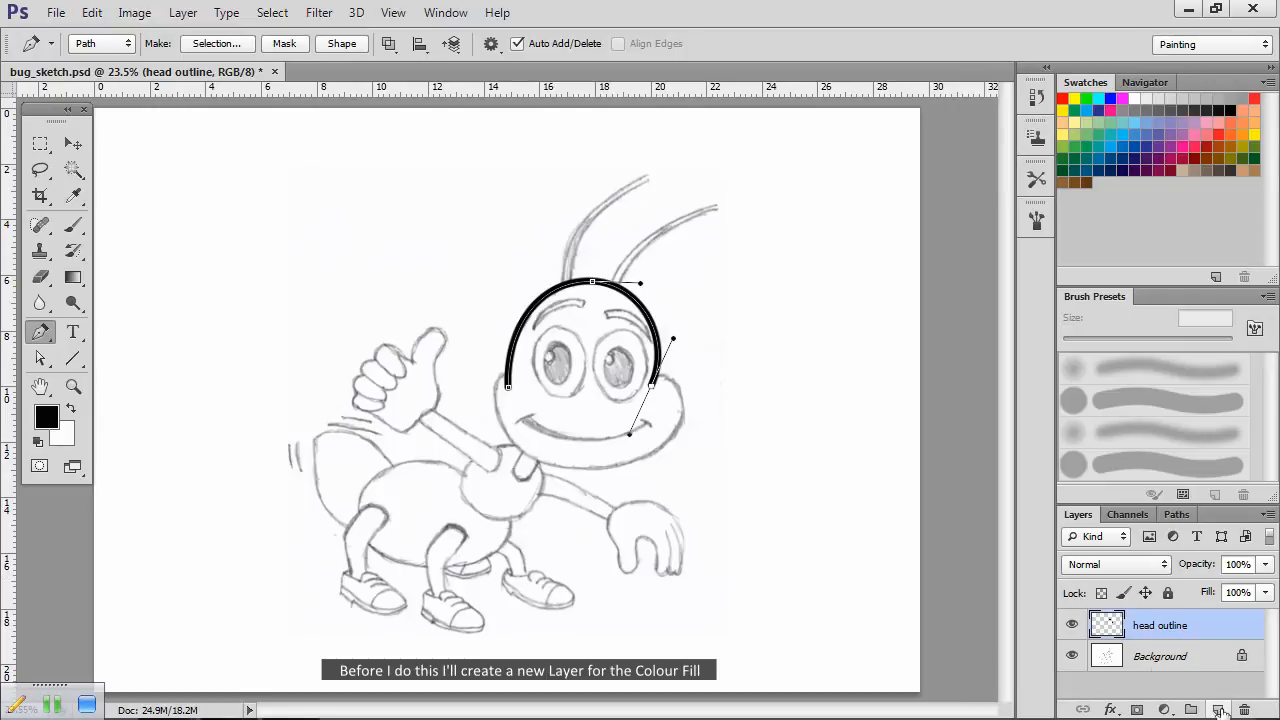
# Step: Create a new layer named 'colour' and choose a green swatch as foreground colour
pyautogui.click(1218, 708)
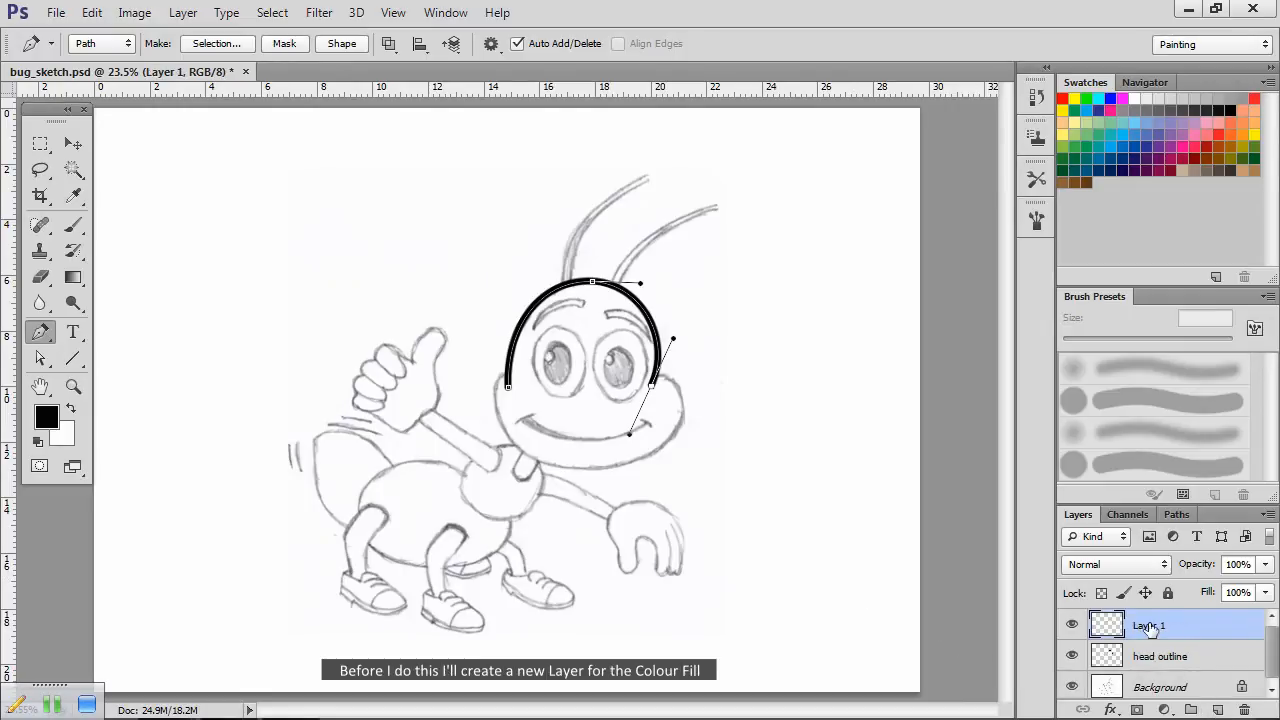
pyautogui.doubleClick(1148, 624)
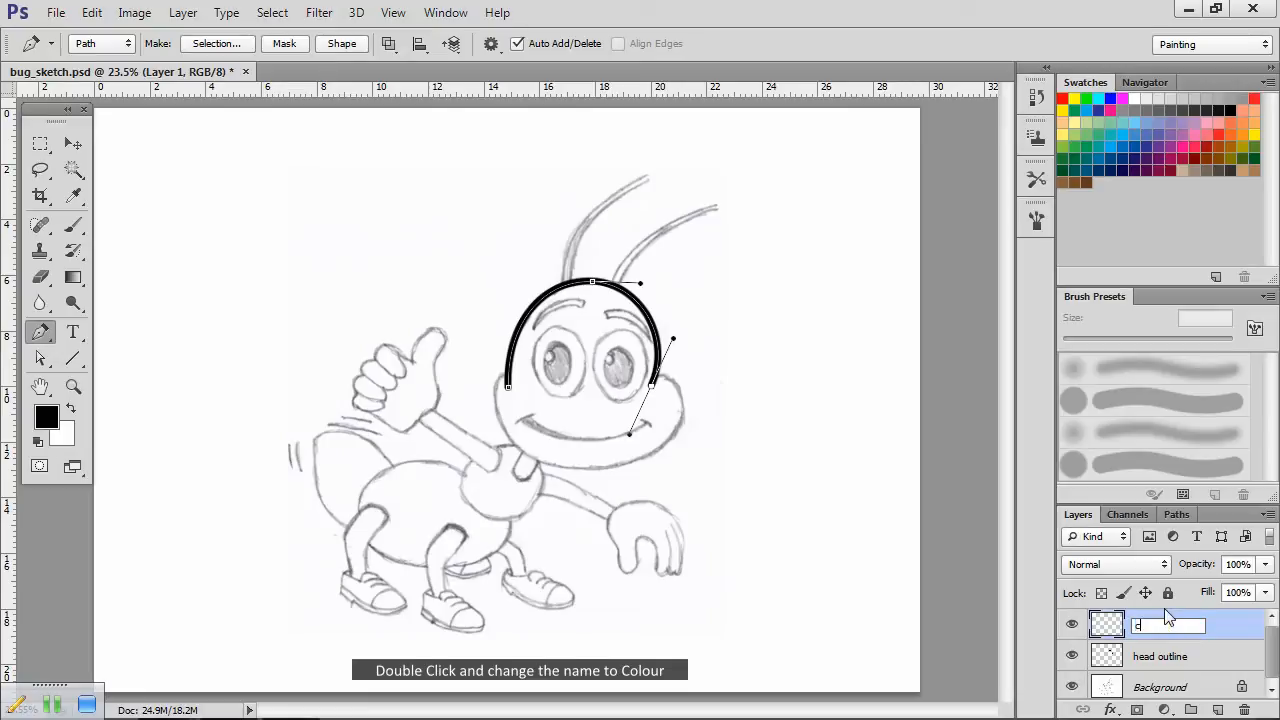
pyautogui.write('colour')
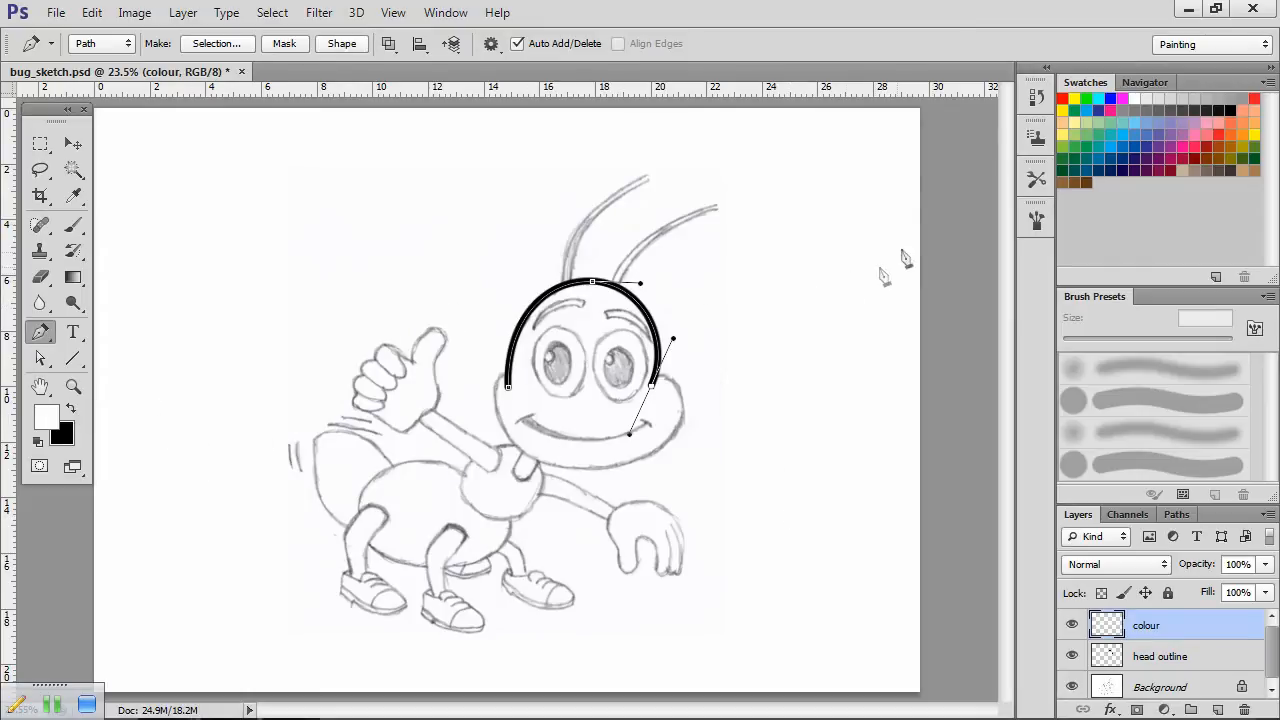
pyautogui.moveTo(1098, 96)
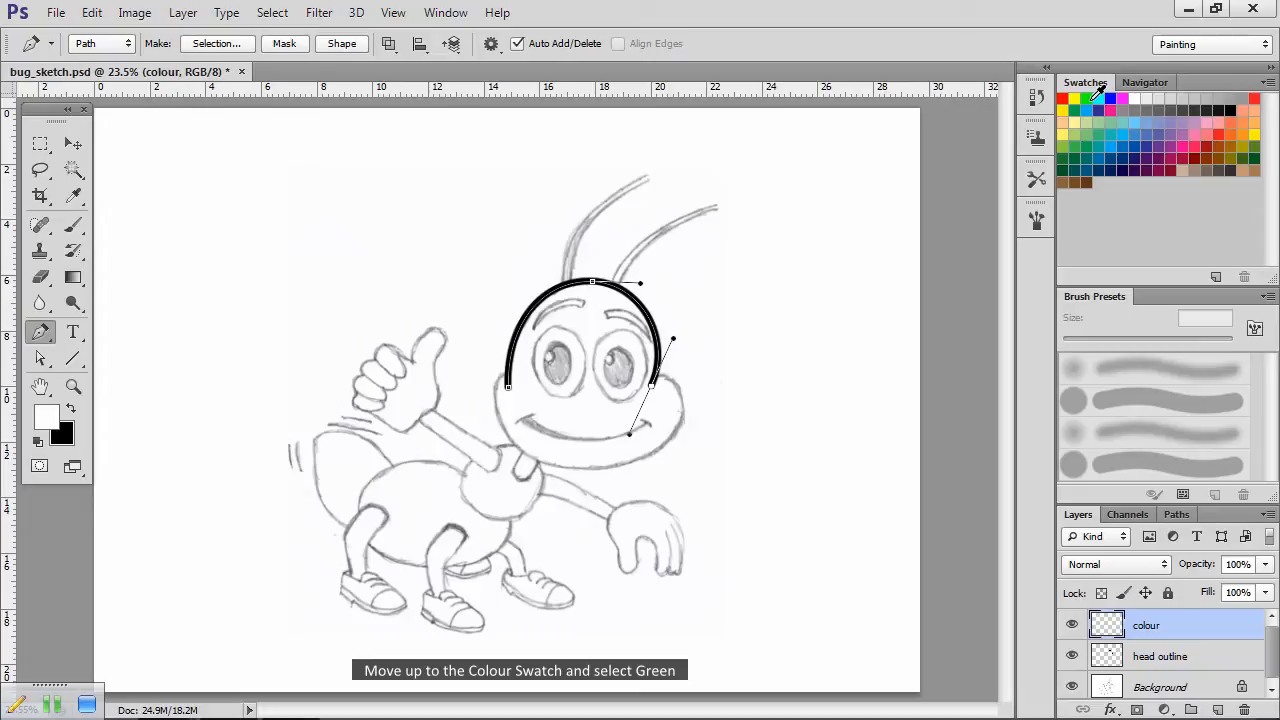
pyautogui.click(1084, 100)
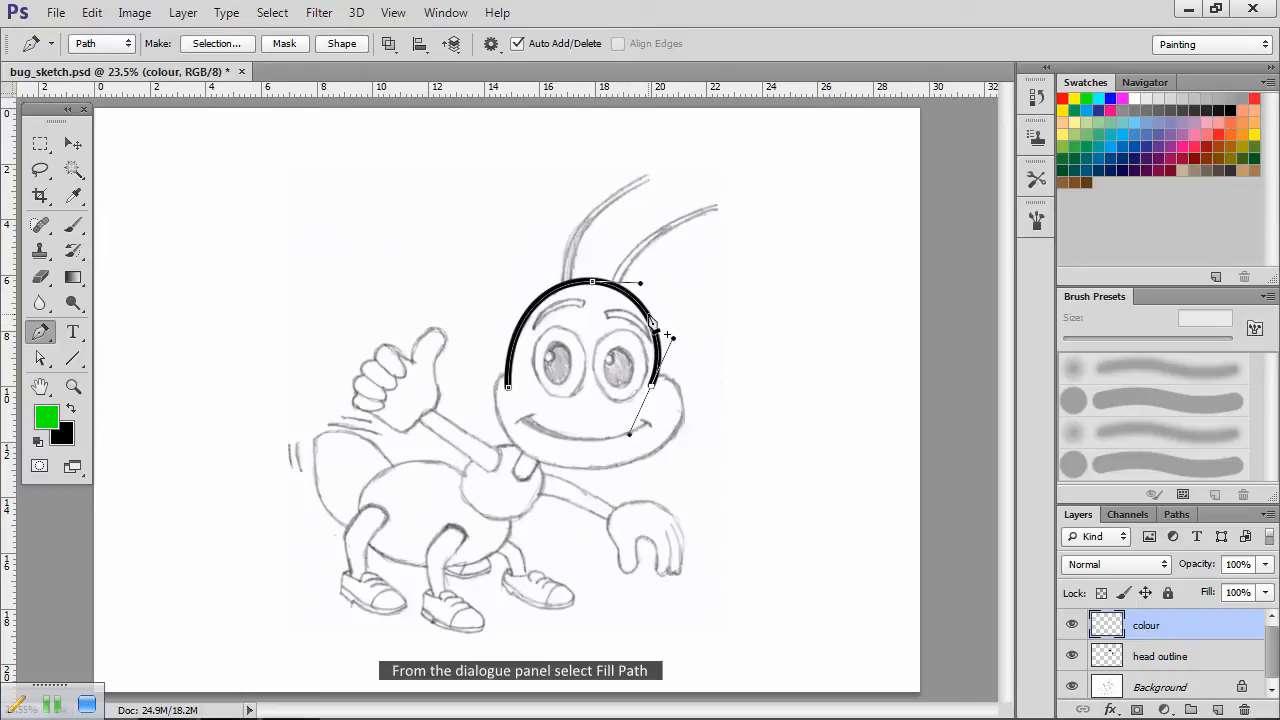
# Step: Fill the head path with green, restore black as foreground, and hide the colour layer
pyautogui.rightClick(650, 336)
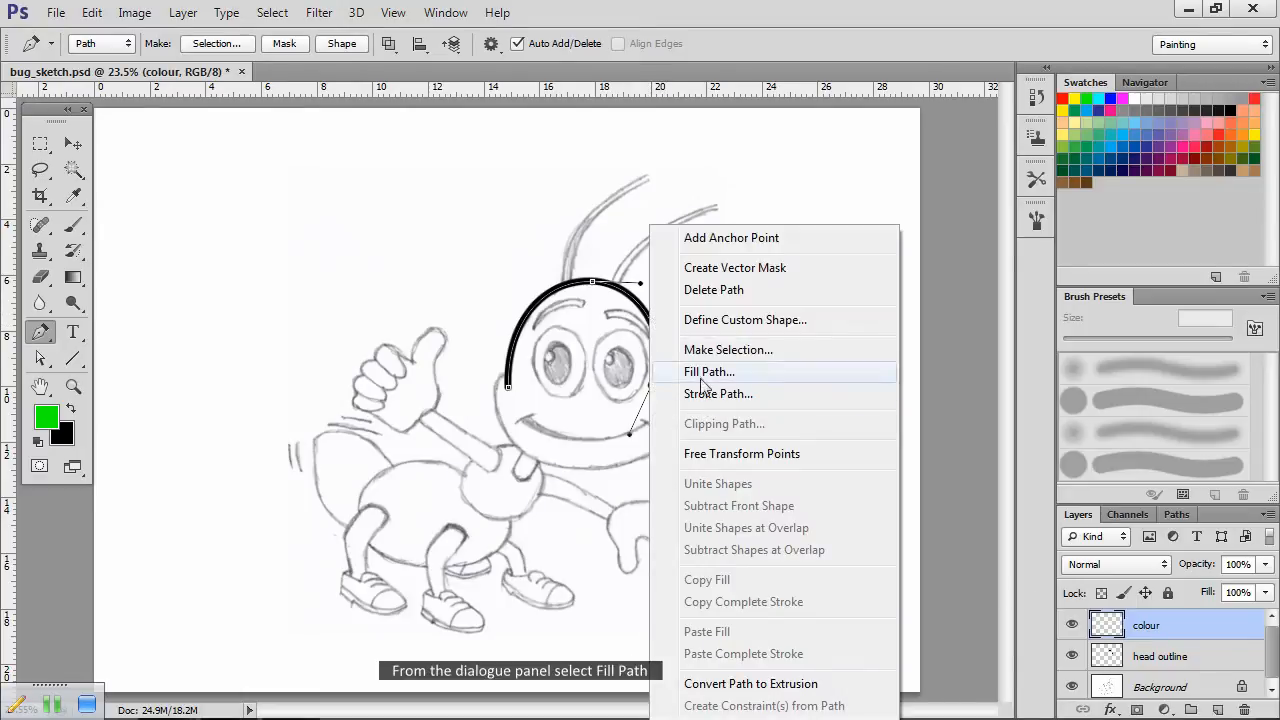
pyautogui.click(708, 370)
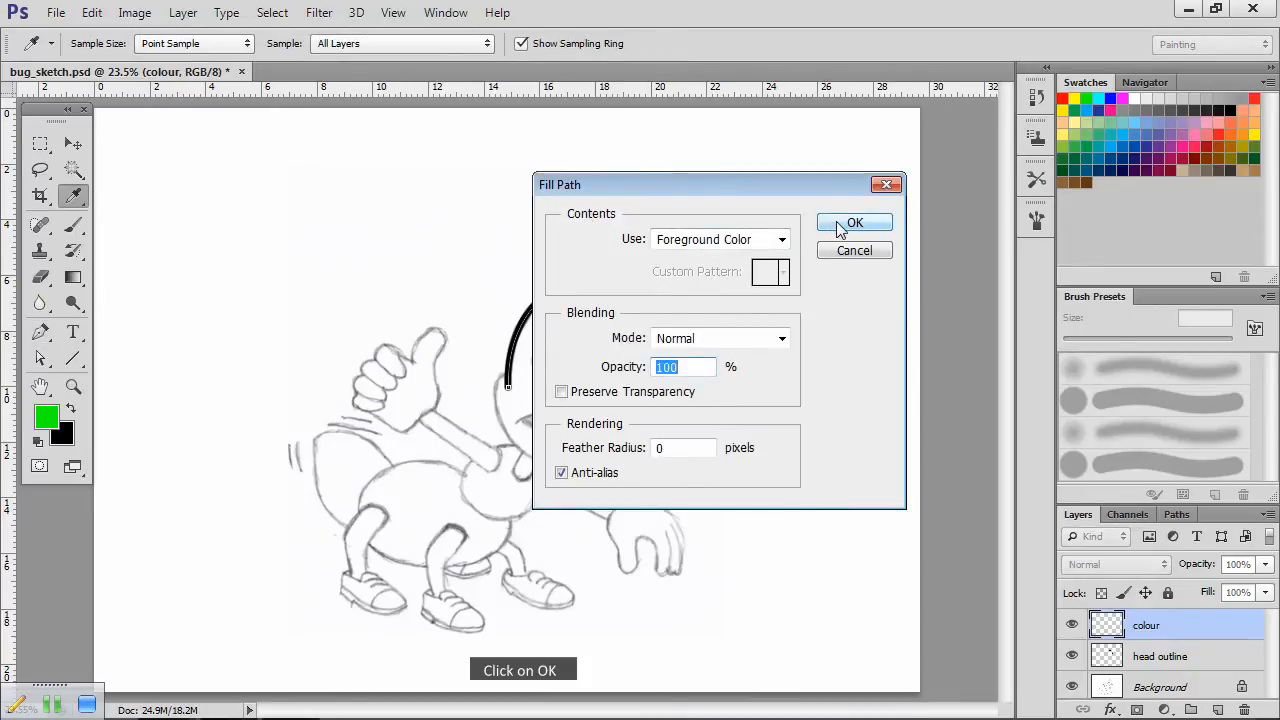
pyautogui.click(854, 222)
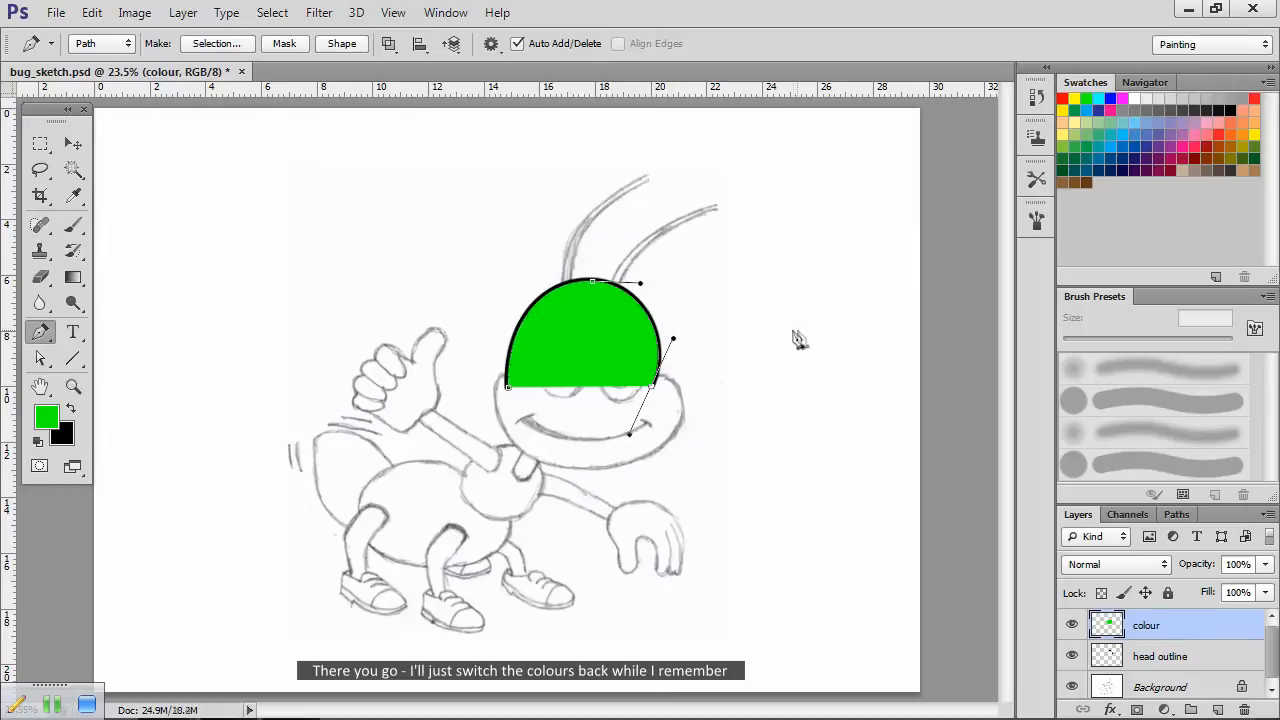
pyautogui.moveTo(90, 408)
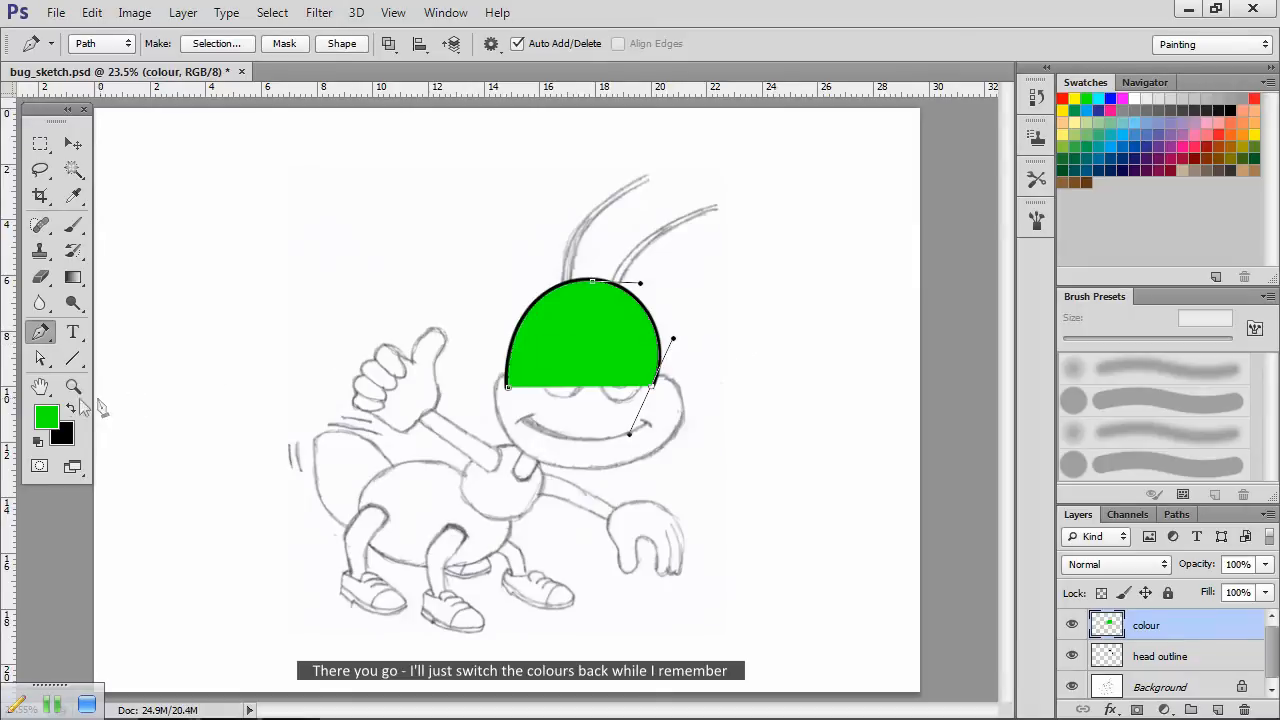
pyautogui.click(72, 408)
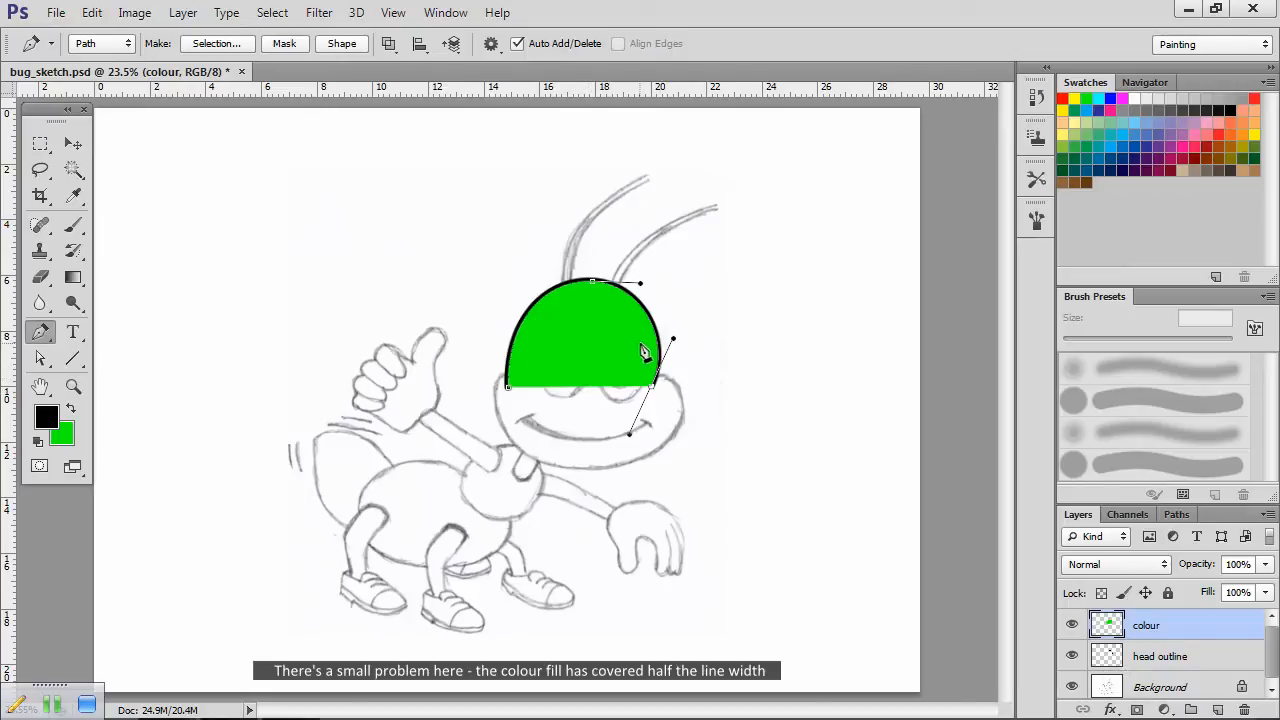
pyautogui.moveTo(738, 510)
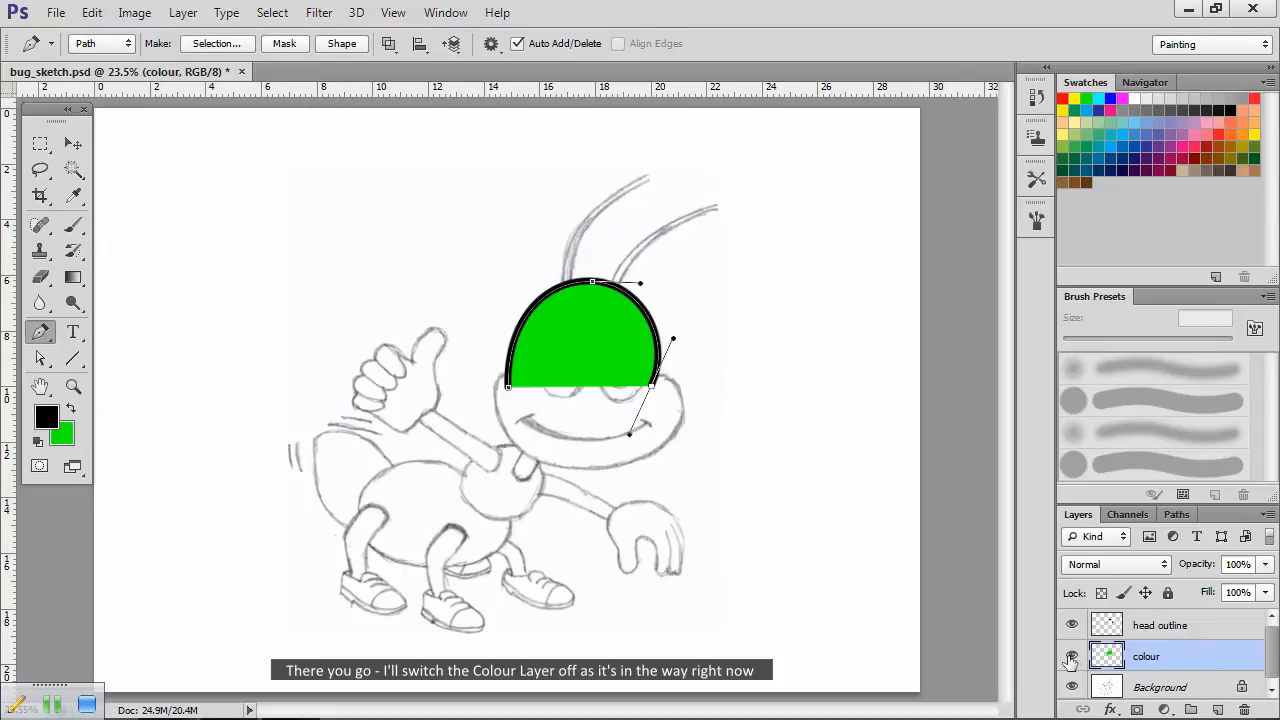
pyautogui.click(1072, 656)
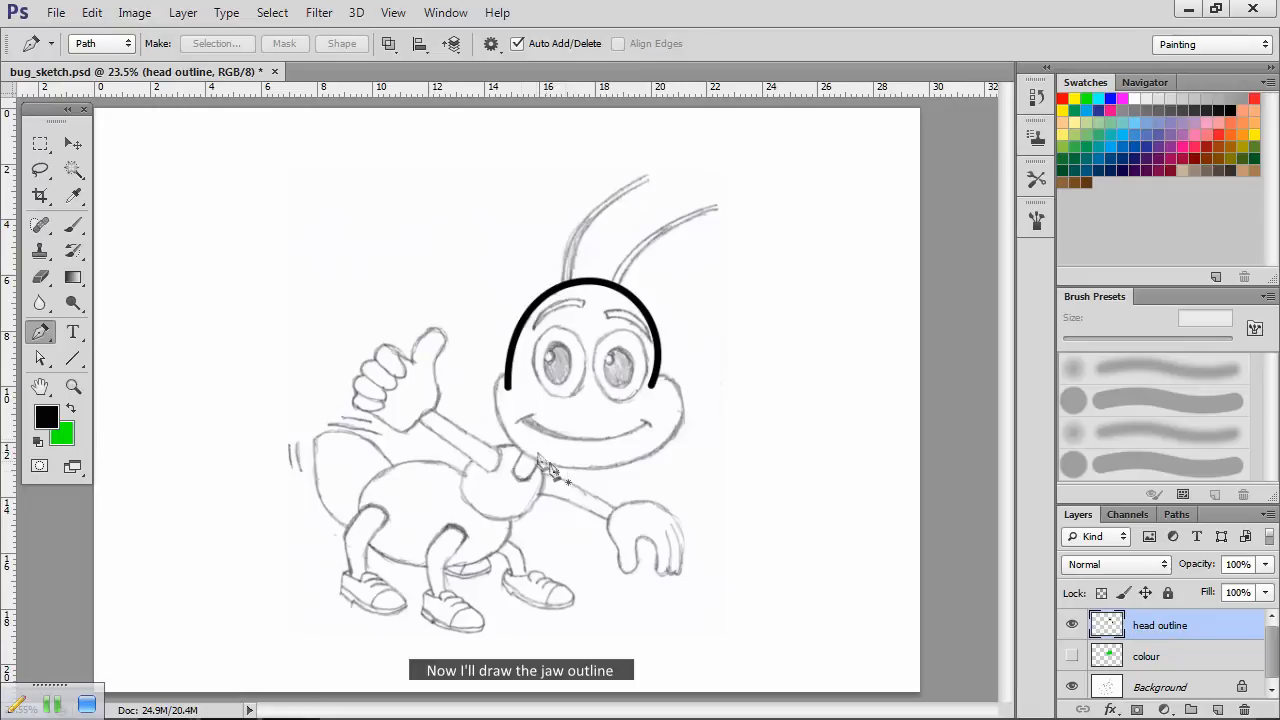
pyautogui.moveTo(504, 404)
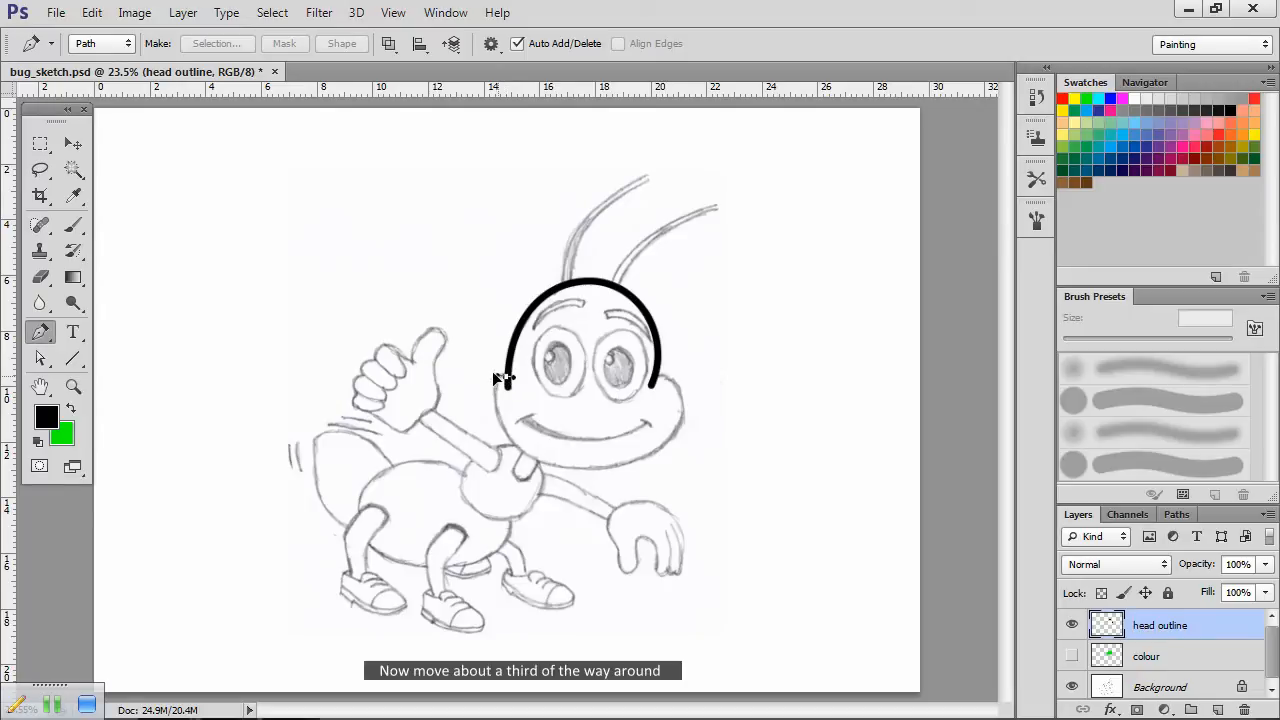
pyautogui.moveTo(504, 380)
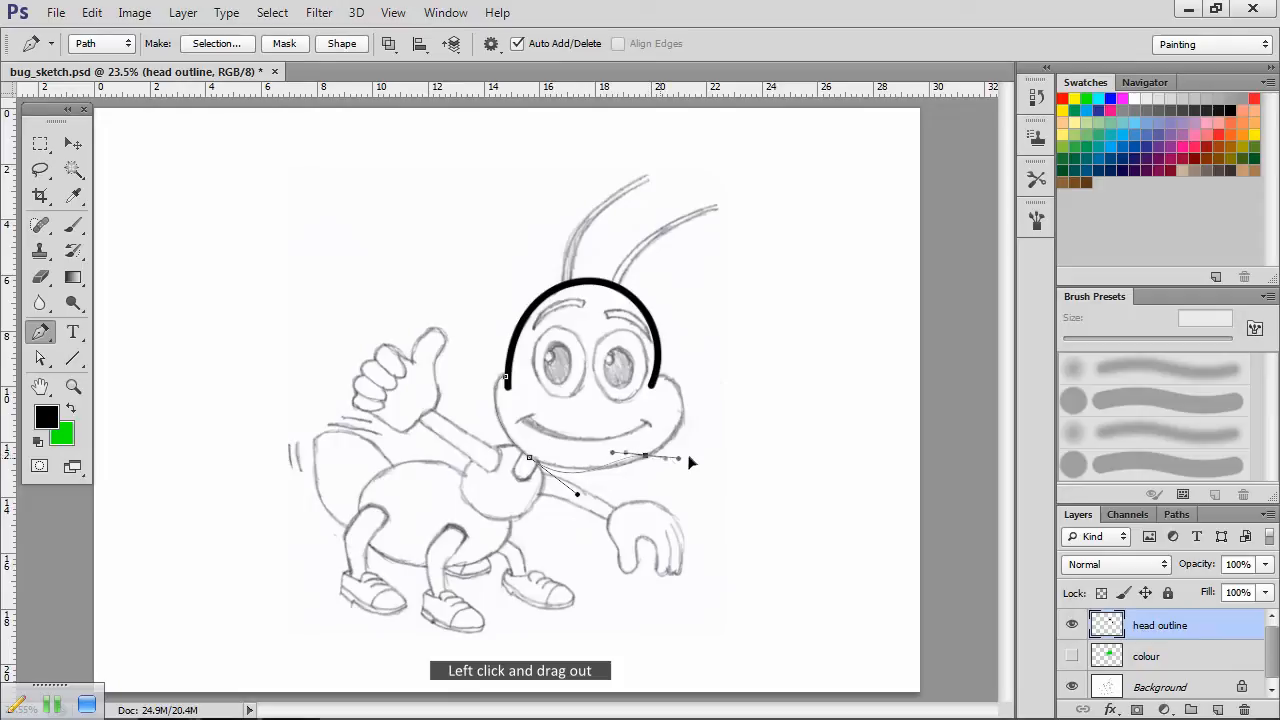
# Step: Draw a curved Pen path along the jaw ending near the right cheek
pyautogui.moveTo(690, 462); pyautogui.dragTo(696, 444)
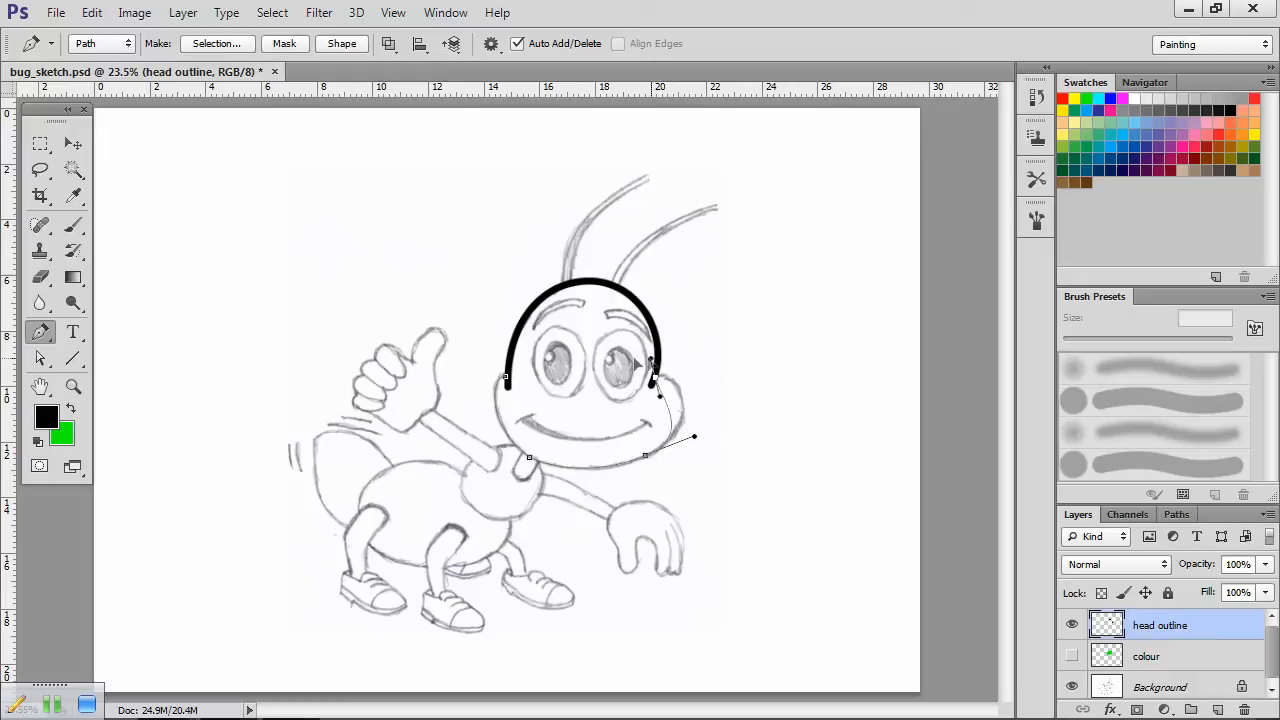
pyautogui.moveTo(656, 384); pyautogui.dragTo(684, 372)
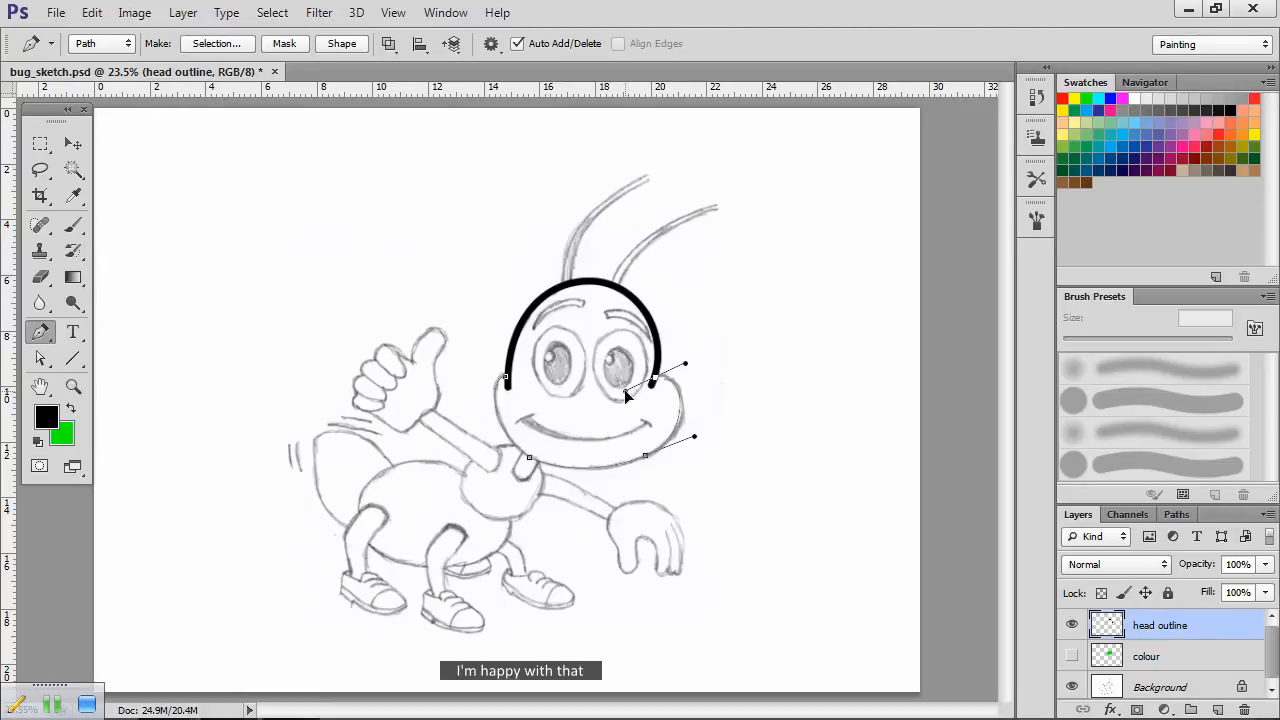
pyautogui.moveTo(560, 480)
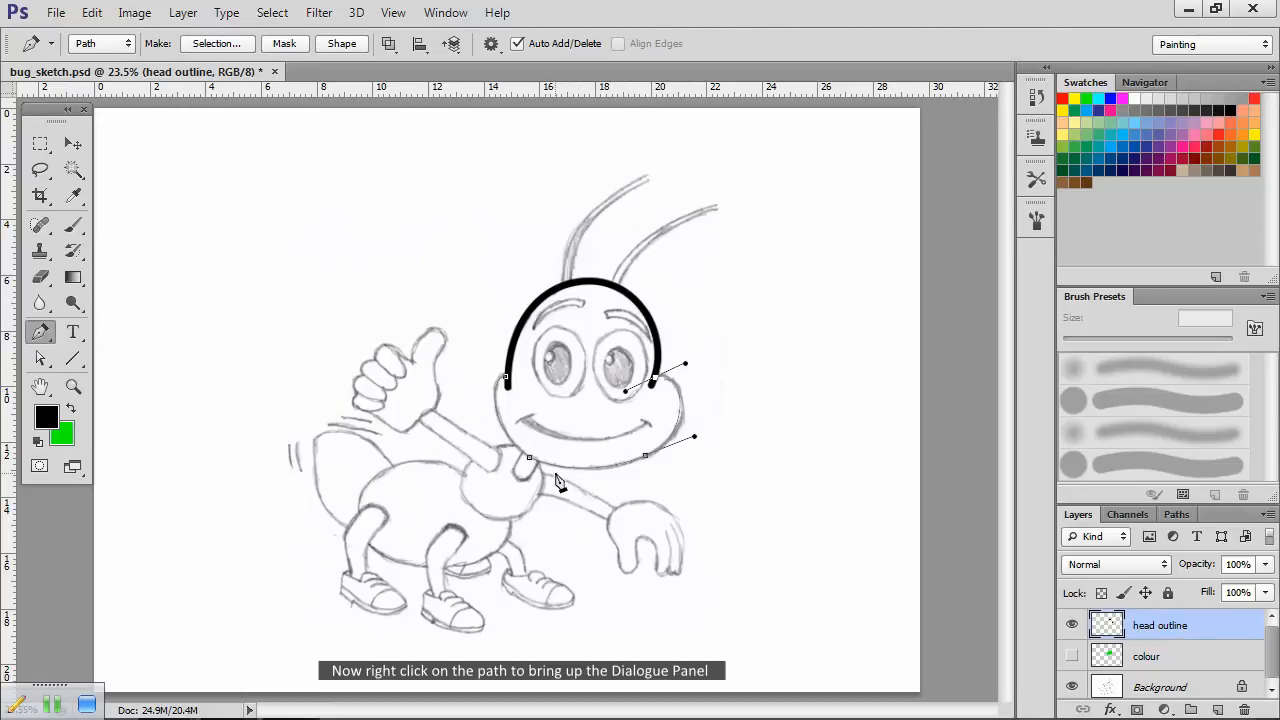
# Step: Stroke the jaw path in black, then select and show the colour layer
pyautogui.rightClick(680, 420)
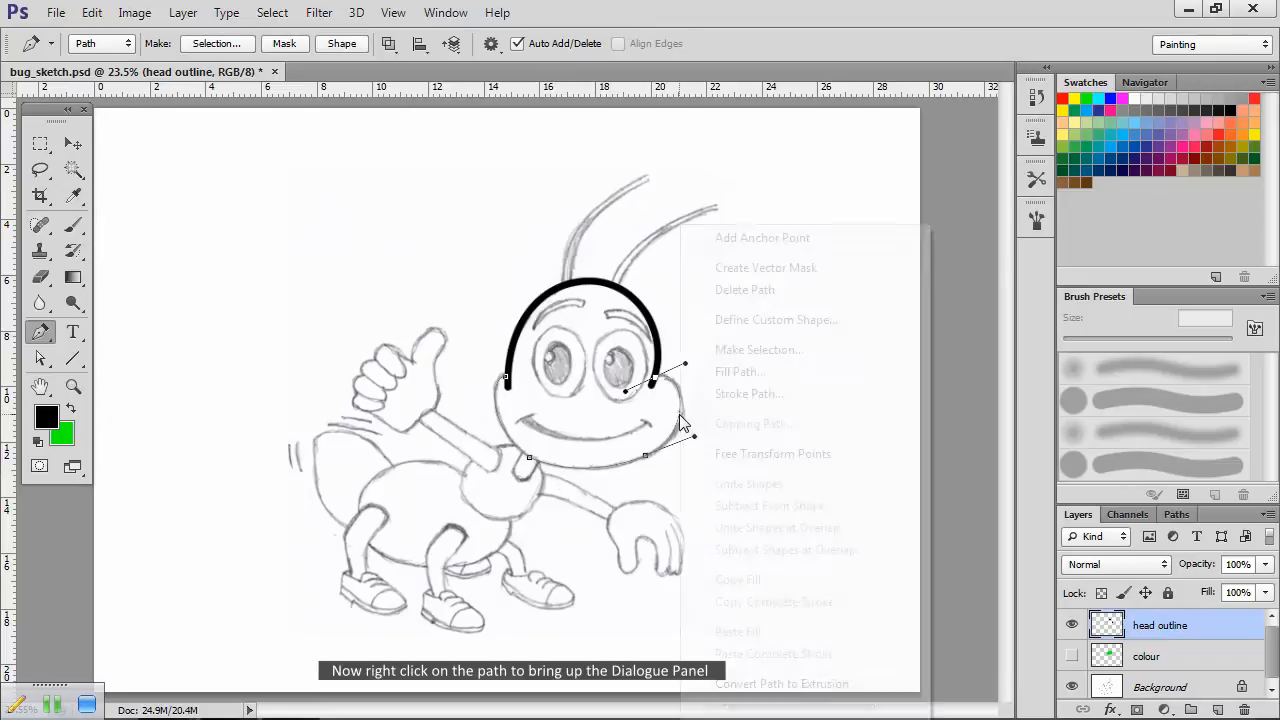
pyautogui.click(748, 392)
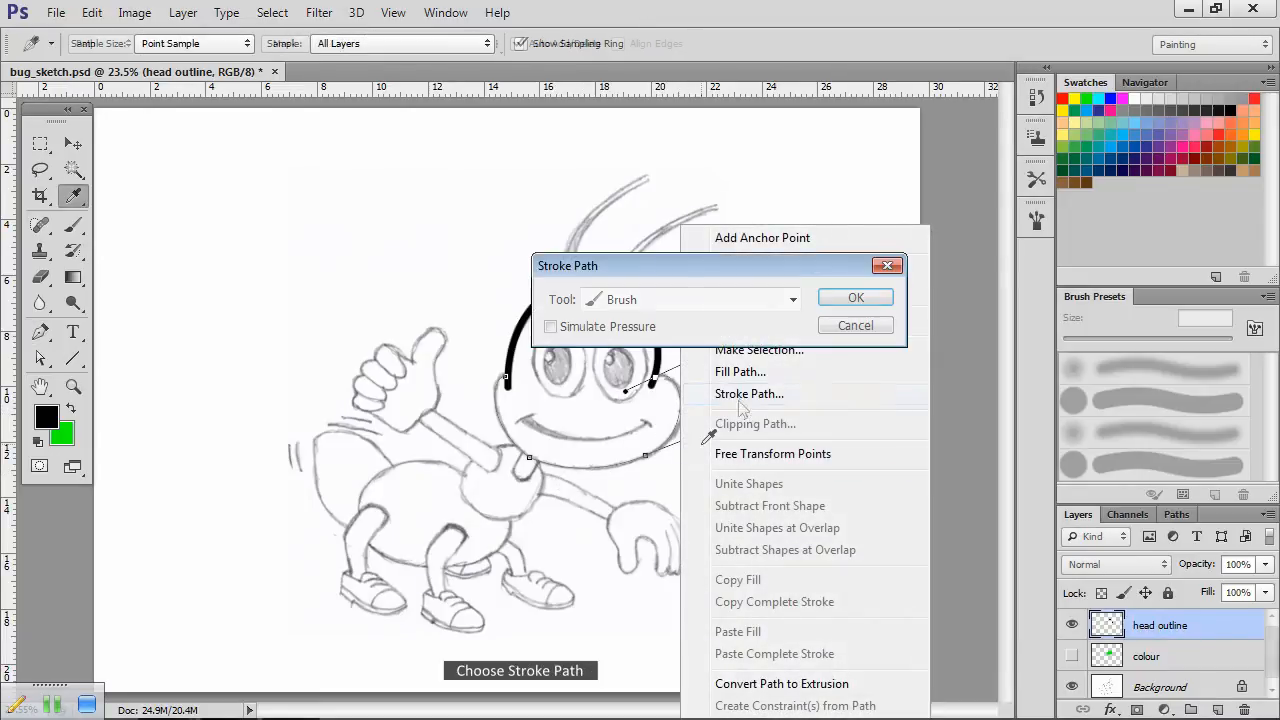
pyautogui.click(856, 296)
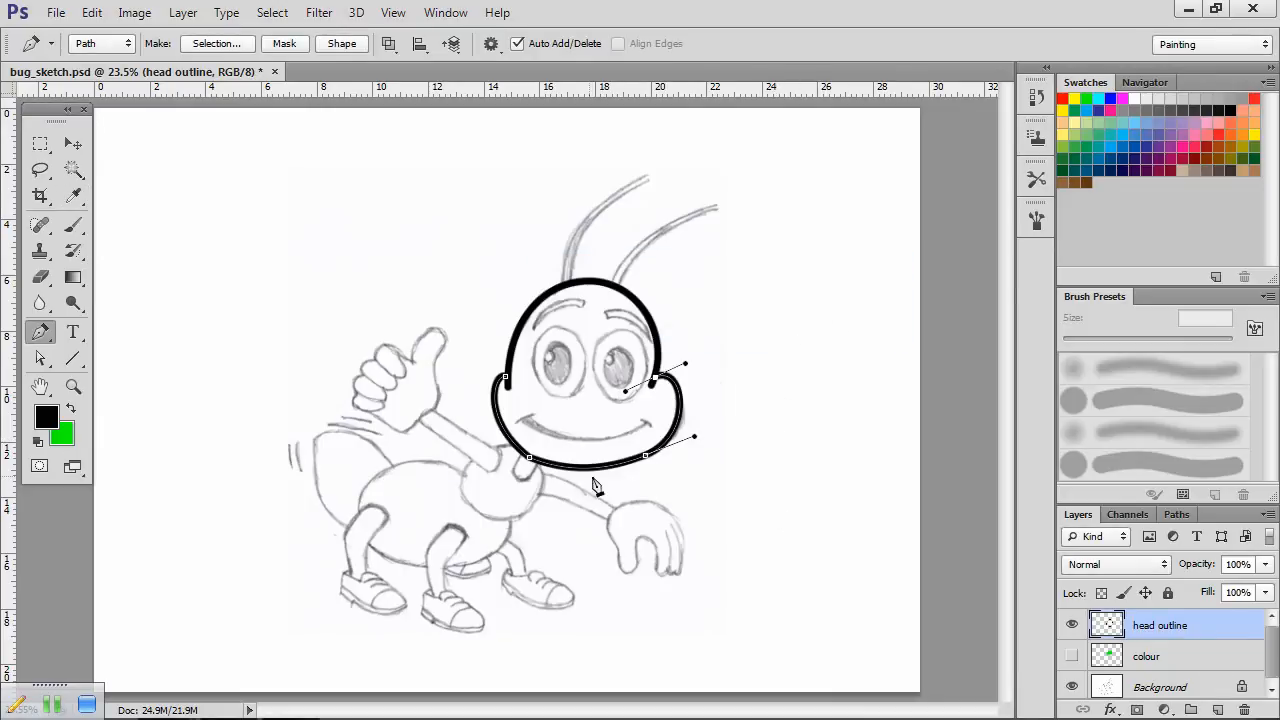
pyautogui.click(1146, 656)
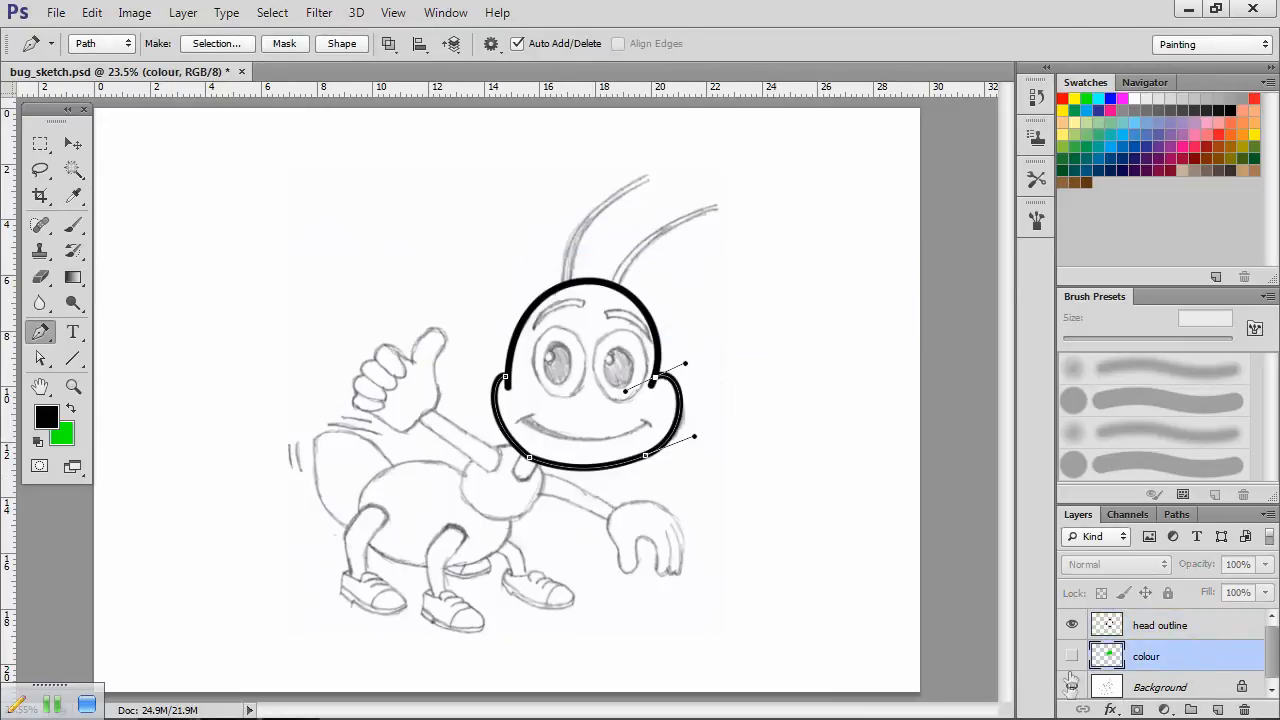
pyautogui.click(1072, 656)
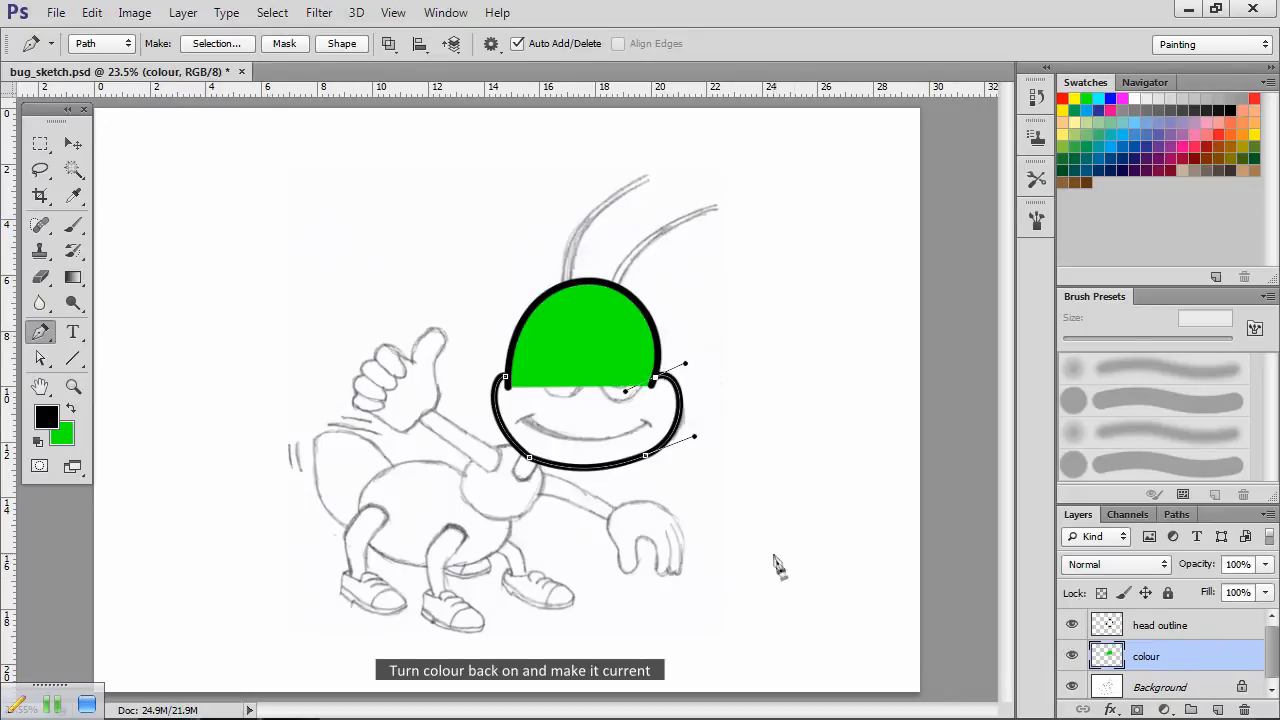
pyautogui.moveTo(676, 430)
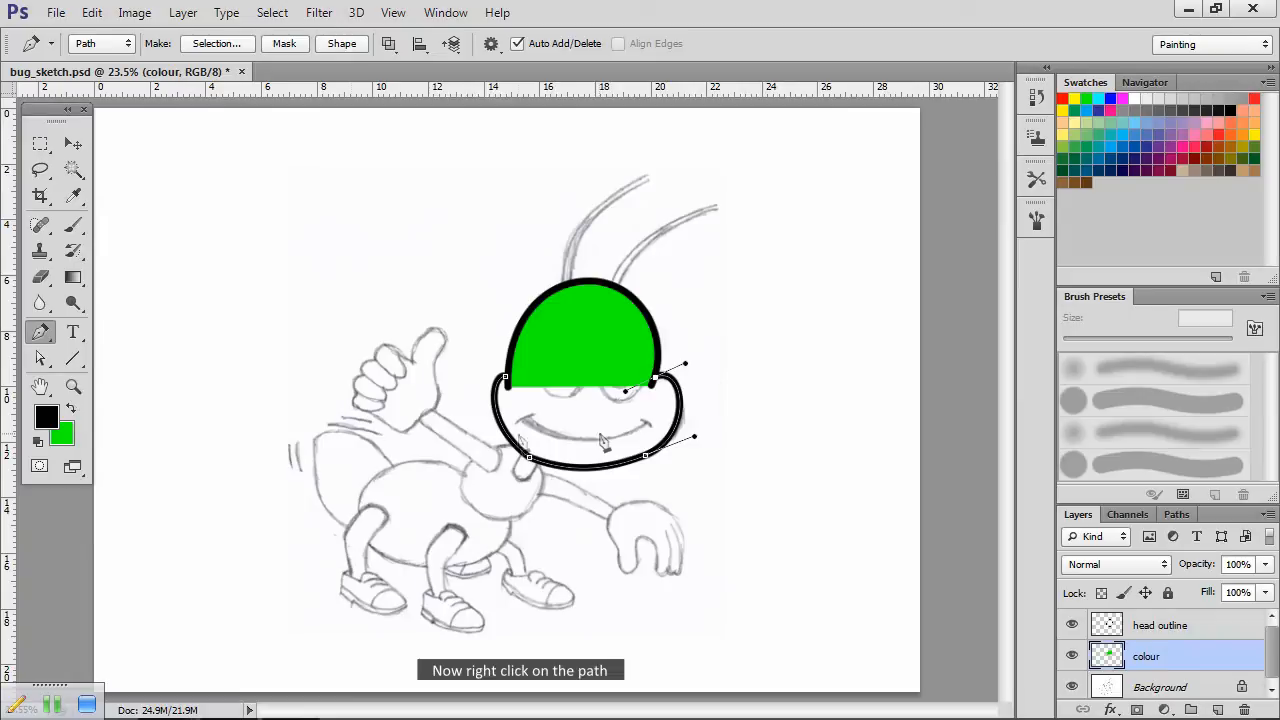
# Step: Fill the whole head path with green on the colour layer, then hide it
pyautogui.rightClick(604, 440)
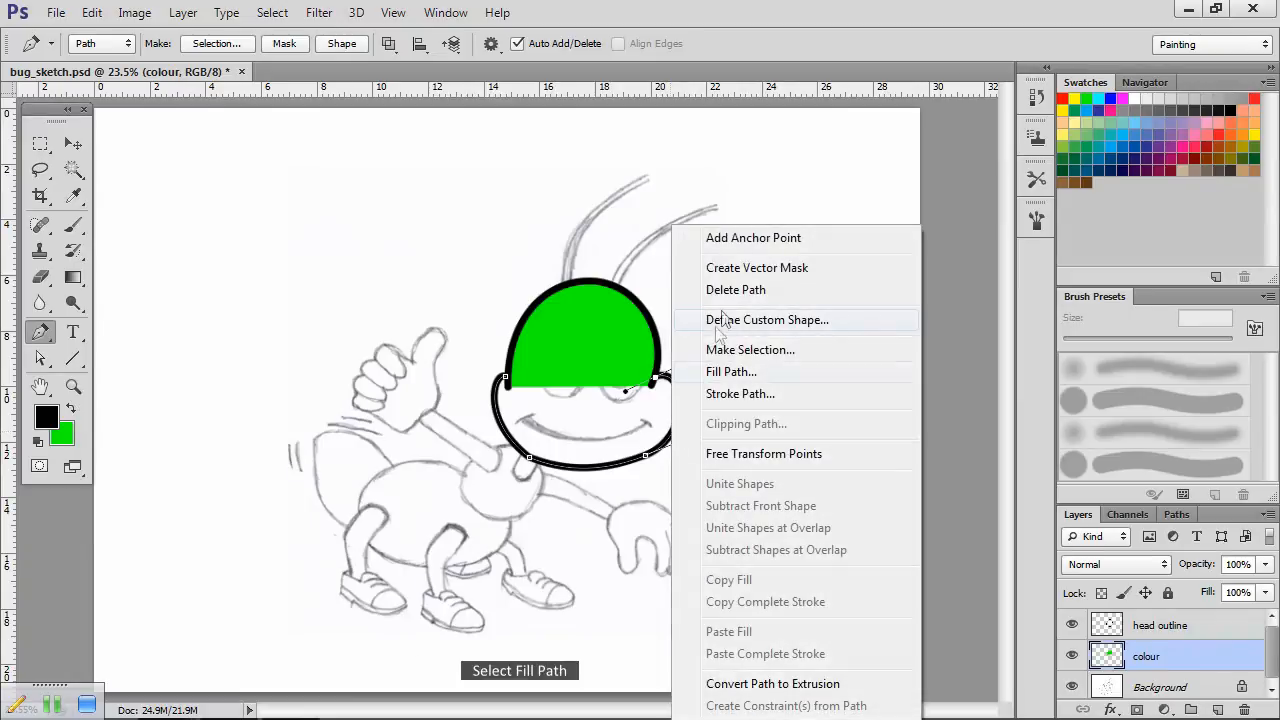
pyautogui.click(732, 370)
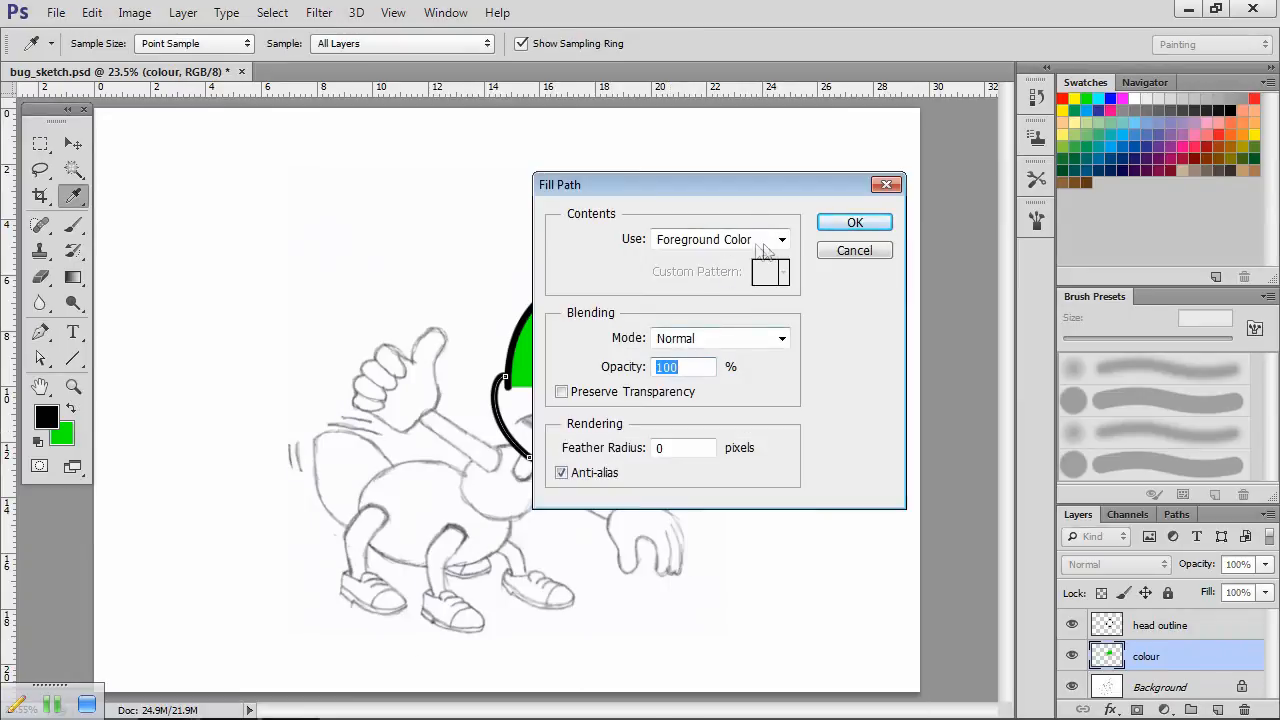
pyautogui.click(780, 240)
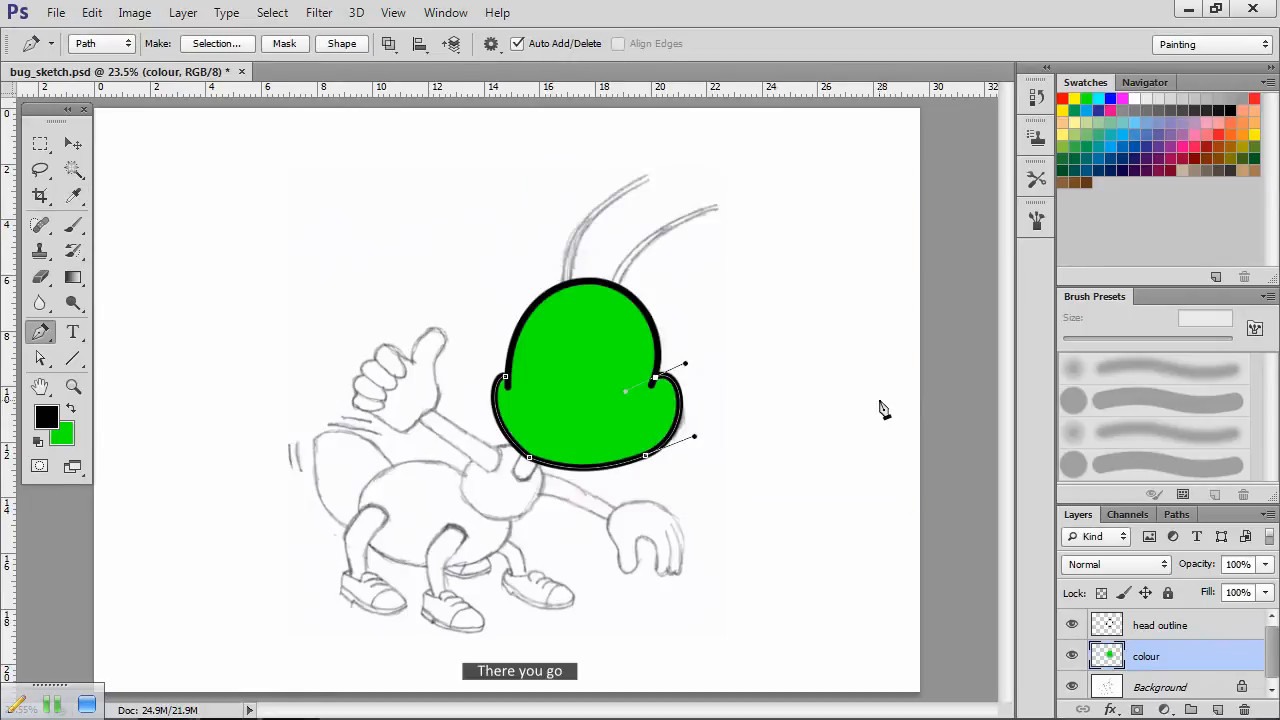
pyautogui.moveTo(798, 478)
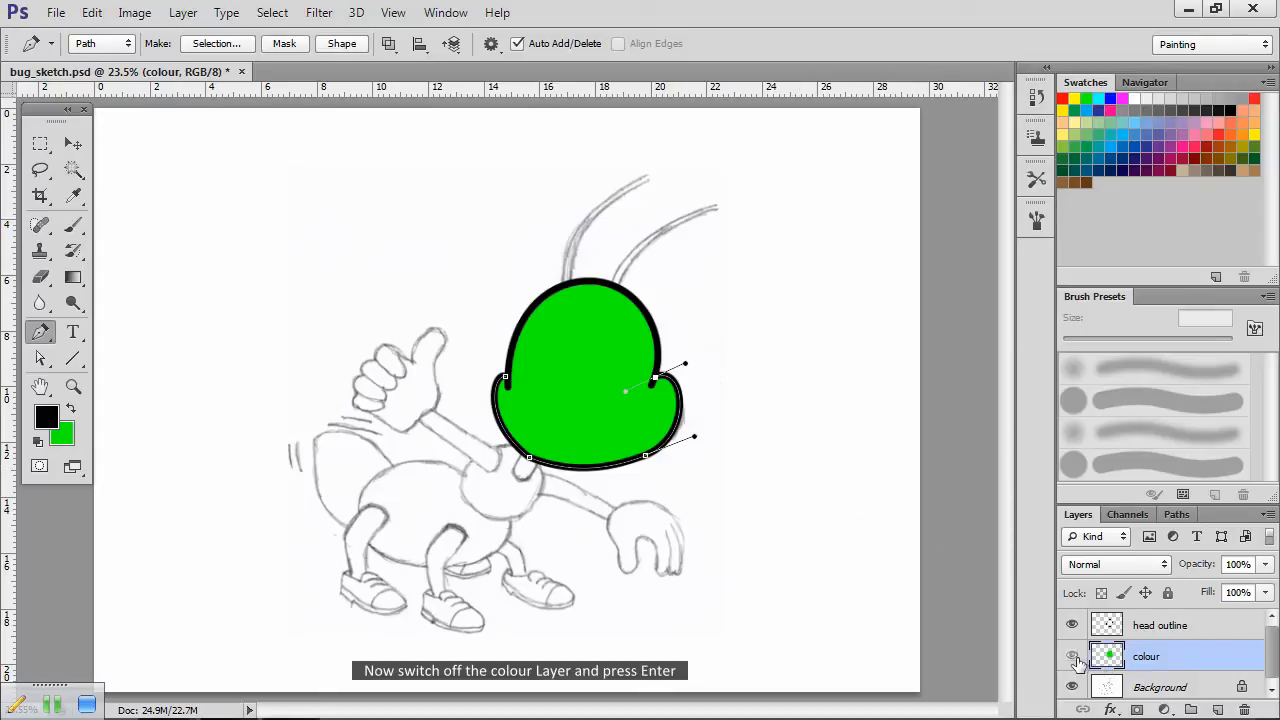
pyautogui.click(1072, 656)
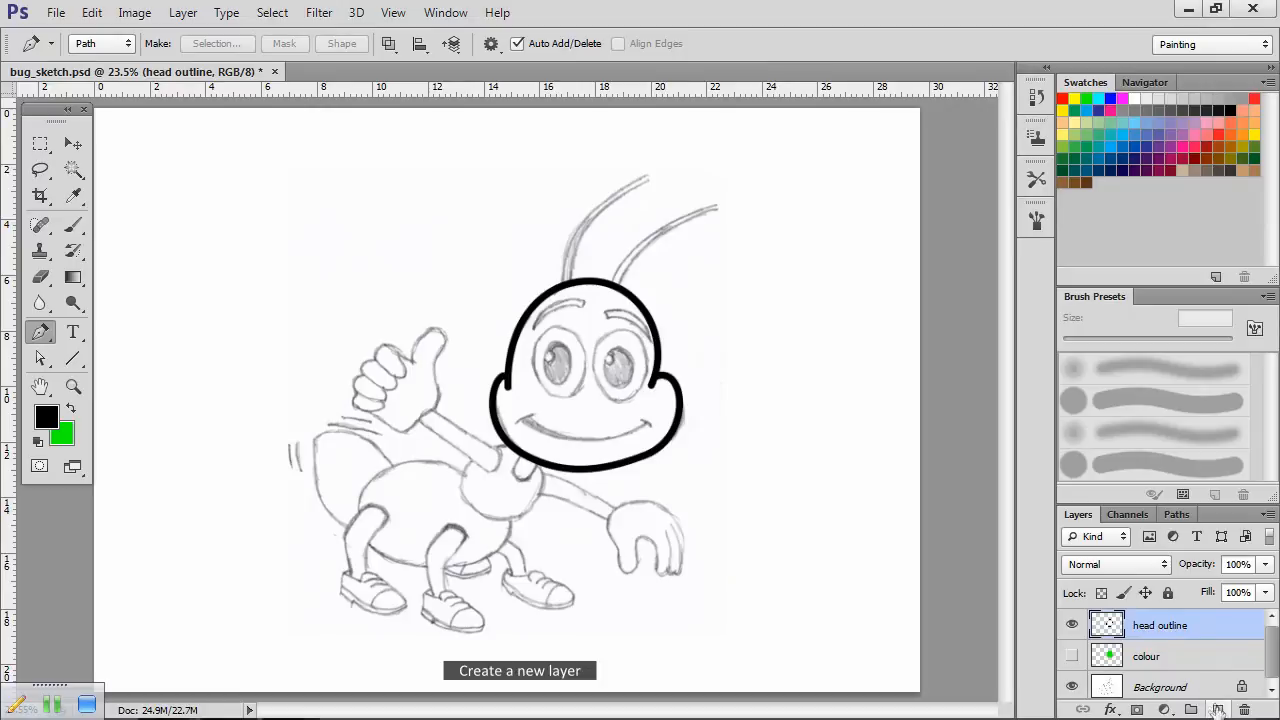
# Step: Create a new layer above head outline and name it 'eyes'
pyautogui.click(1216, 710)
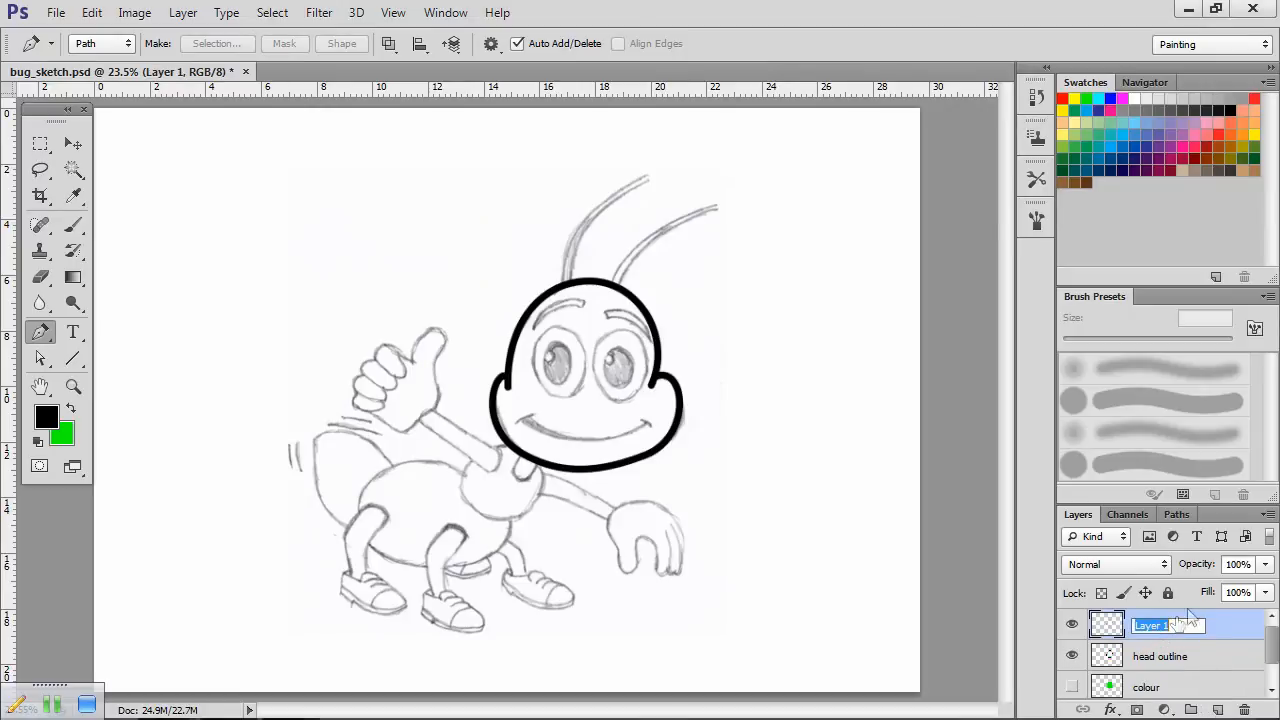
pyautogui.write('e')
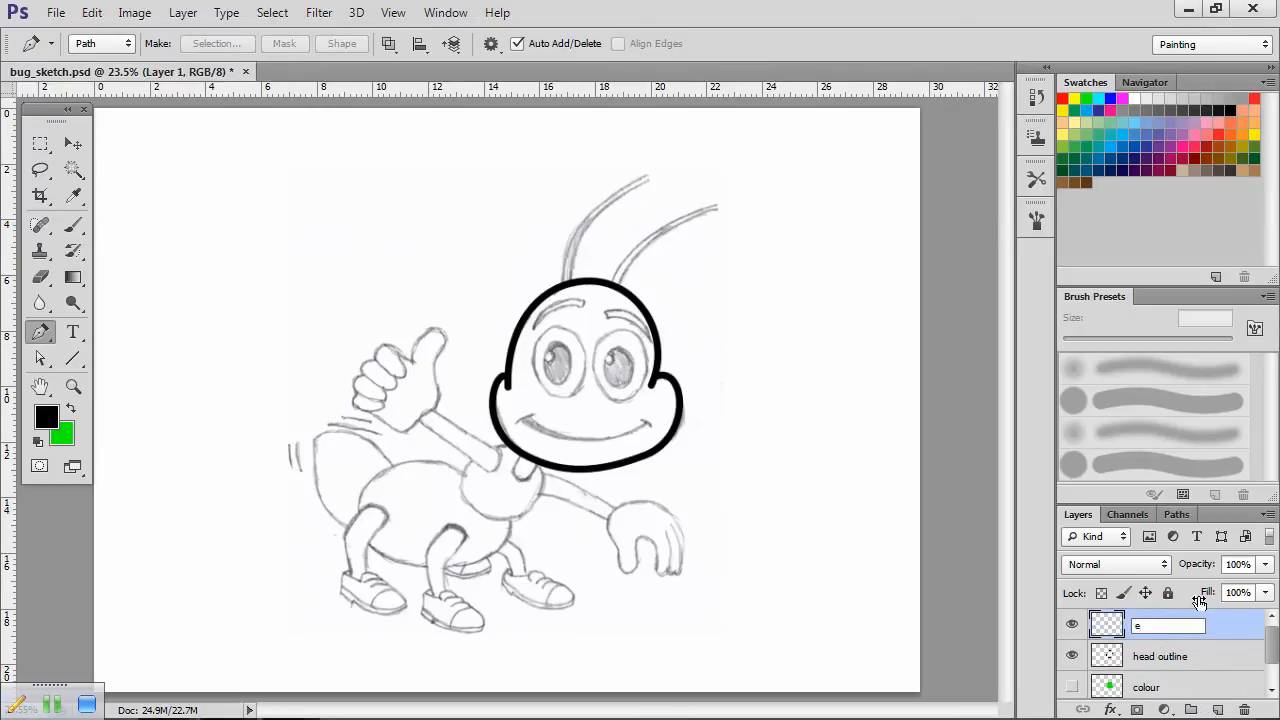
pyautogui.write('eyes')
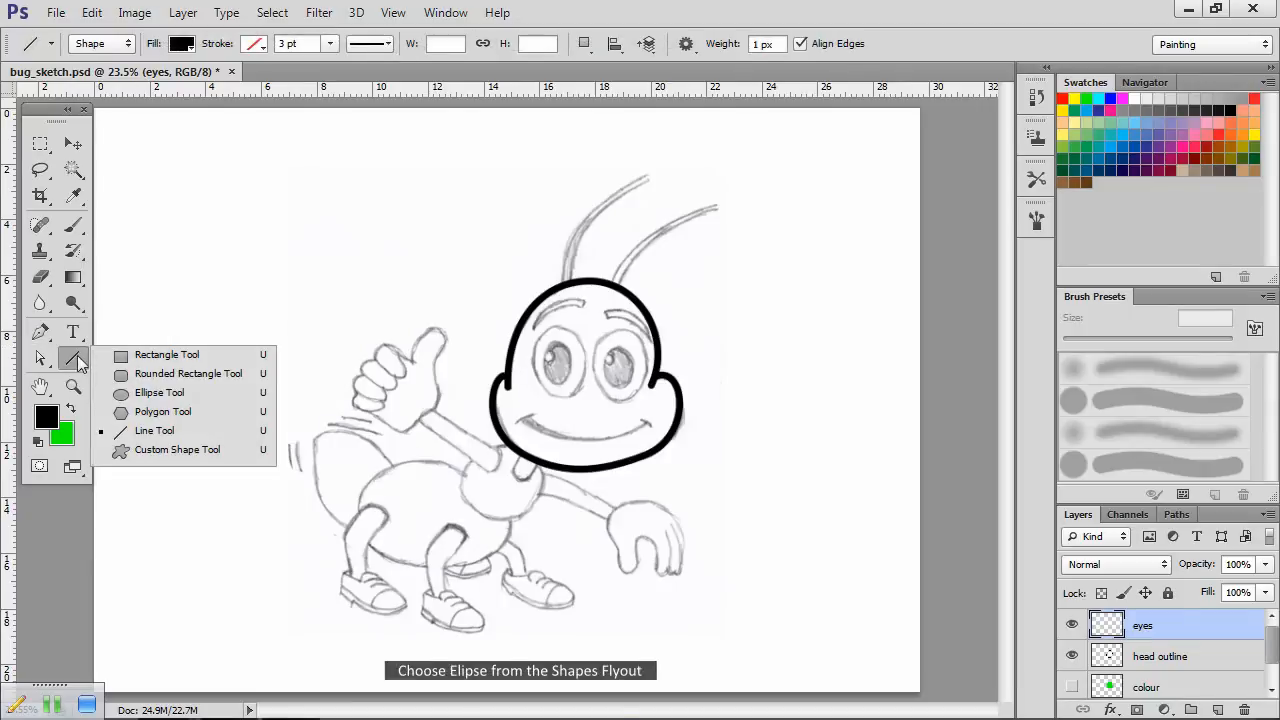
# Step: Draw an oval over the bug's left eye on the eyes layer and colour it yellow
pyautogui.click(160, 392)
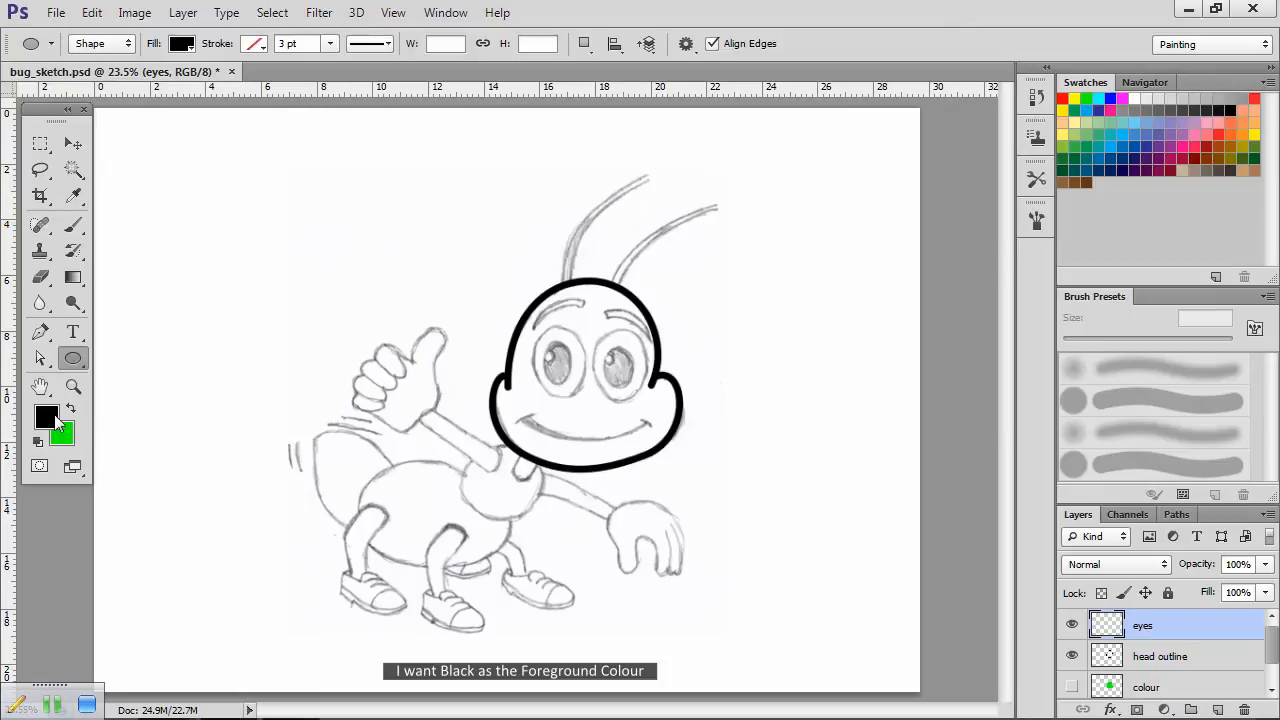
pyautogui.moveTo(536, 328)
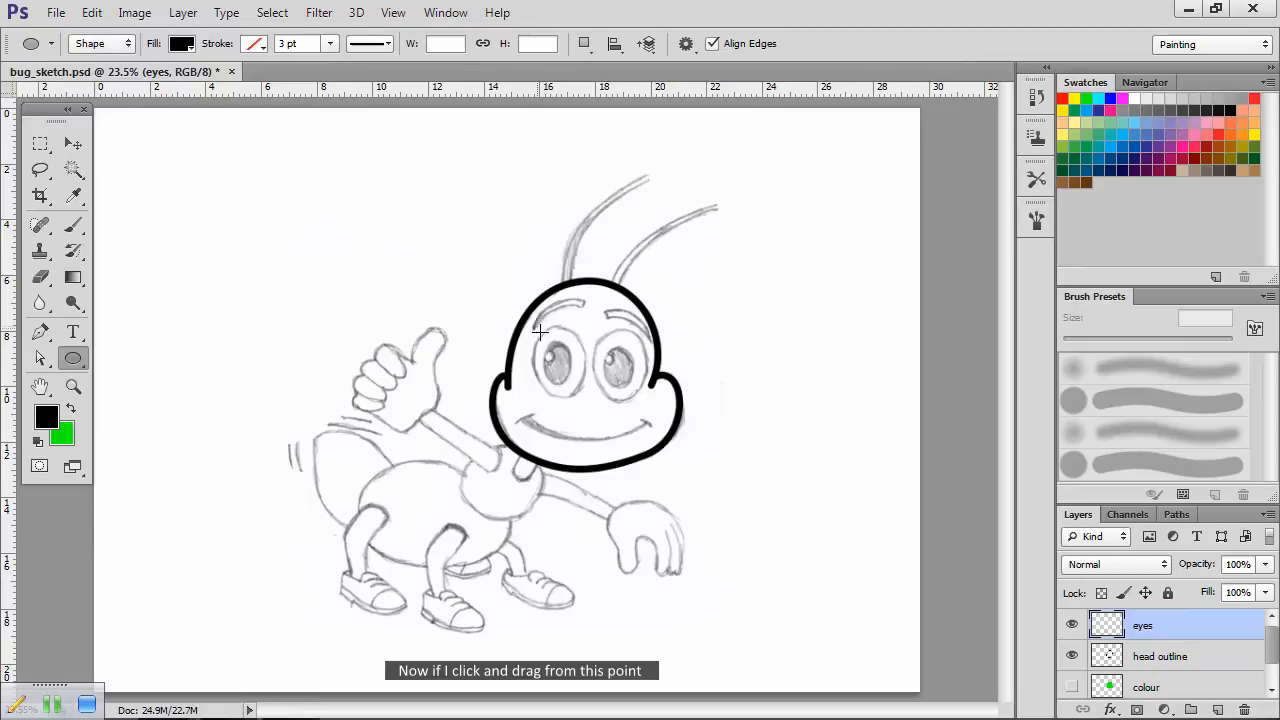
pyautogui.moveTo(540, 332); pyautogui.dragTo(562, 384)
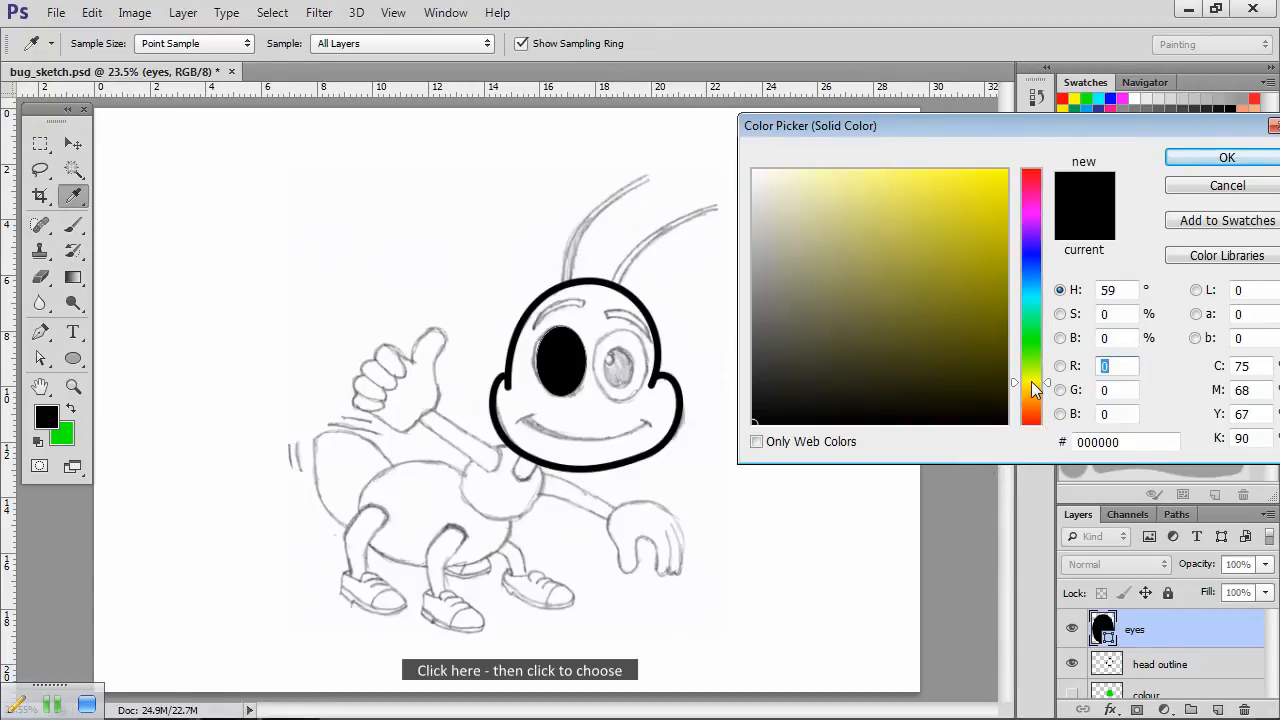
pyautogui.click(998, 176)
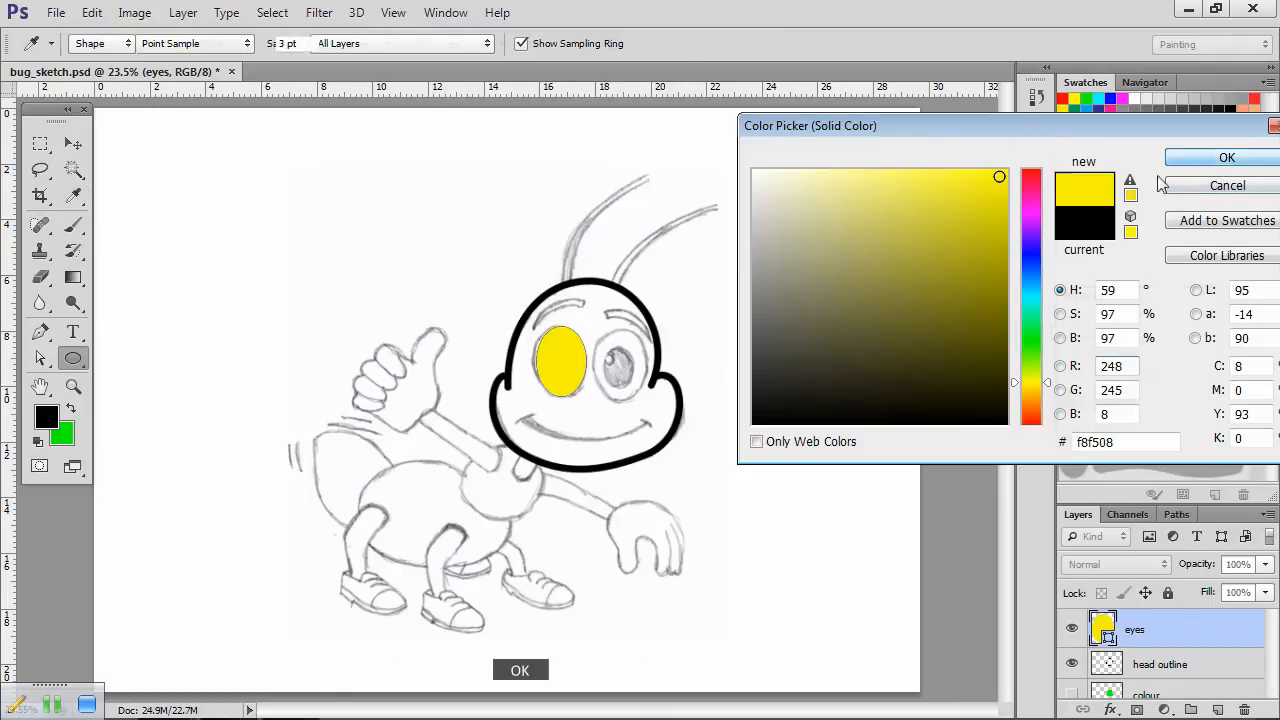
pyautogui.click(1228, 156)
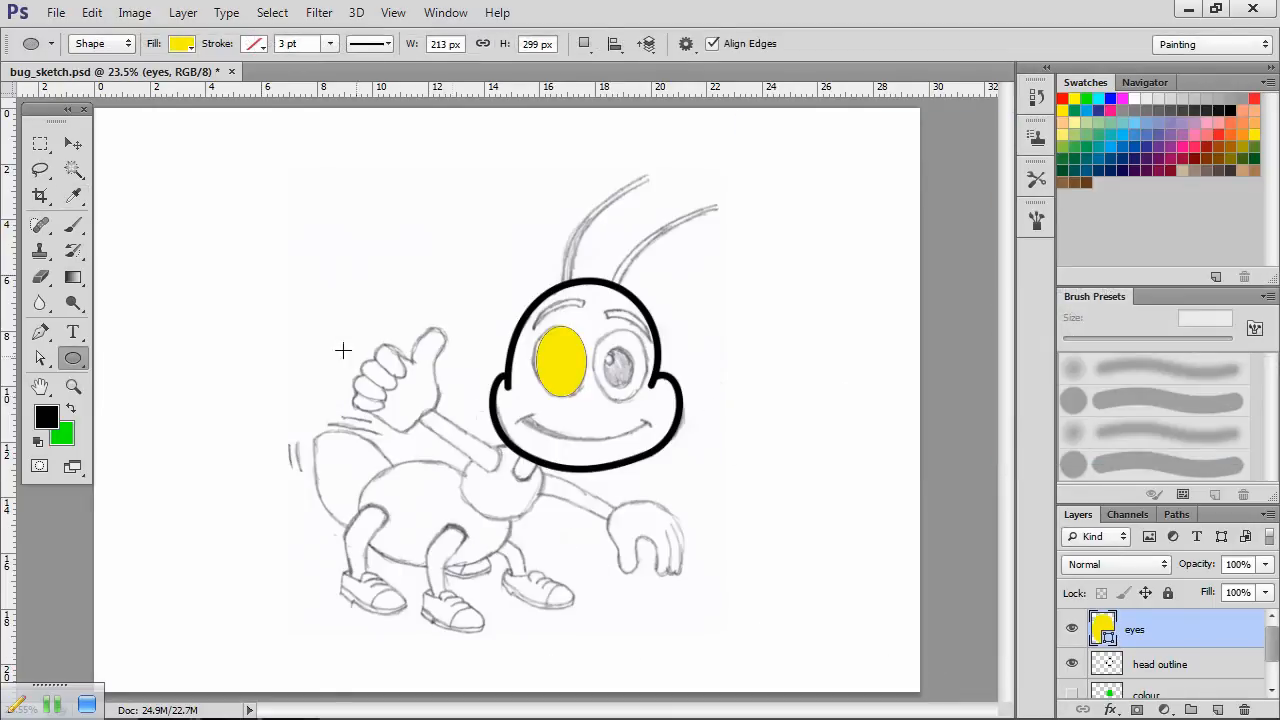
pyautogui.click(40, 144)
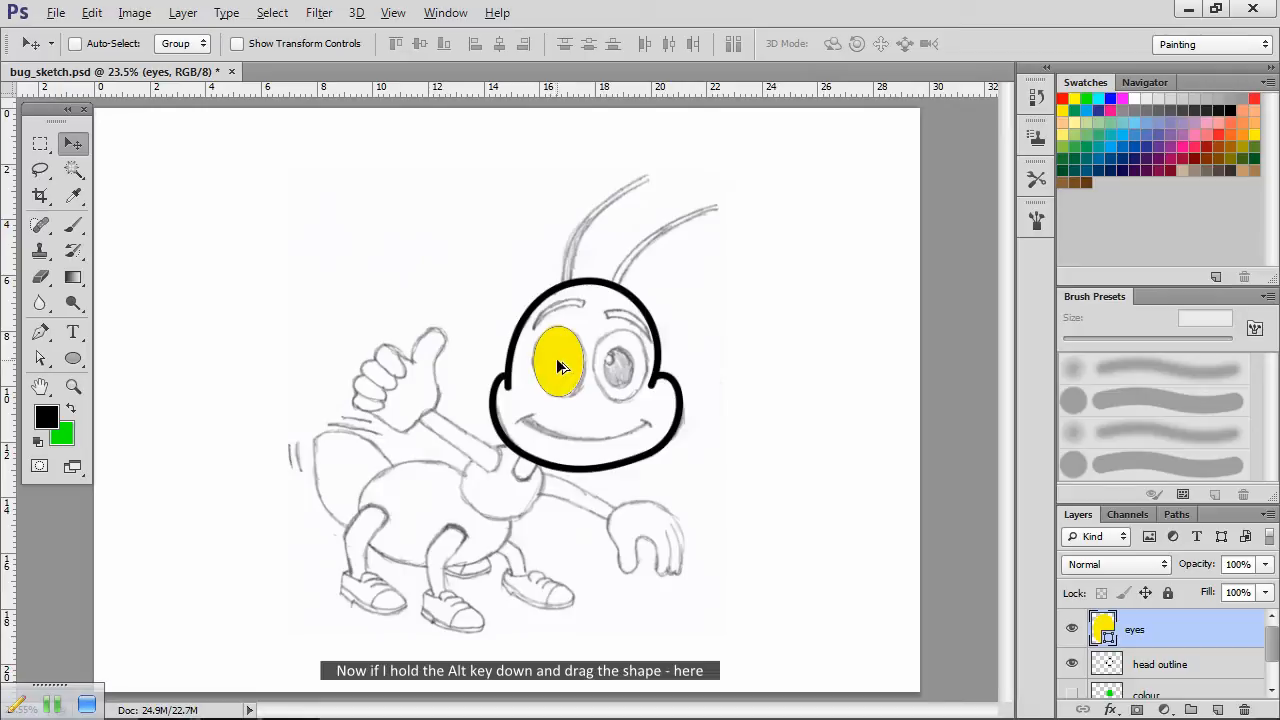
# Step: Alt-drag a copy of the yellow oval, recolour it black and scale it down as the pupil
pyautogui.moveTo(558, 366); pyautogui.dragTo(568, 374)
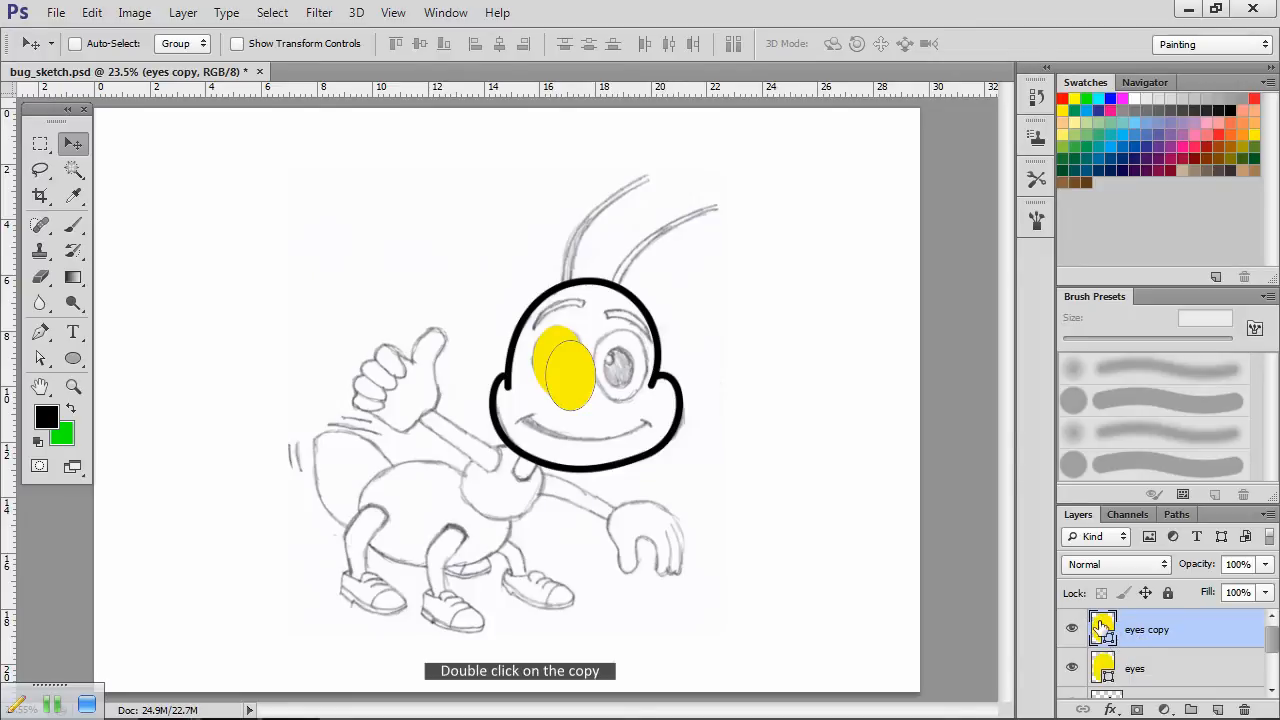
pyautogui.doubleClick(1104, 628)
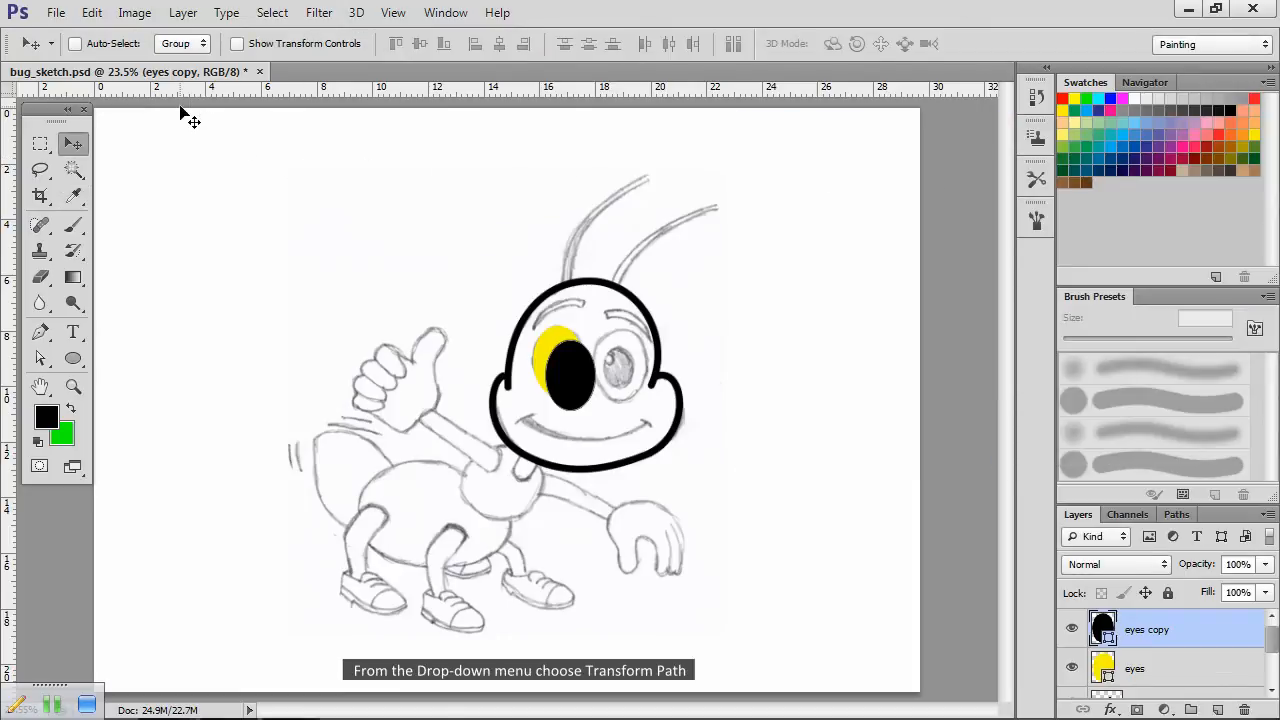
pyautogui.click(92, 12)
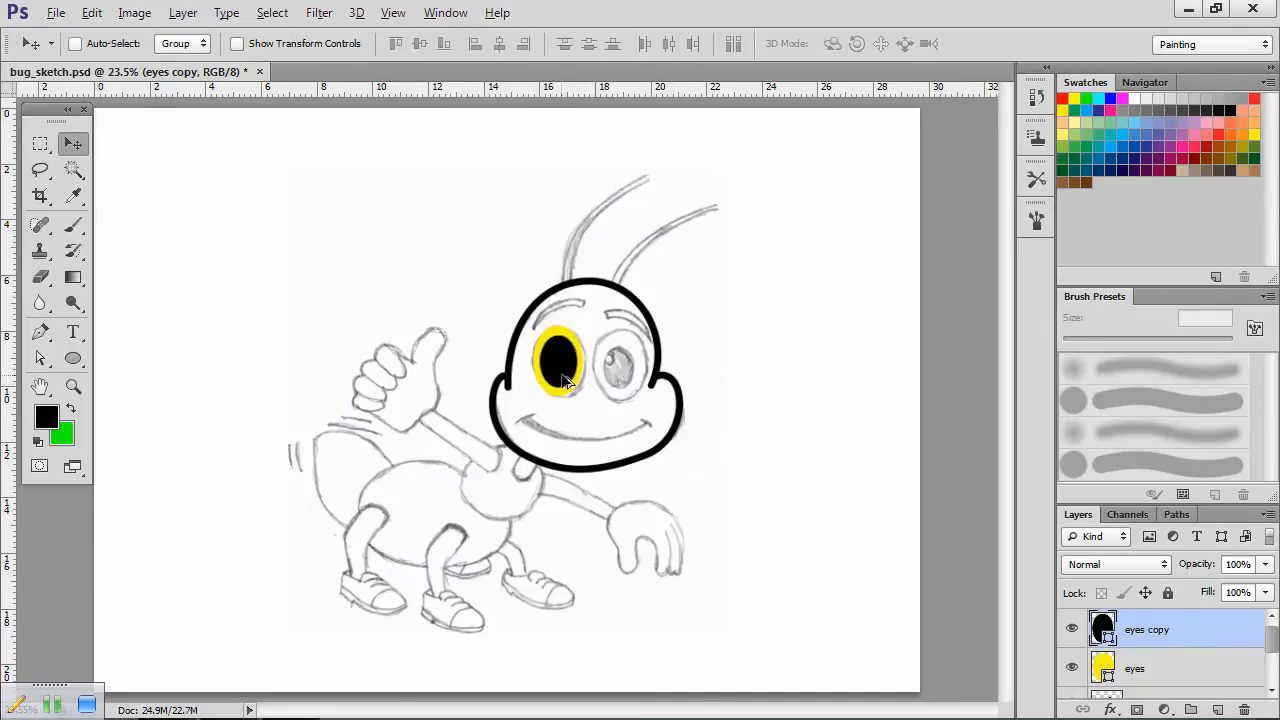
# Step: Alt-drag a copy of the black pupil and recolour it white
pyautogui.moveTo(556, 364); pyautogui.dragTo(580, 370)
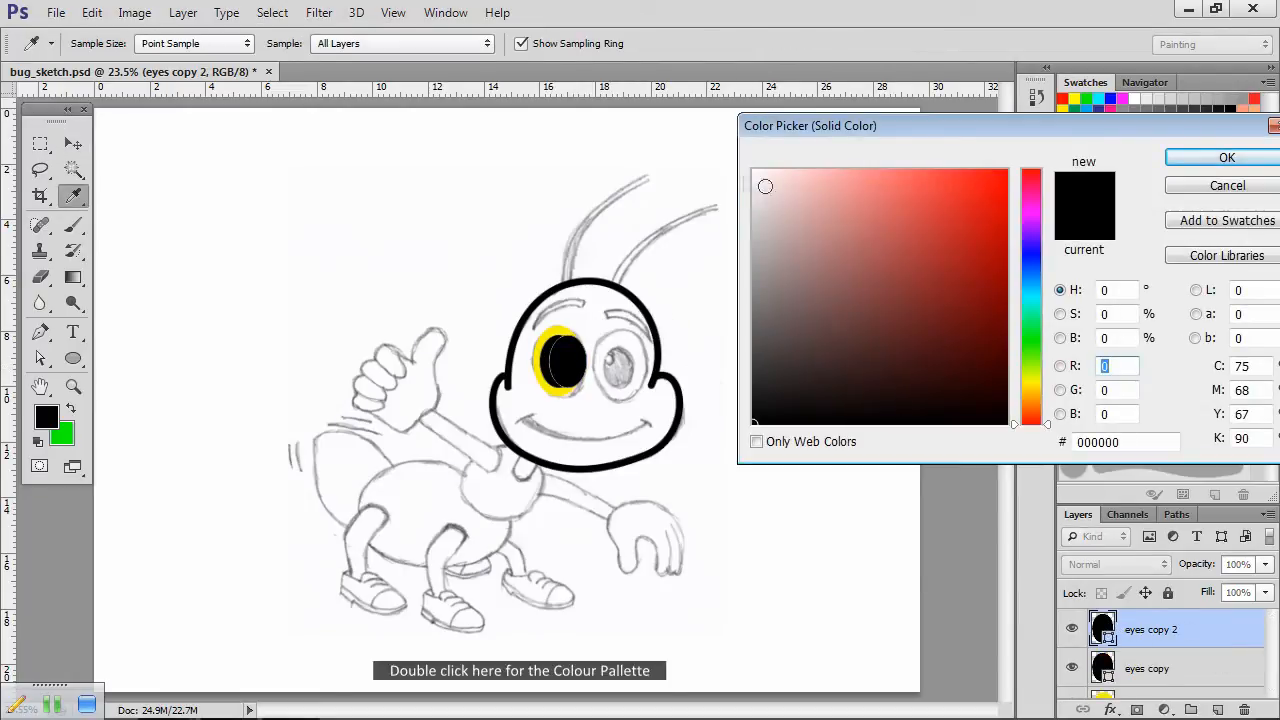
pyautogui.click(756, 174)
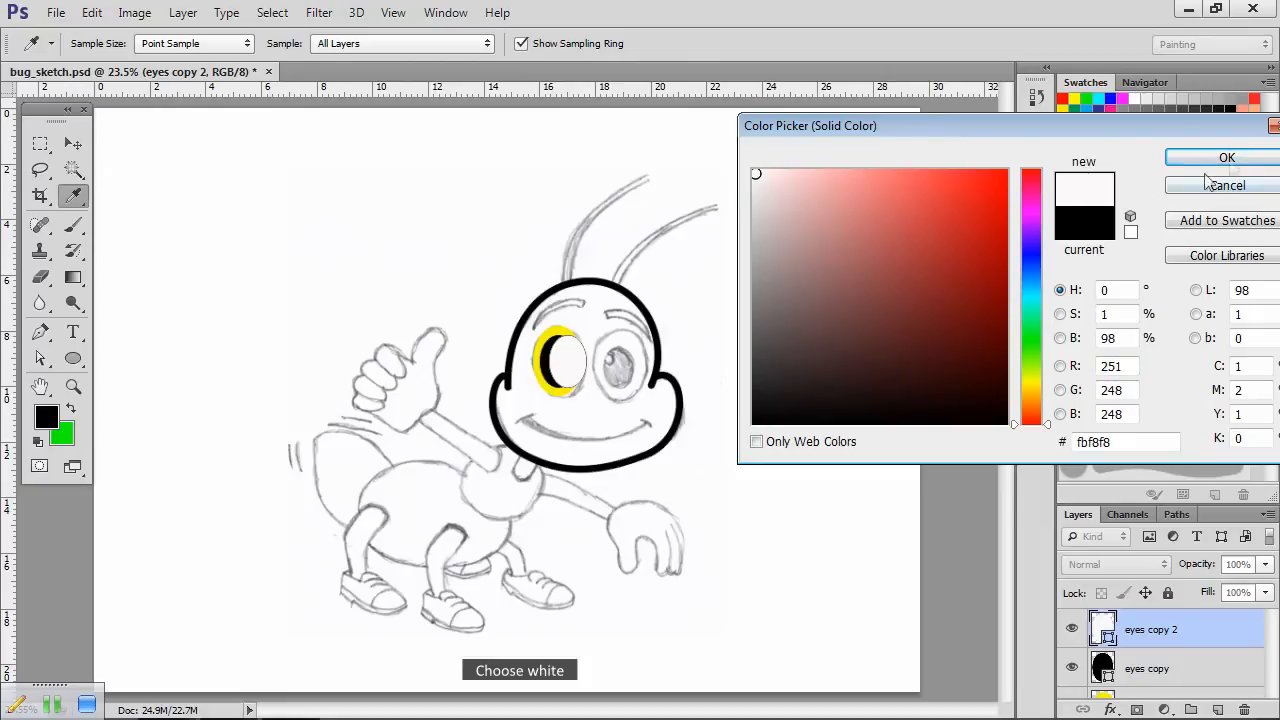
pyautogui.click(1228, 156)
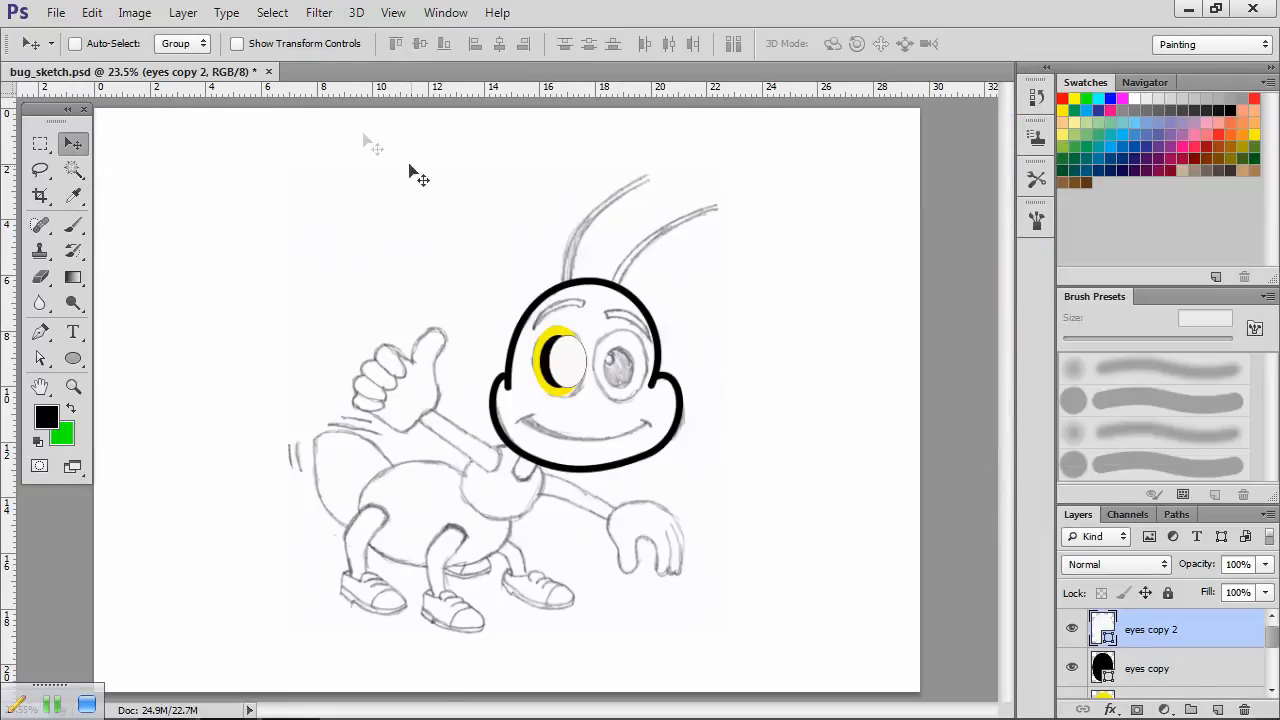
# Step: Free Transform the white copy proportionally down to a small highlight and apply it
pyautogui.click(92, 12)
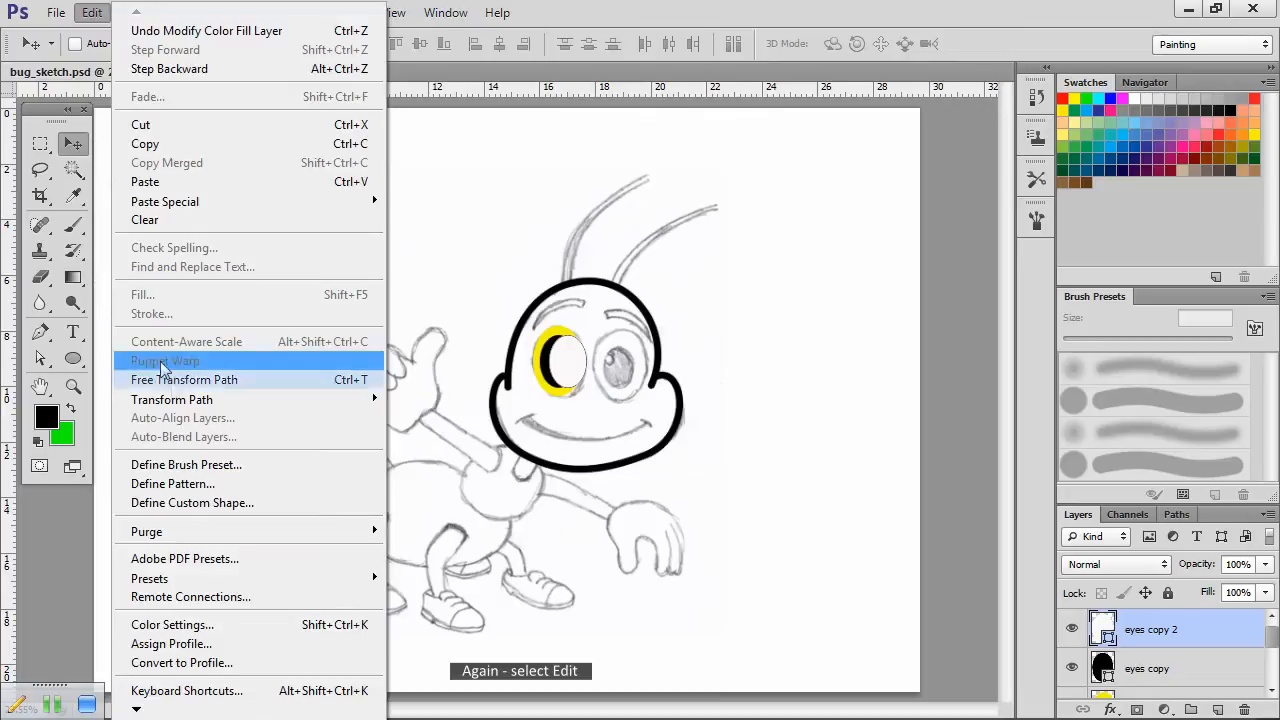
pyautogui.click(184, 360)
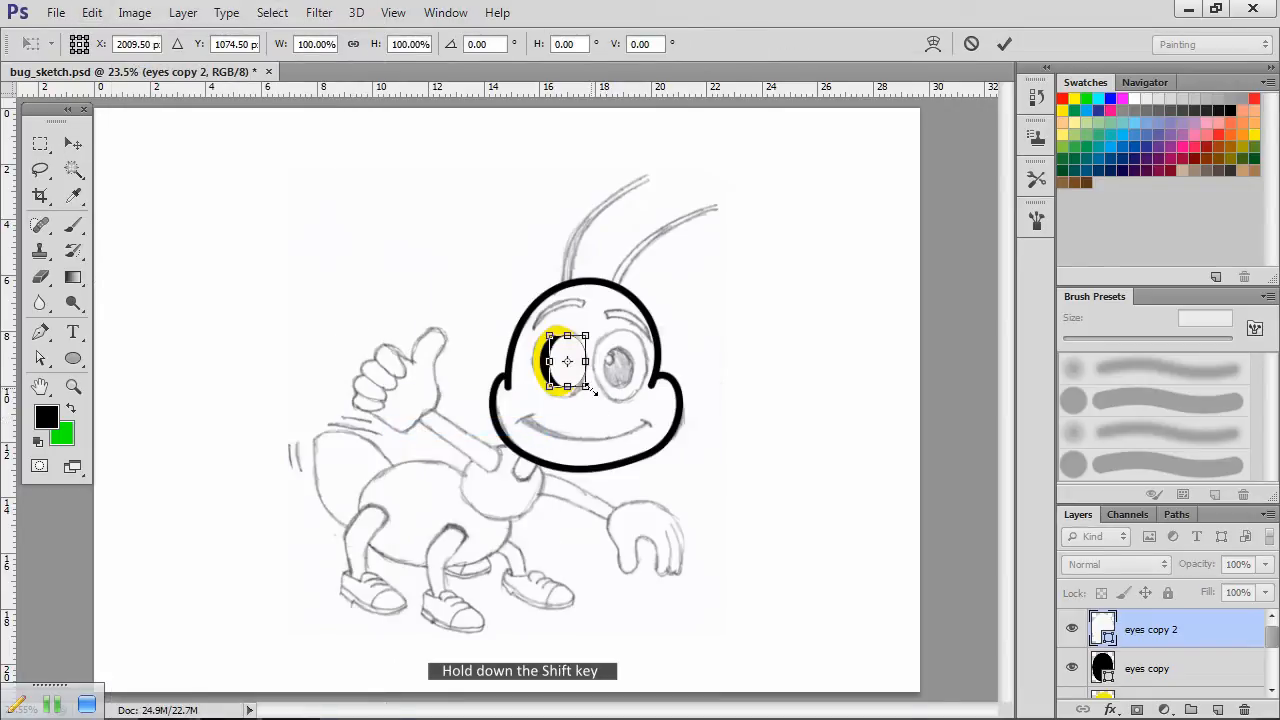
pyautogui.moveTo(588, 390); pyautogui.dragTo(560, 364)
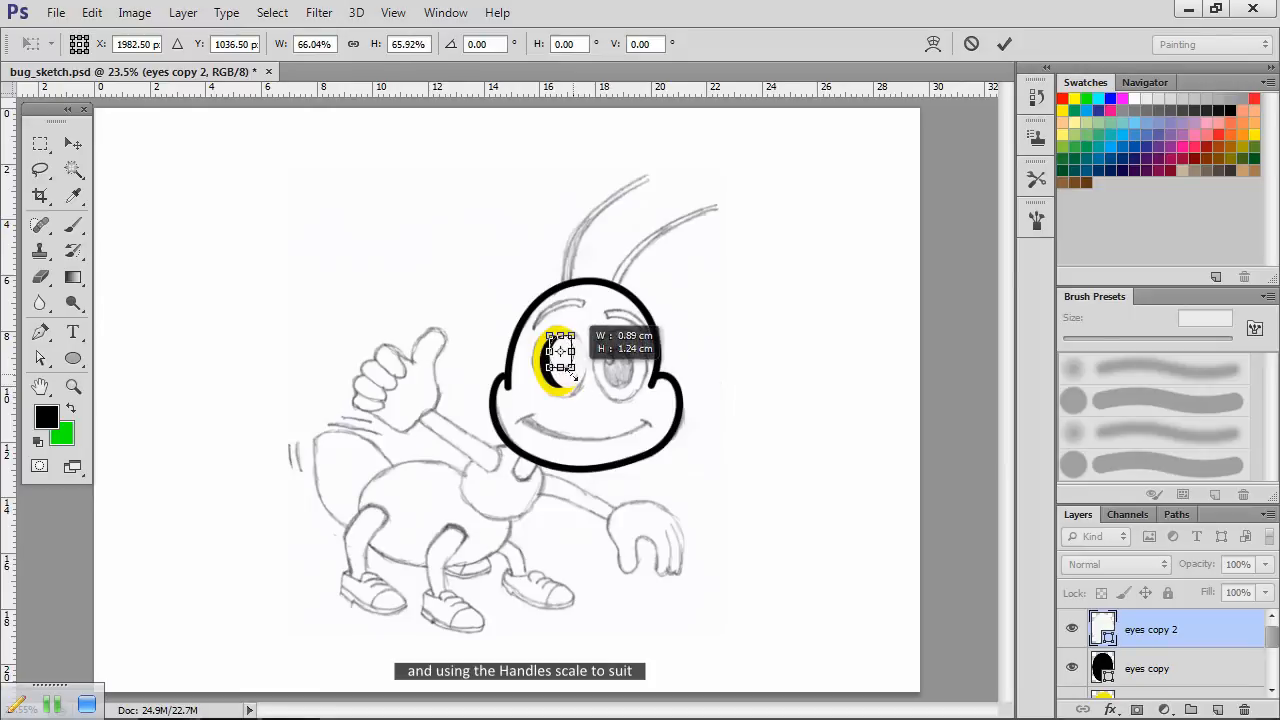
pyautogui.moveTo(580, 378); pyautogui.dragTo(580, 370)
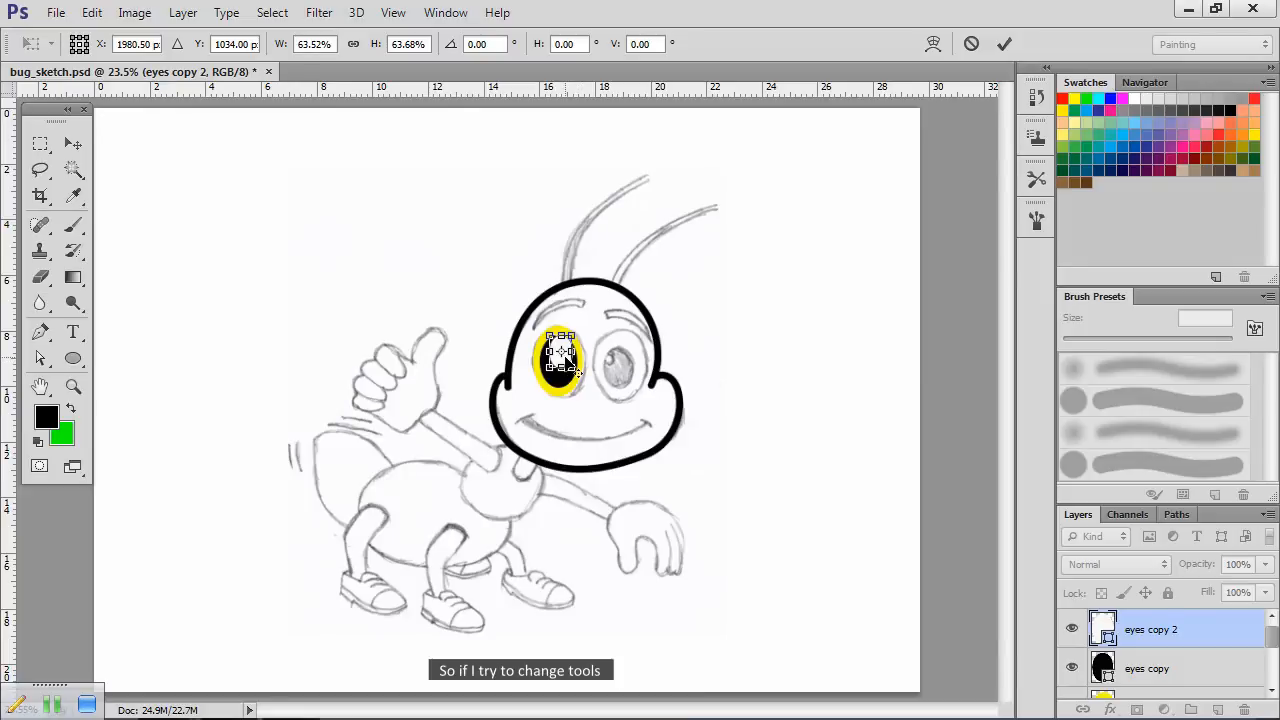
pyautogui.click(72, 144)
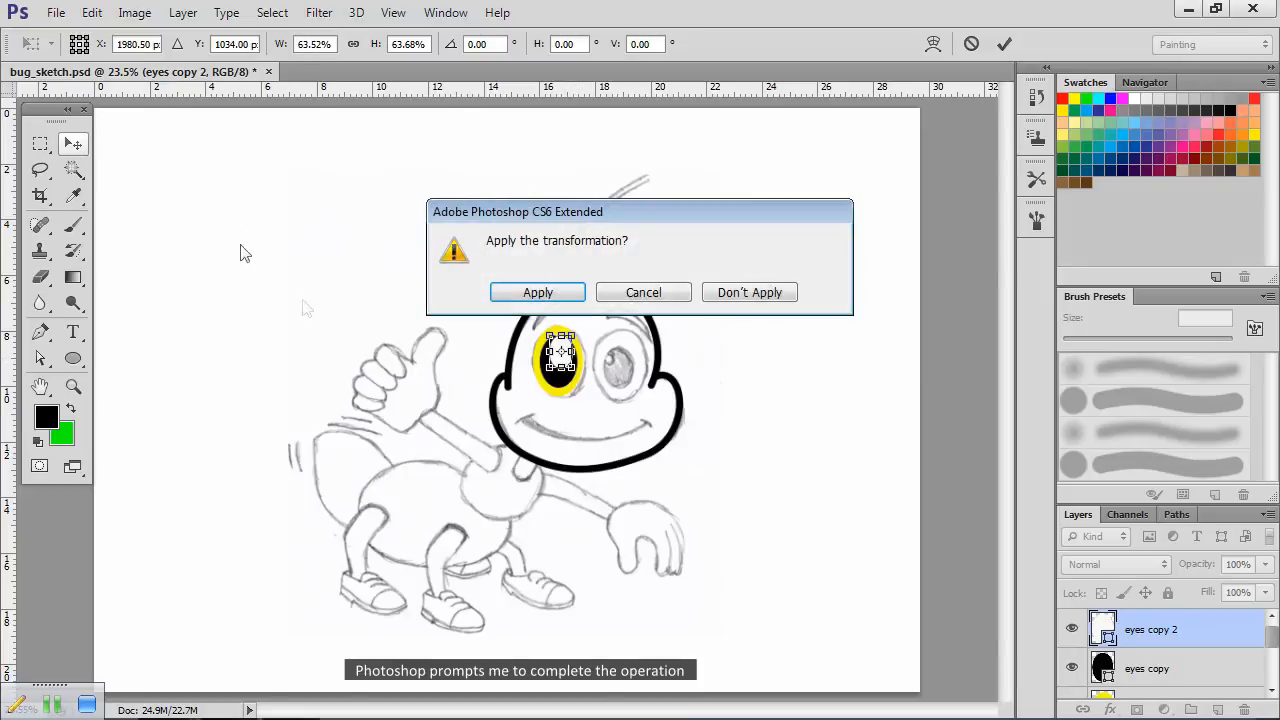
pyautogui.click(536, 292)
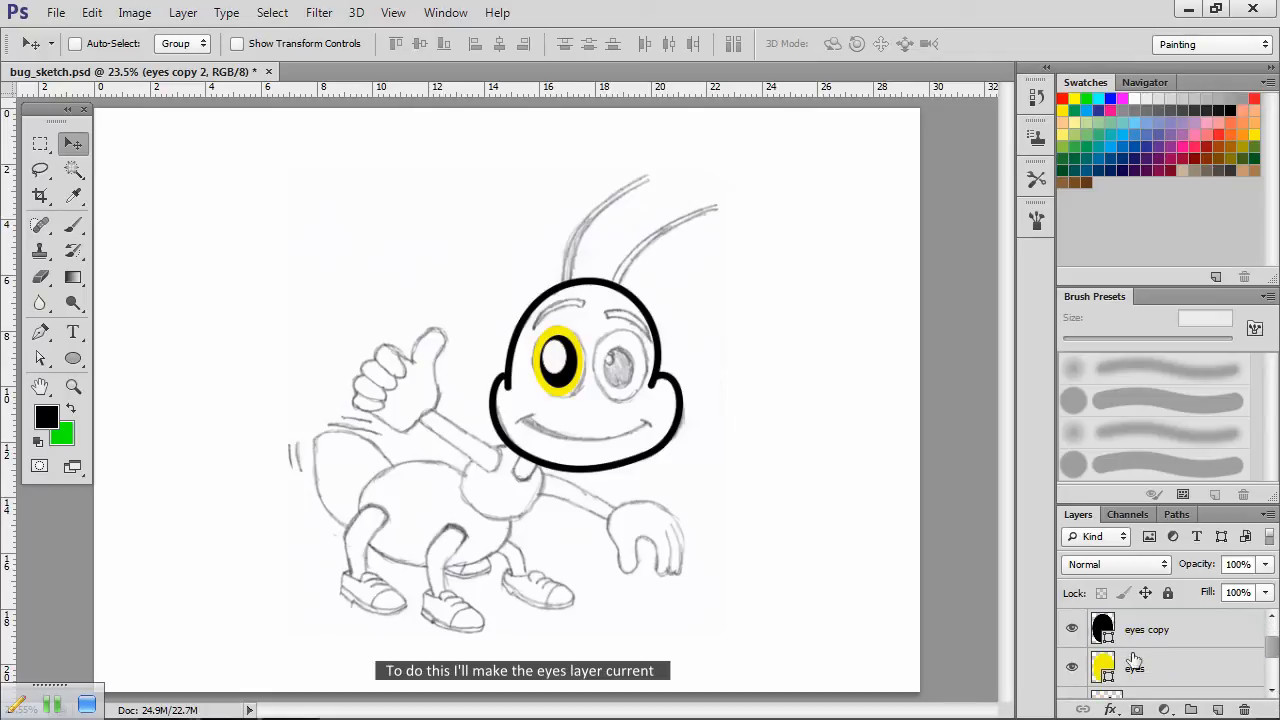
# Step: Add a 10 px black outside Stroke layer style to the yellow eyes layer
pyautogui.click(1136, 668)
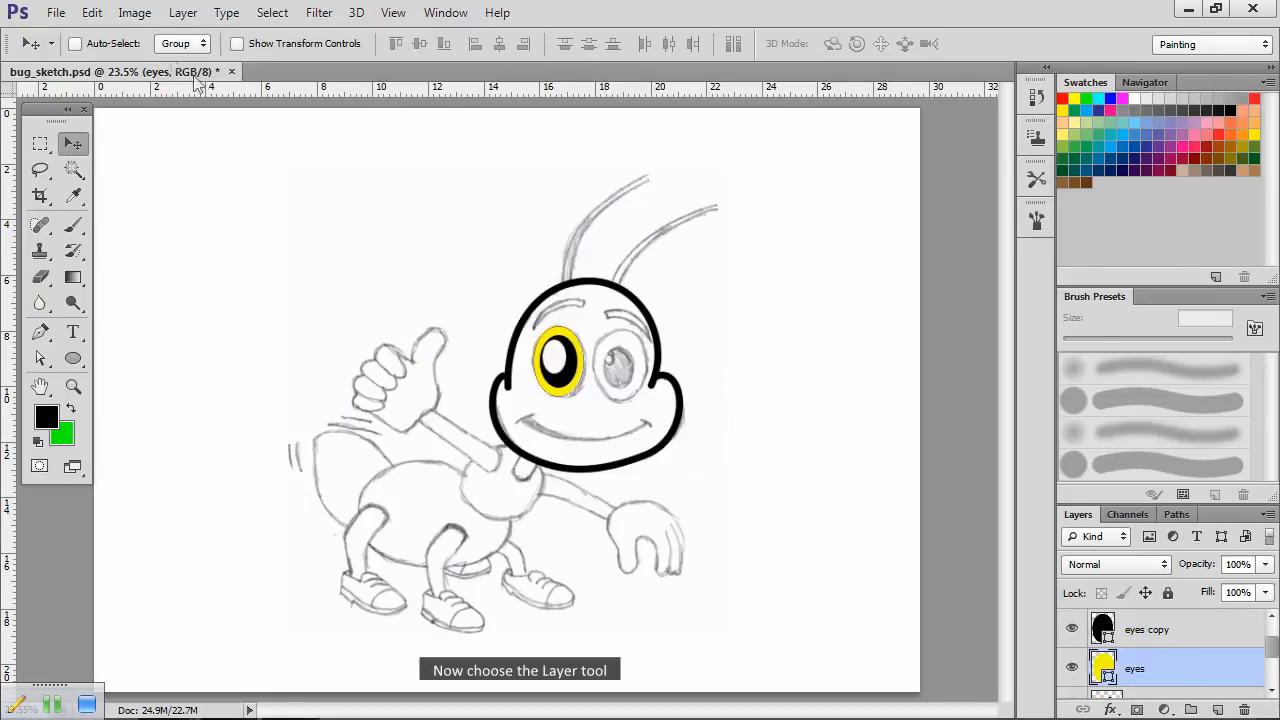
pyautogui.click(184, 12)
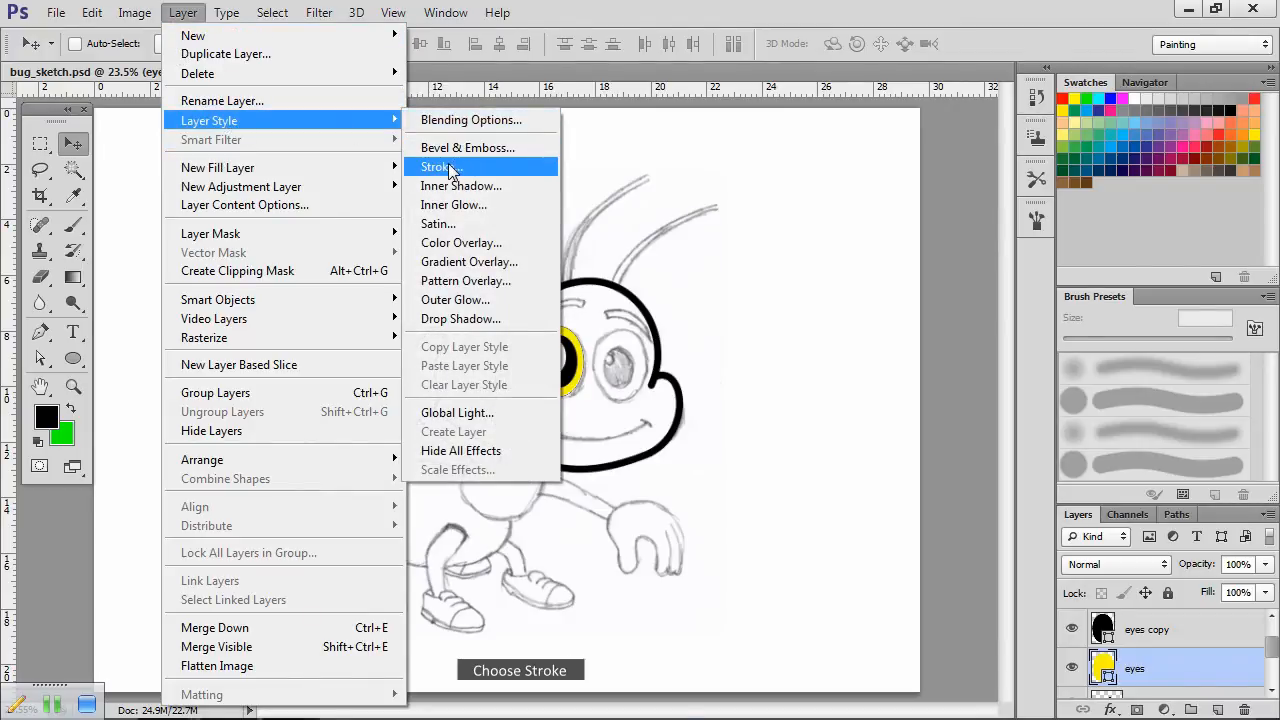
pyautogui.click(436, 168)
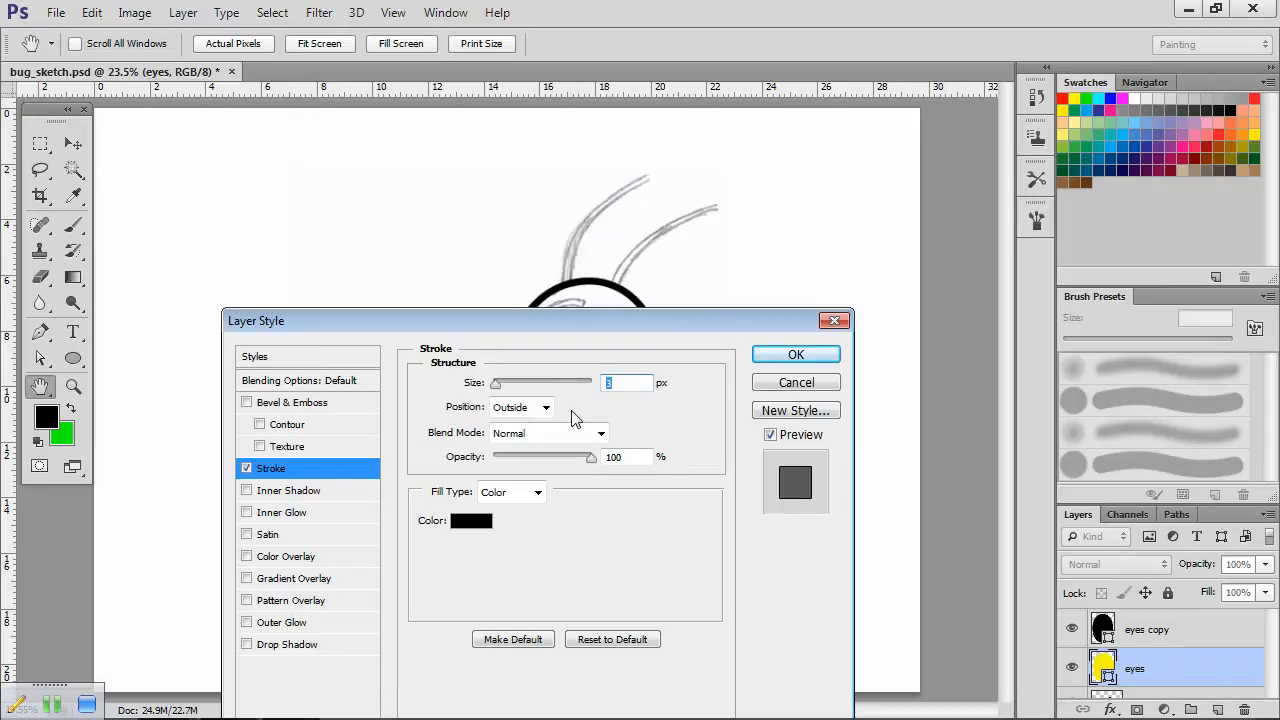
pyautogui.write('1-0')
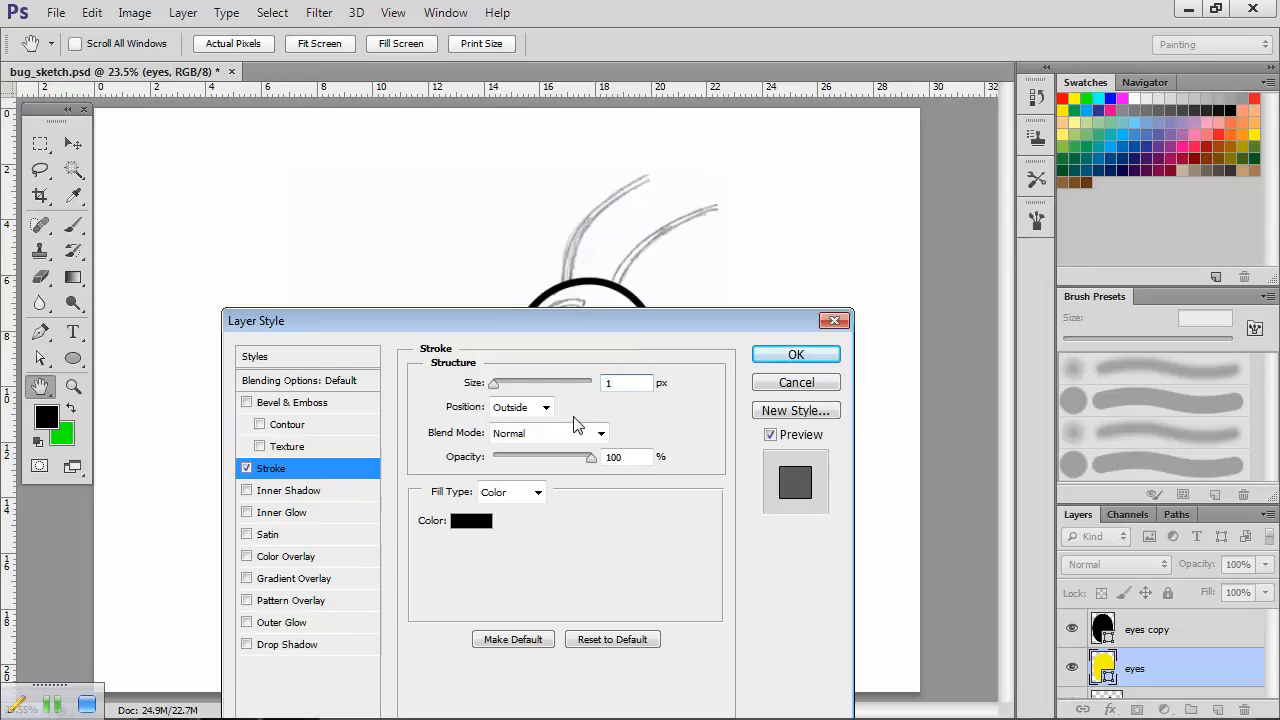
pyautogui.write('10')
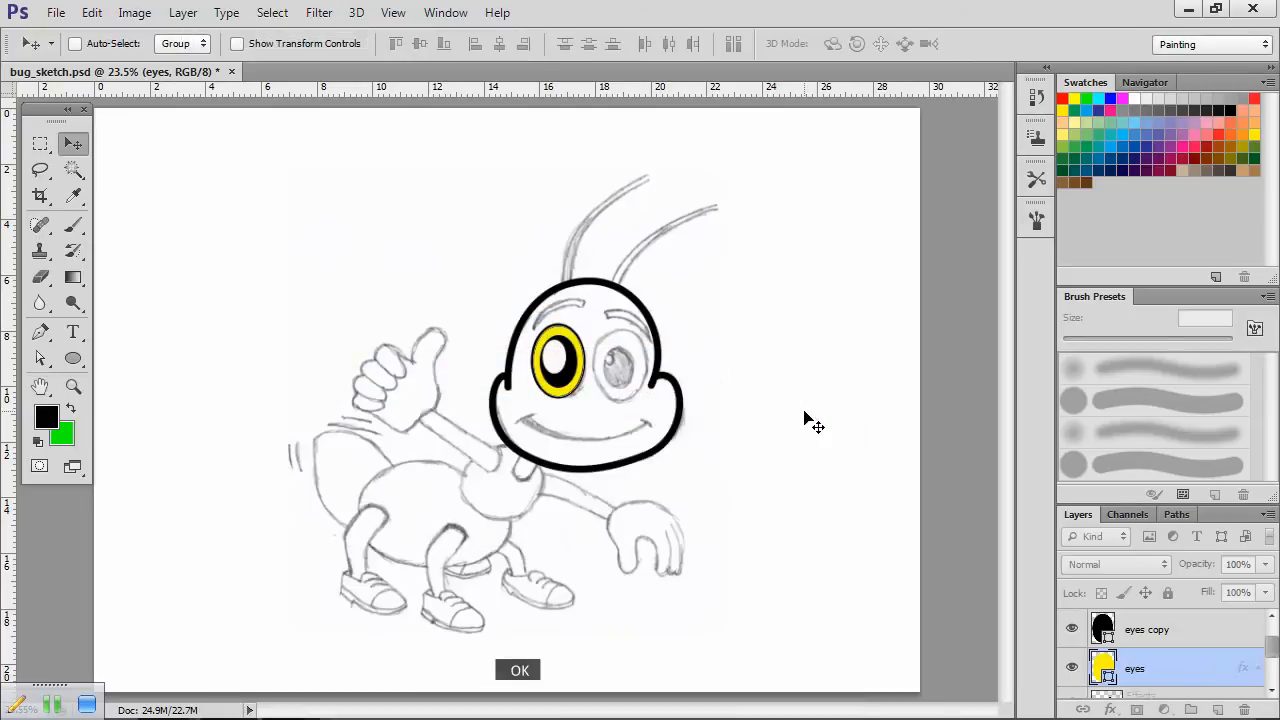
pyautogui.click(520, 670)
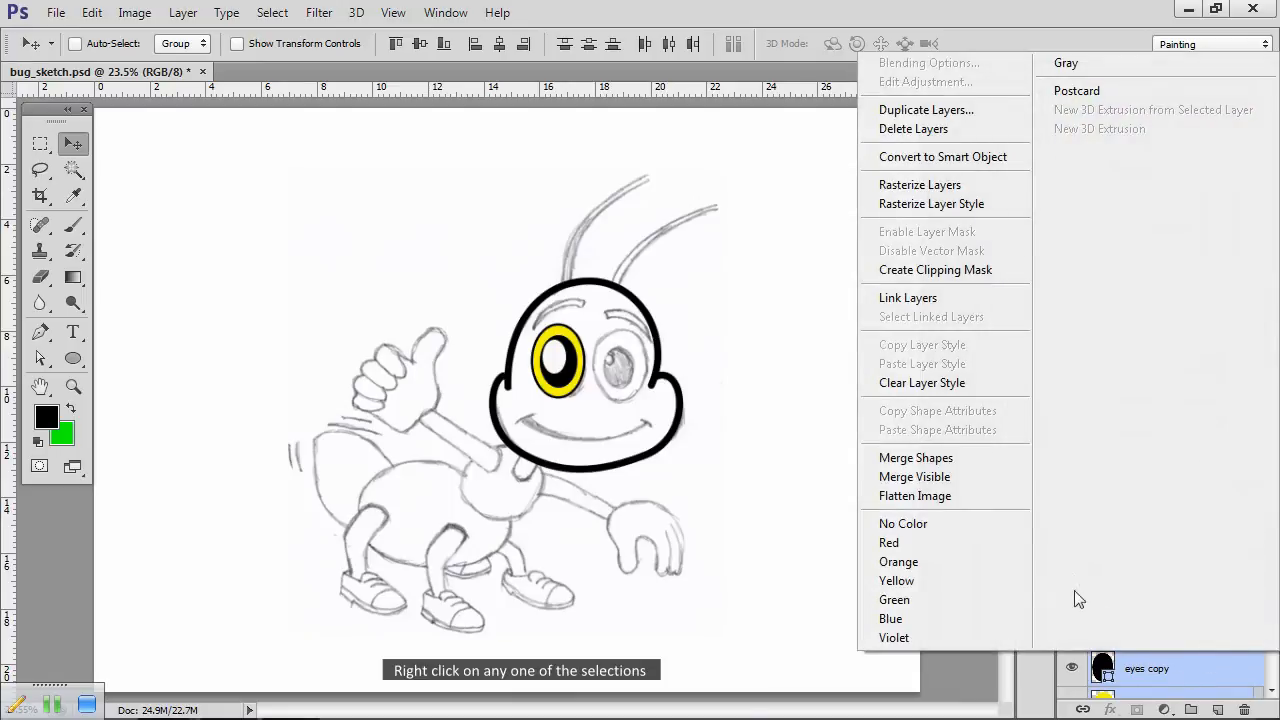
pyautogui.moveTo(936, 364)
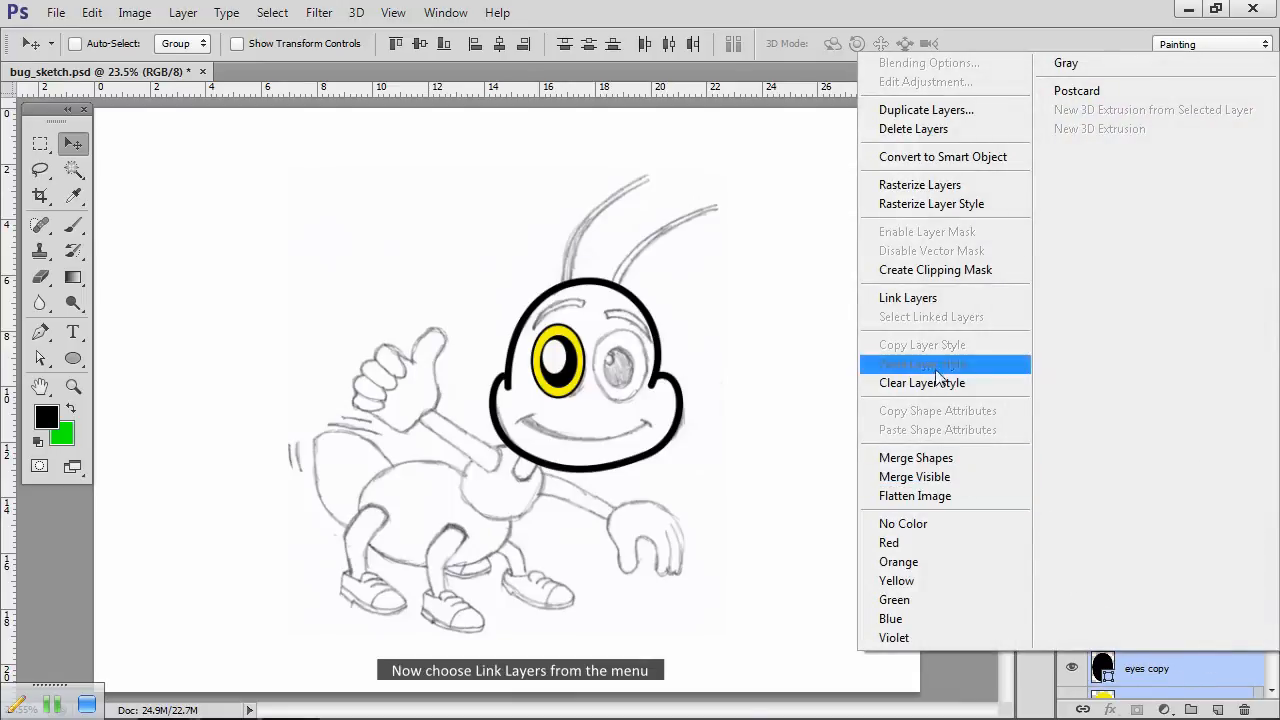
# Step: Link the eye layers and Alt-drag the whole eye right to make the second eye
pyautogui.click(908, 296)
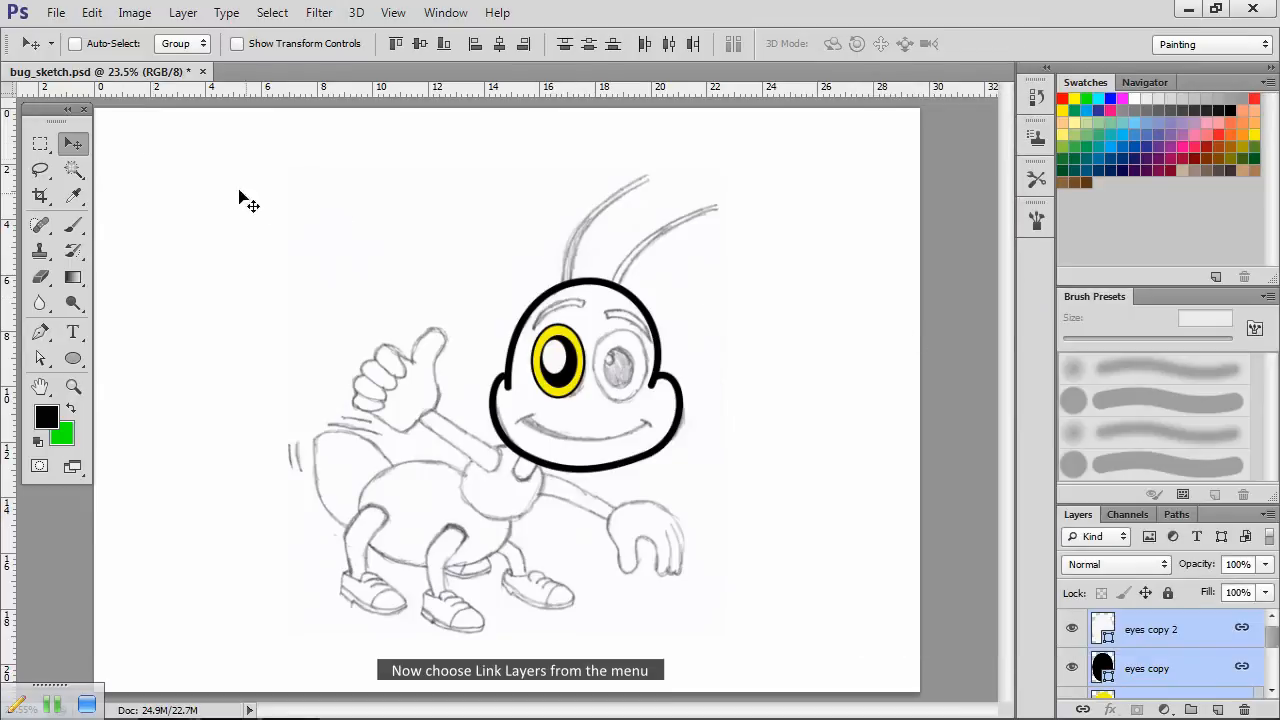
pyautogui.moveTo(504, 648)
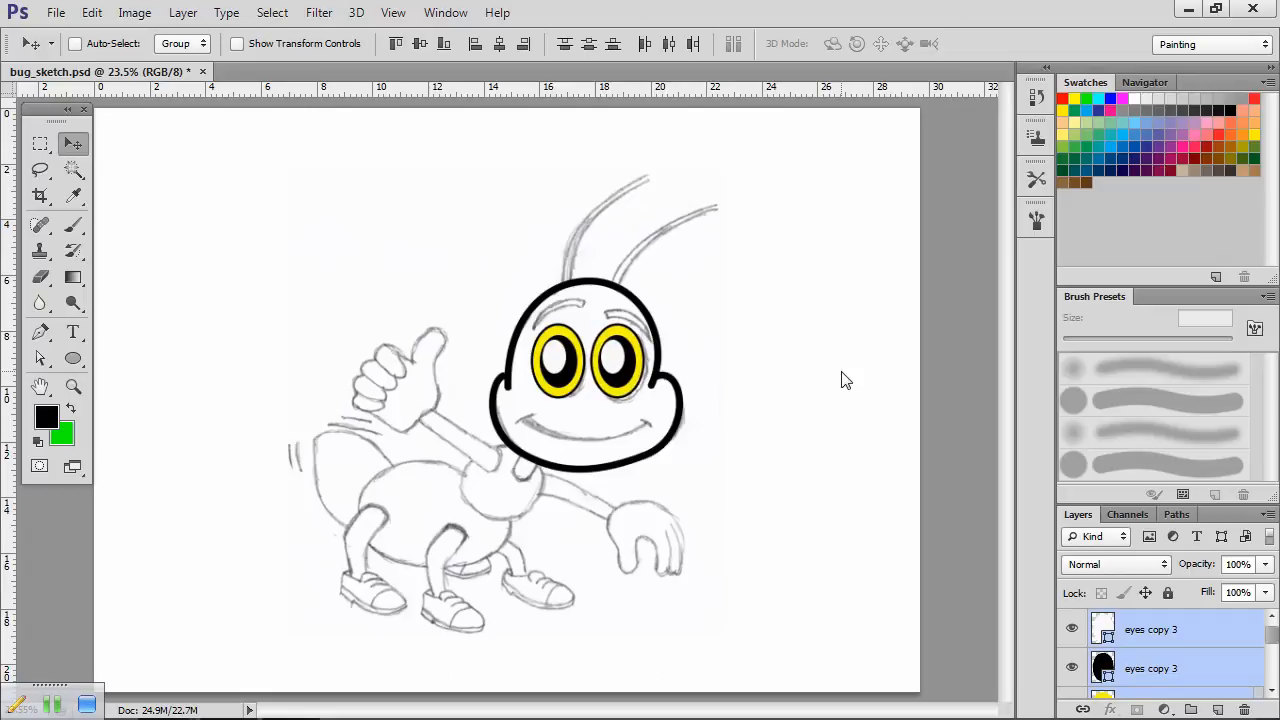
pyautogui.click(1150, 628)
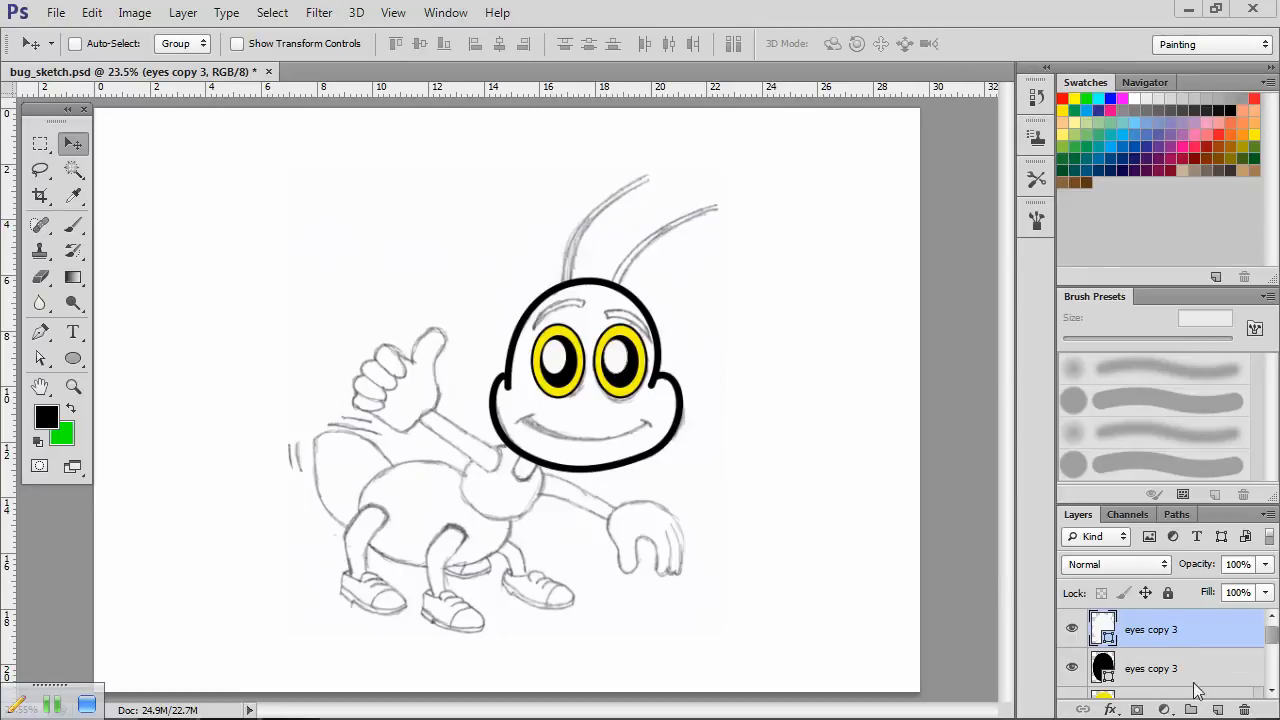
pyautogui.moveTo(1216, 672)
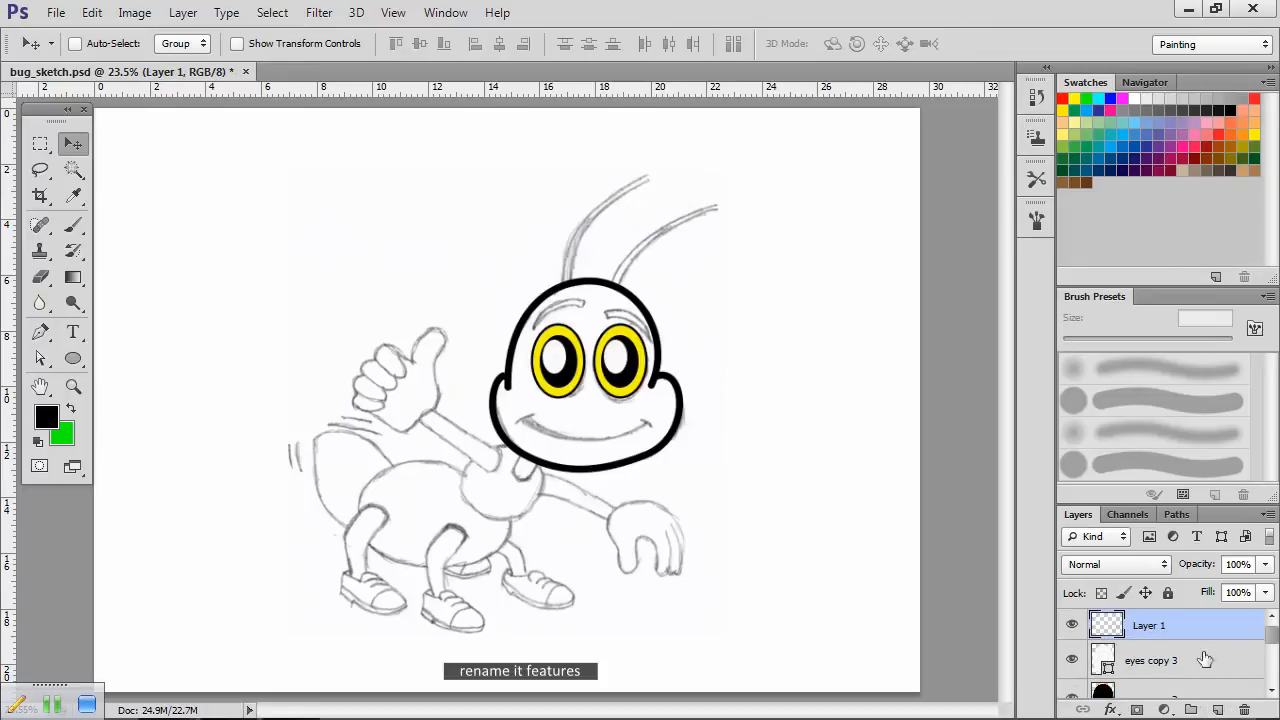
# Step: Rename the new empty layer above the eyes to 'features'
pyautogui.doubleClick(1148, 624)
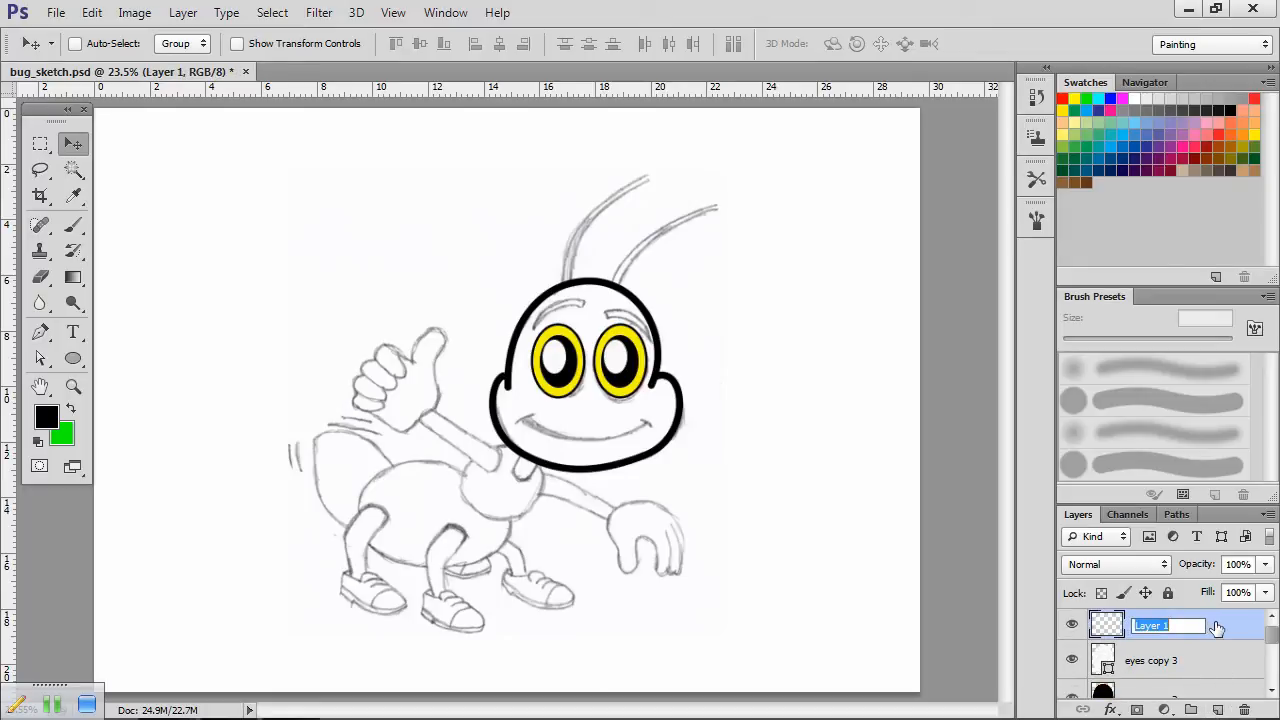
pyautogui.write('features')
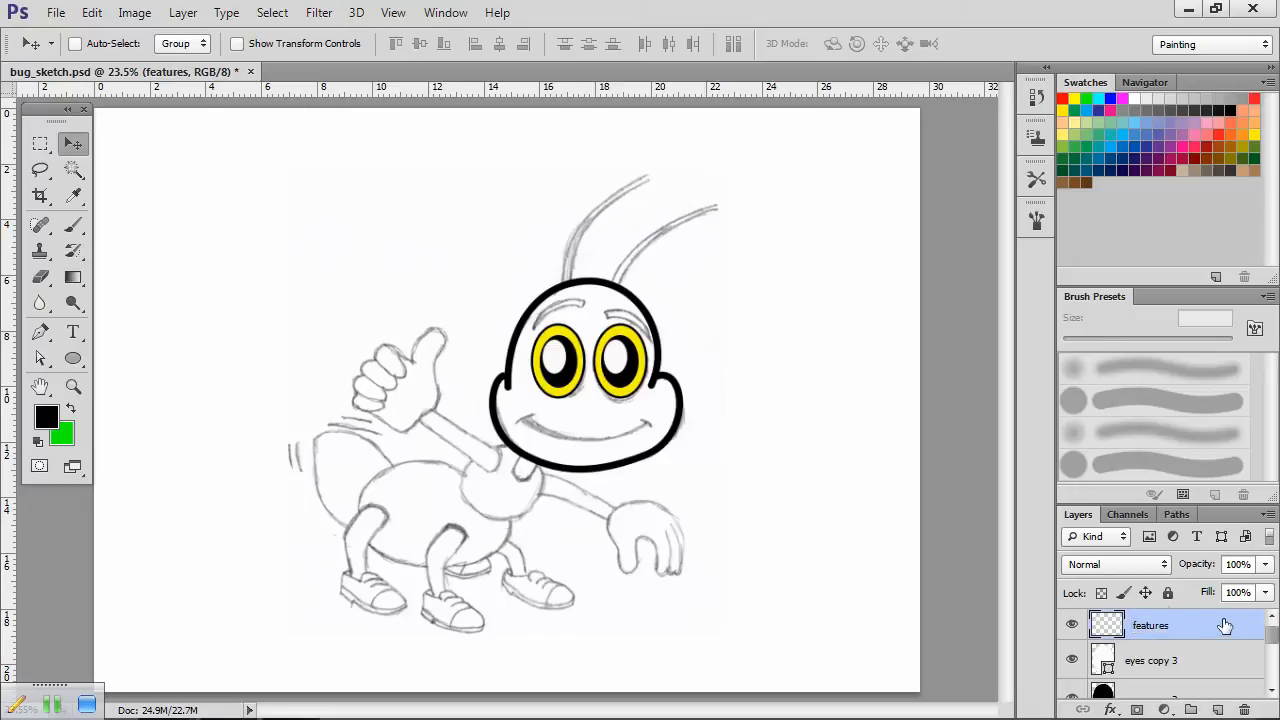
pyautogui.moveTo(784, 392)
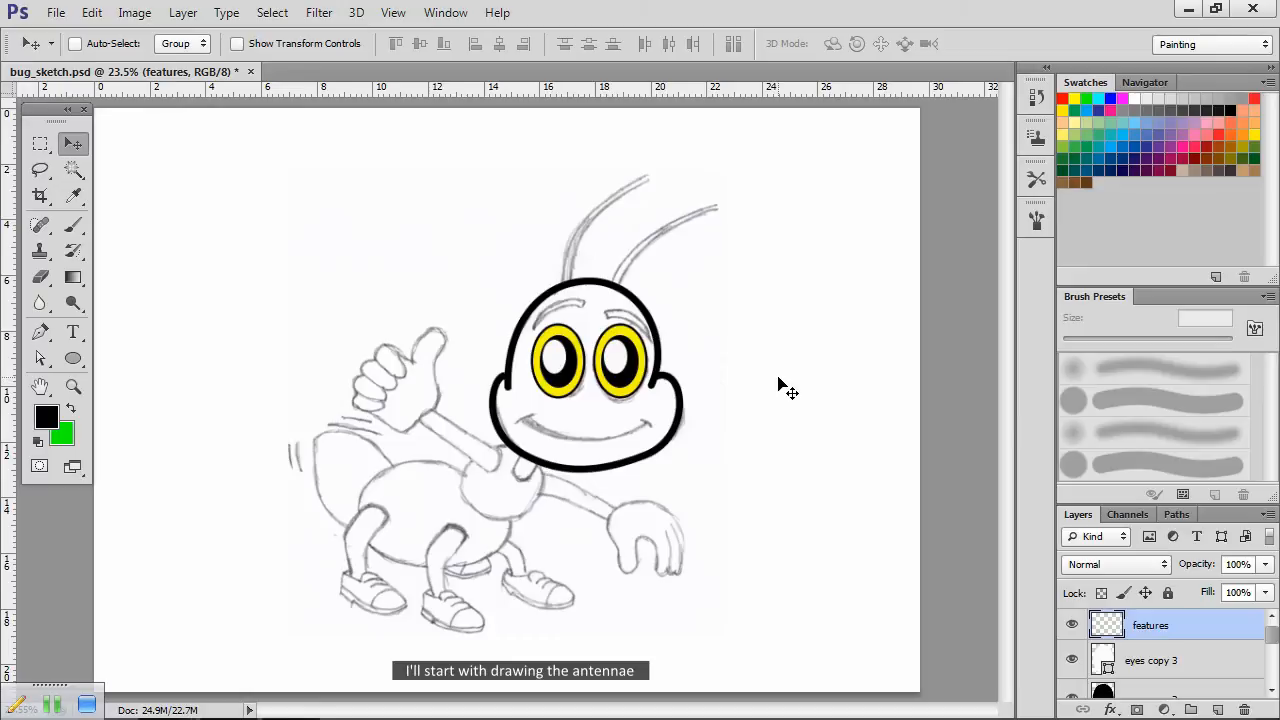
# Step: Set the brush's Shape Dynamics size control to Fade over 175 steps, ready for pen paths
pyautogui.click(1036, 220)
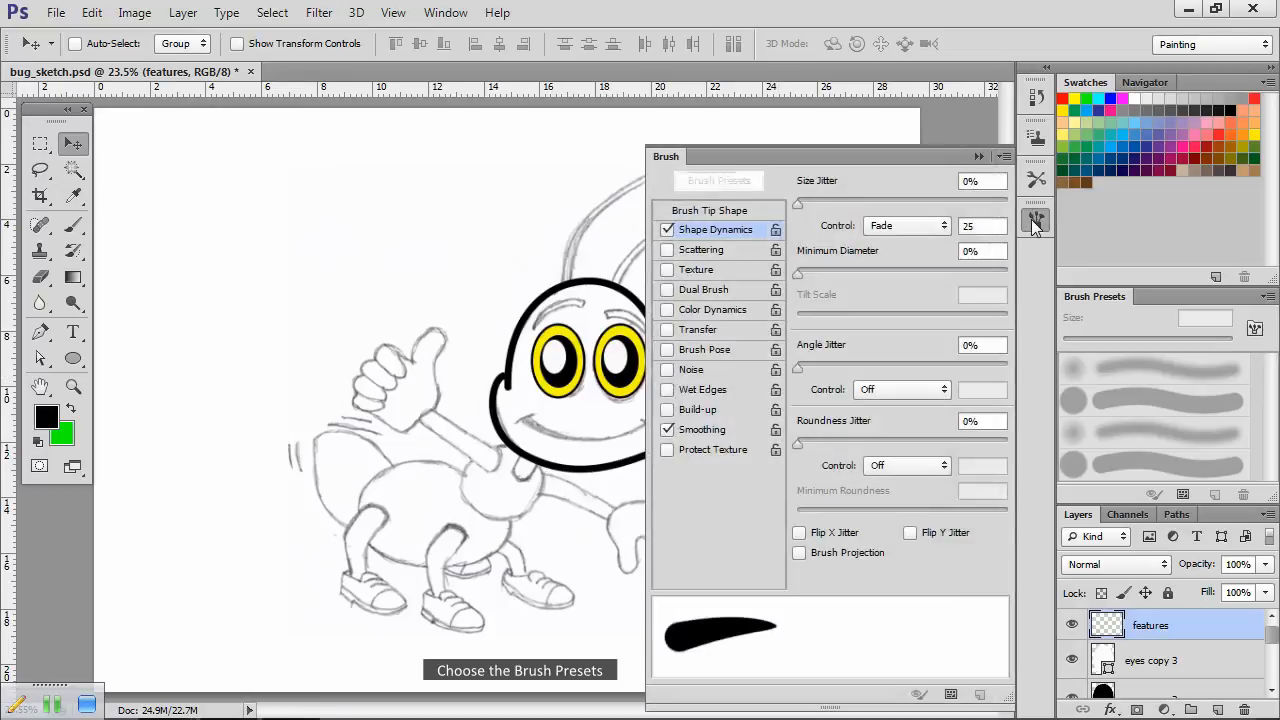
pyautogui.click(718, 180)
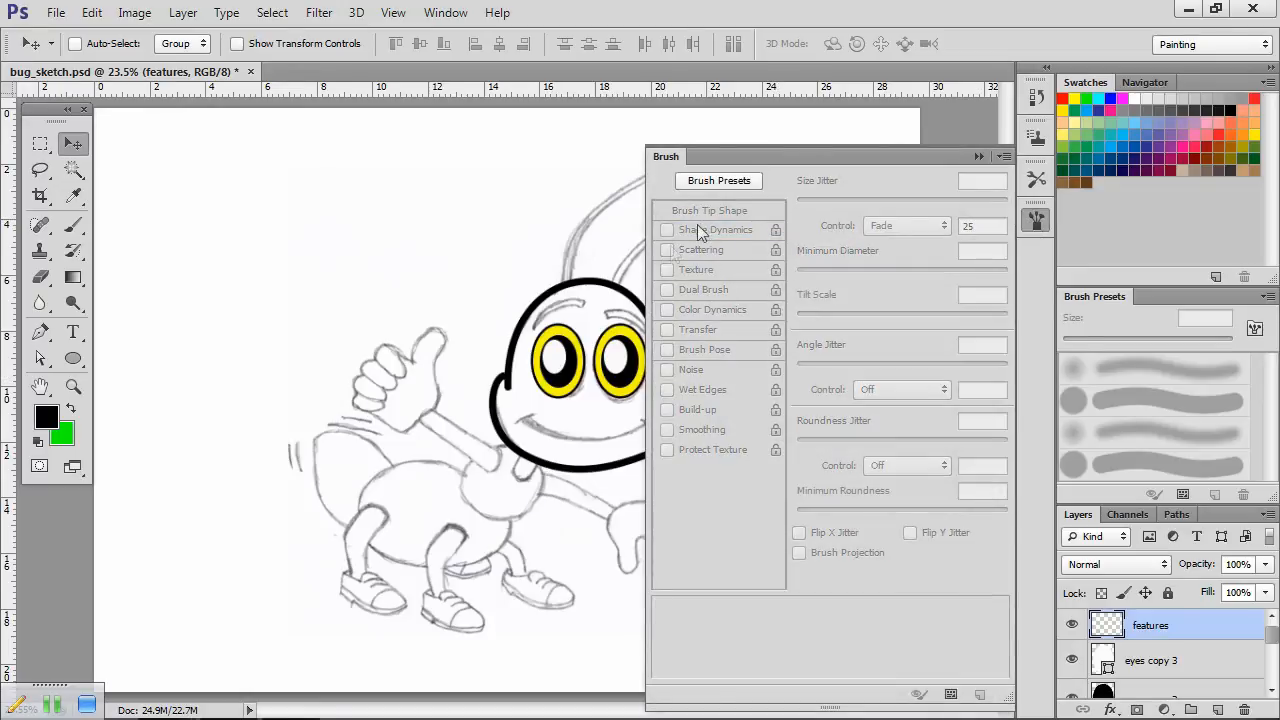
pyautogui.click(668, 230)
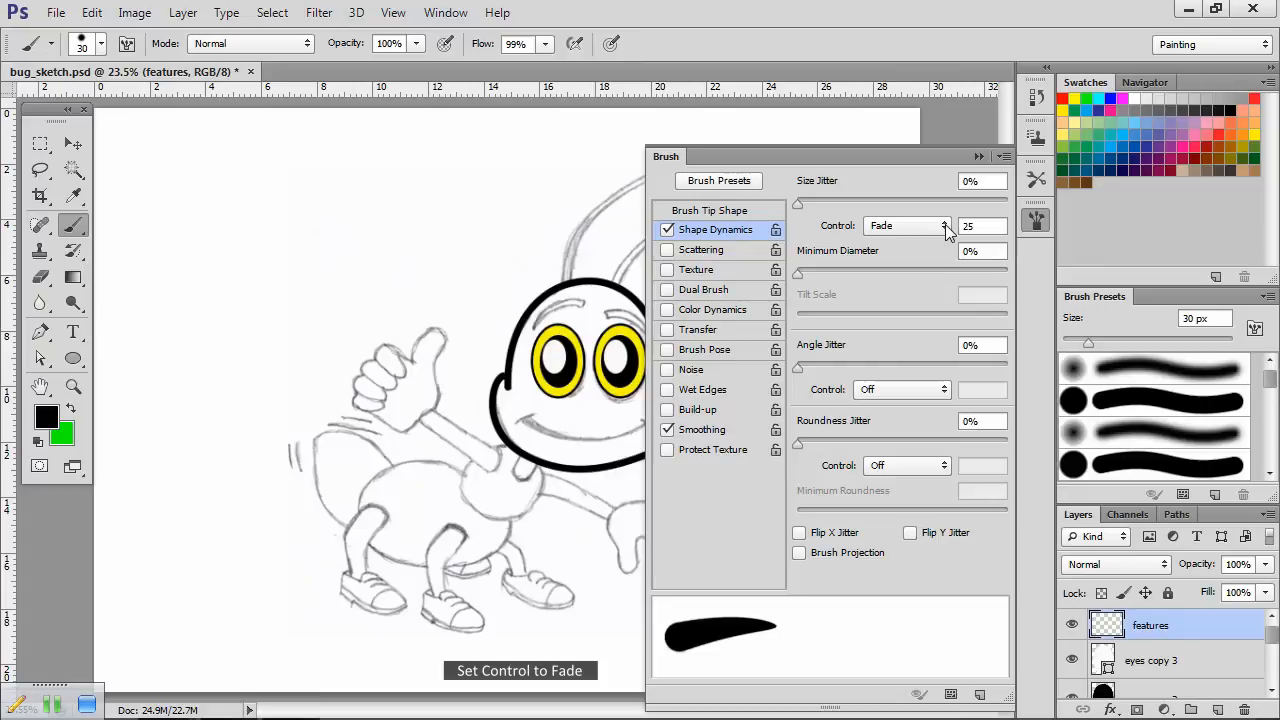
pyautogui.moveTo(948, 242)
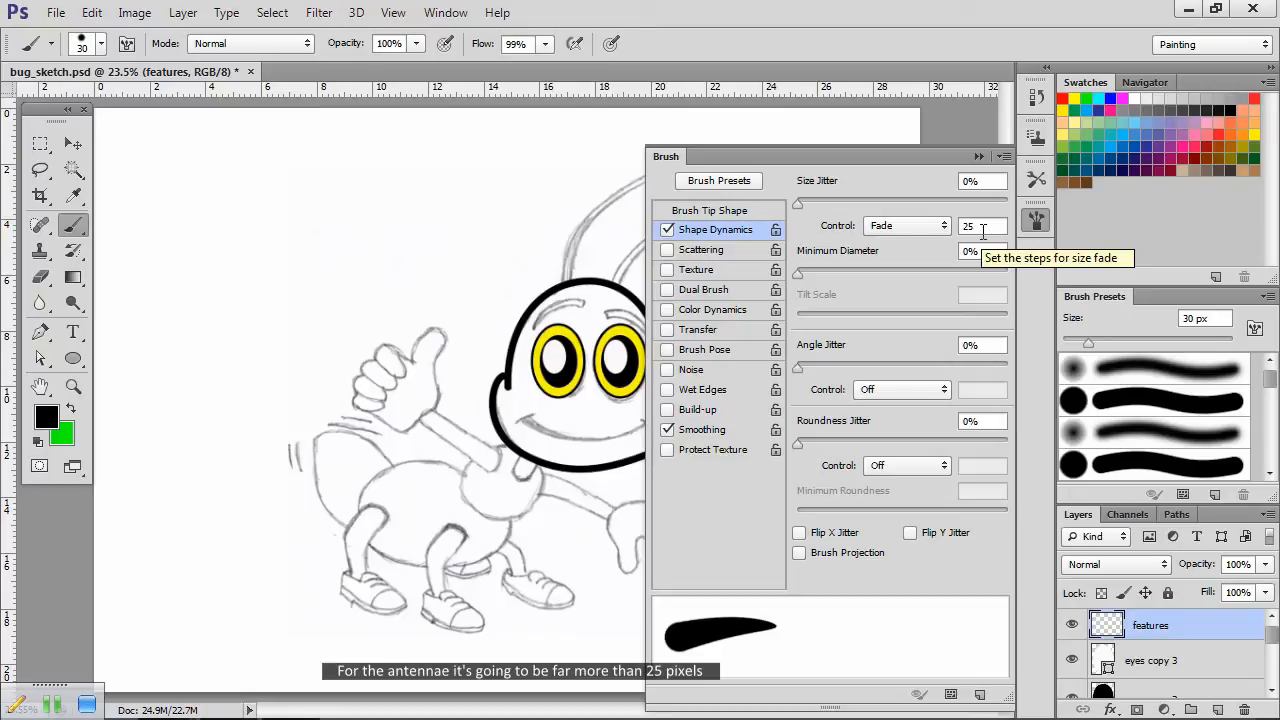
pyautogui.tripleClick(982, 224)
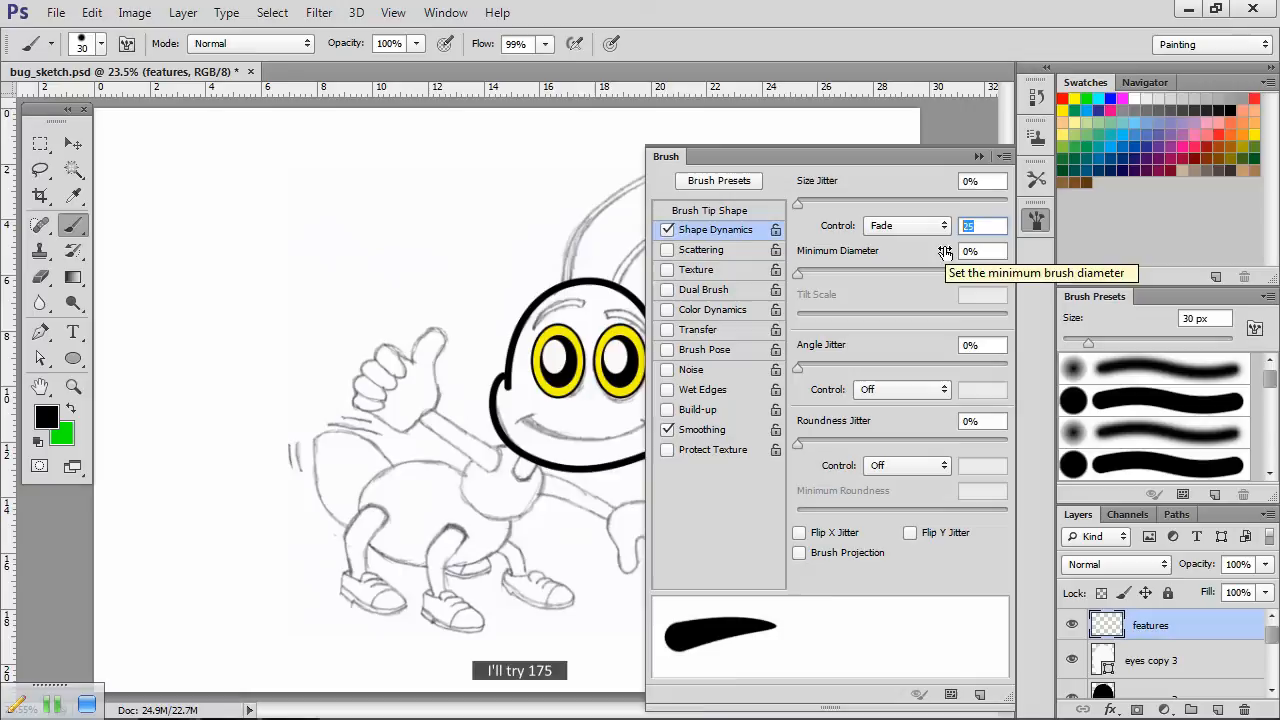
pyautogui.write('175')
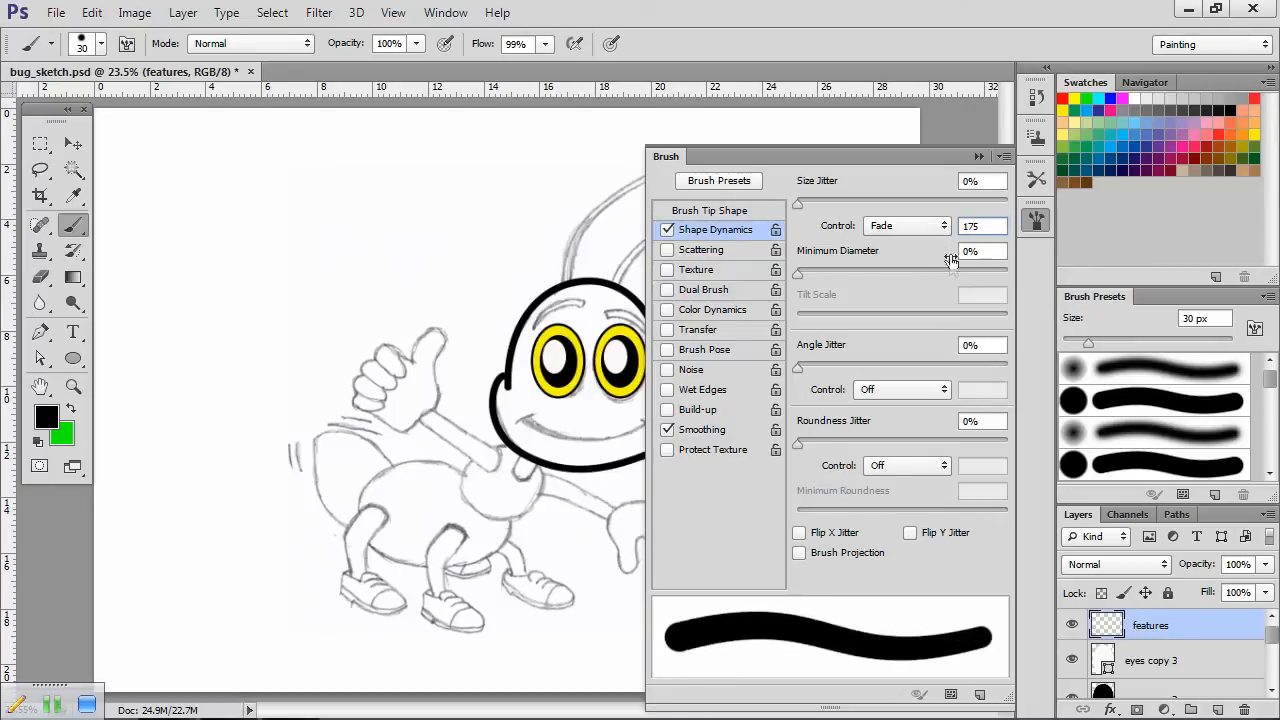
pyautogui.click(1004, 156)
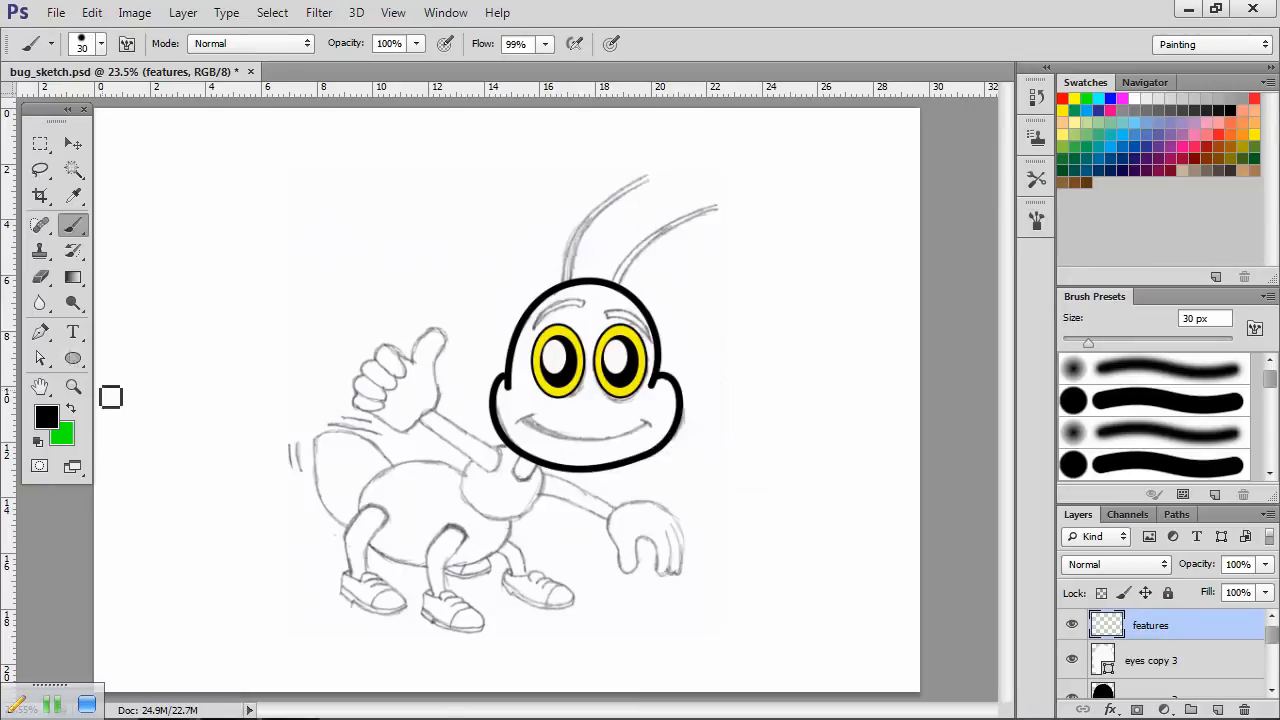
pyautogui.click(40, 332)
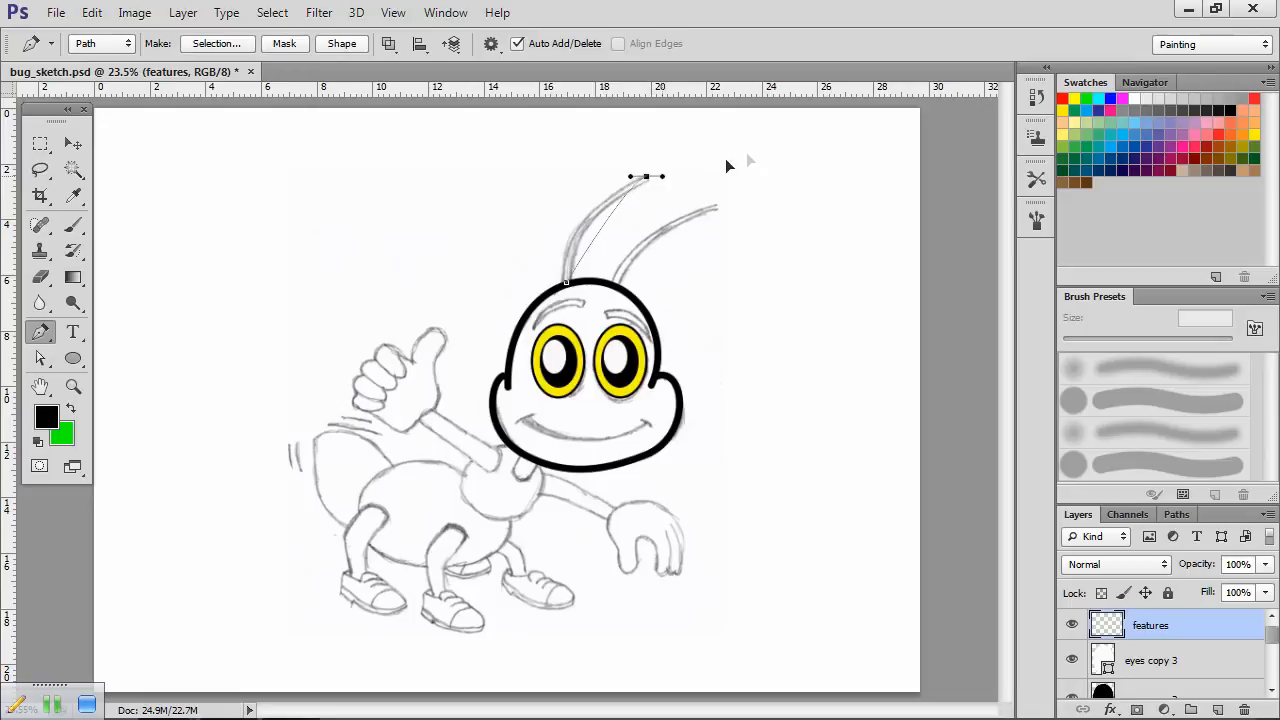
# Step: Draw a curved pen path along the left antenna and stroke it with the fading brush
pyautogui.moveTo(660, 176); pyautogui.dragTo(736, 142)
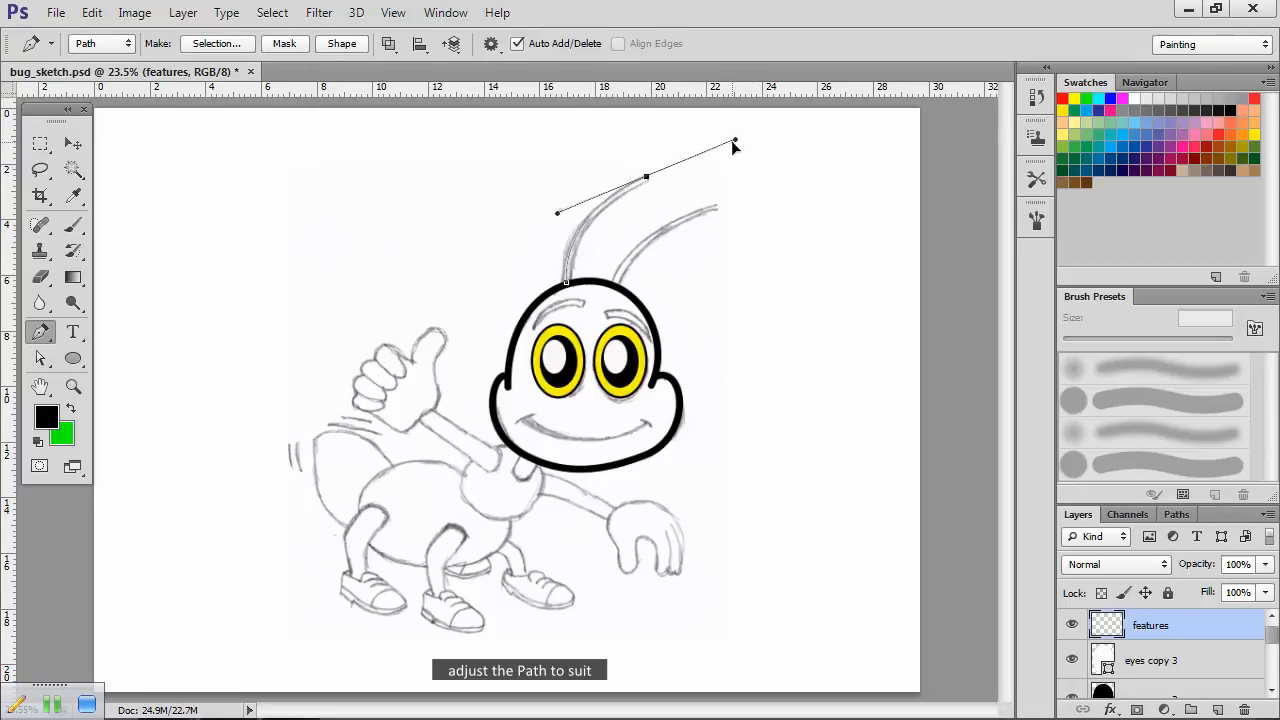
pyautogui.moveTo(736, 144); pyautogui.dragTo(750, 138)
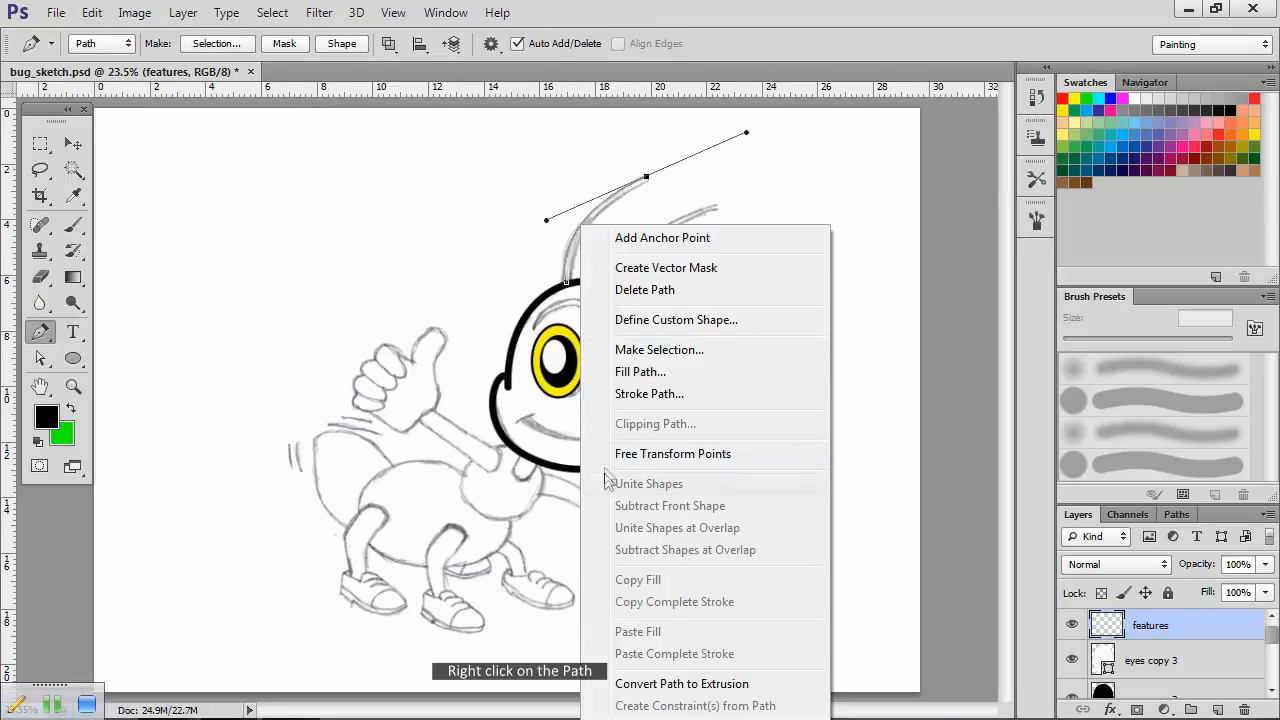
pyautogui.click(648, 392)
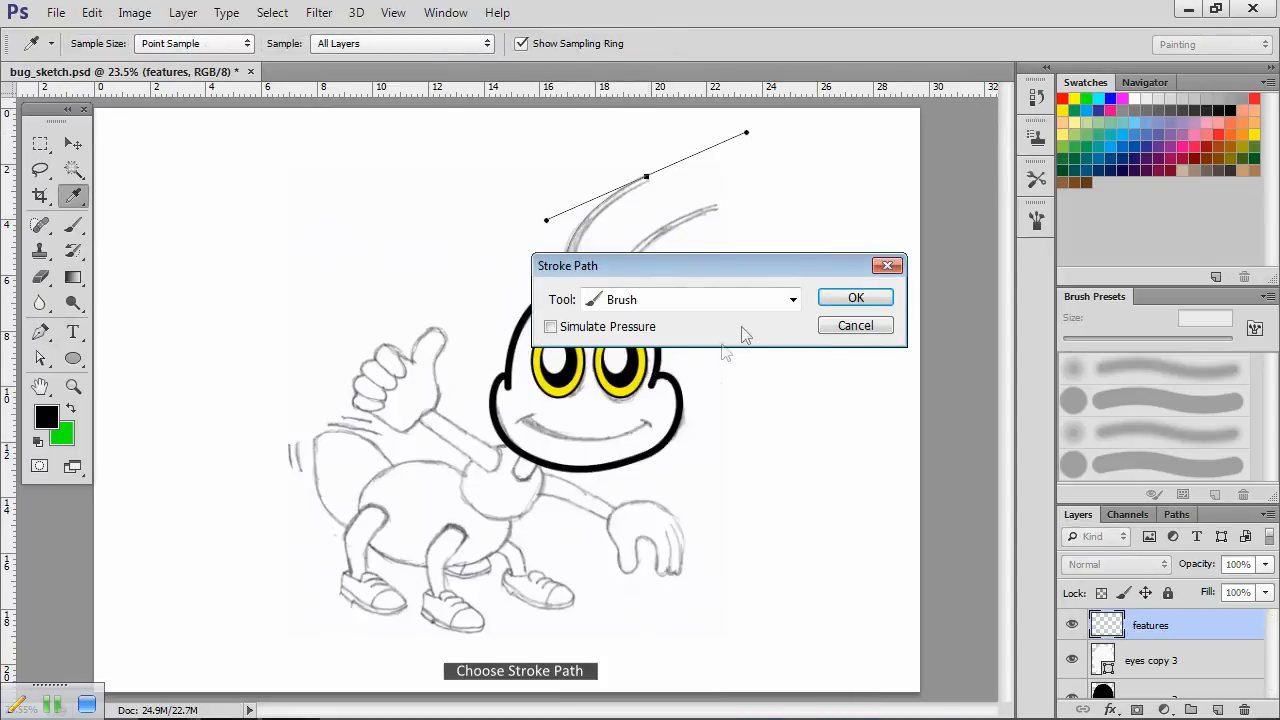
pyautogui.click(856, 296)
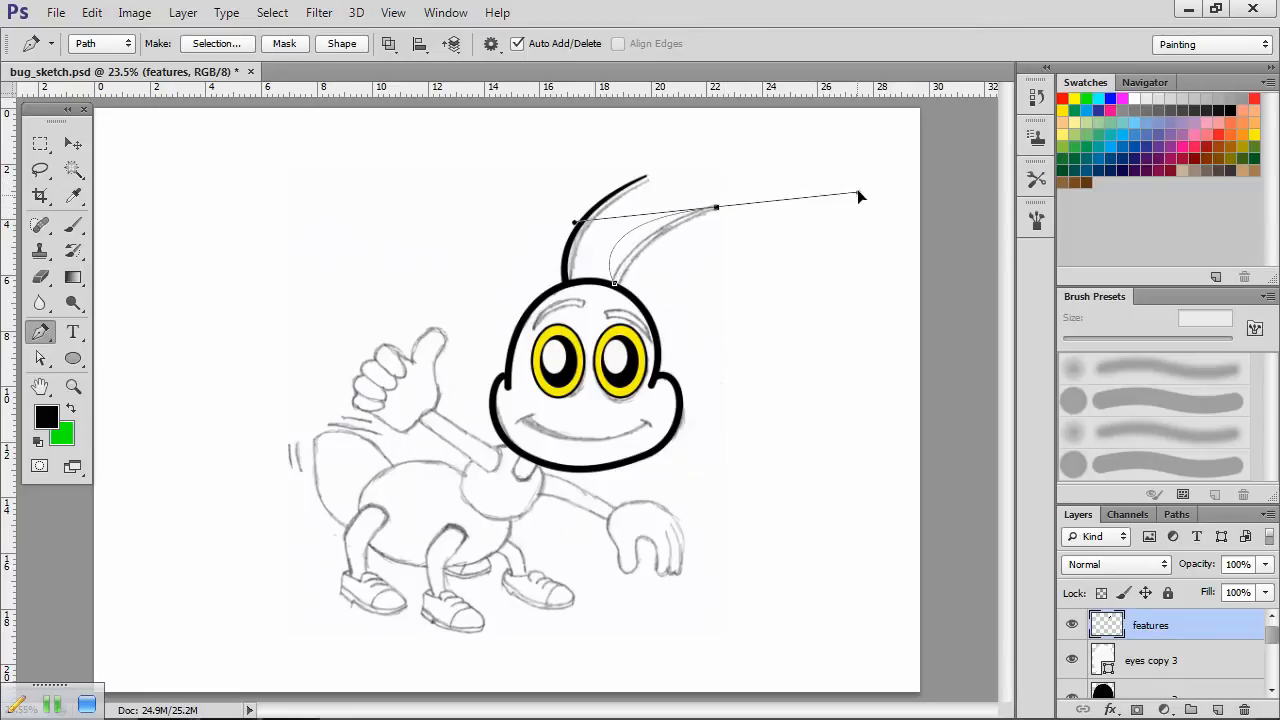
# Step: Draw a pen path along the right antenna, stroke it with the brush, and hide the path
pyautogui.moveTo(860, 198); pyautogui.dragTo(780, 188)
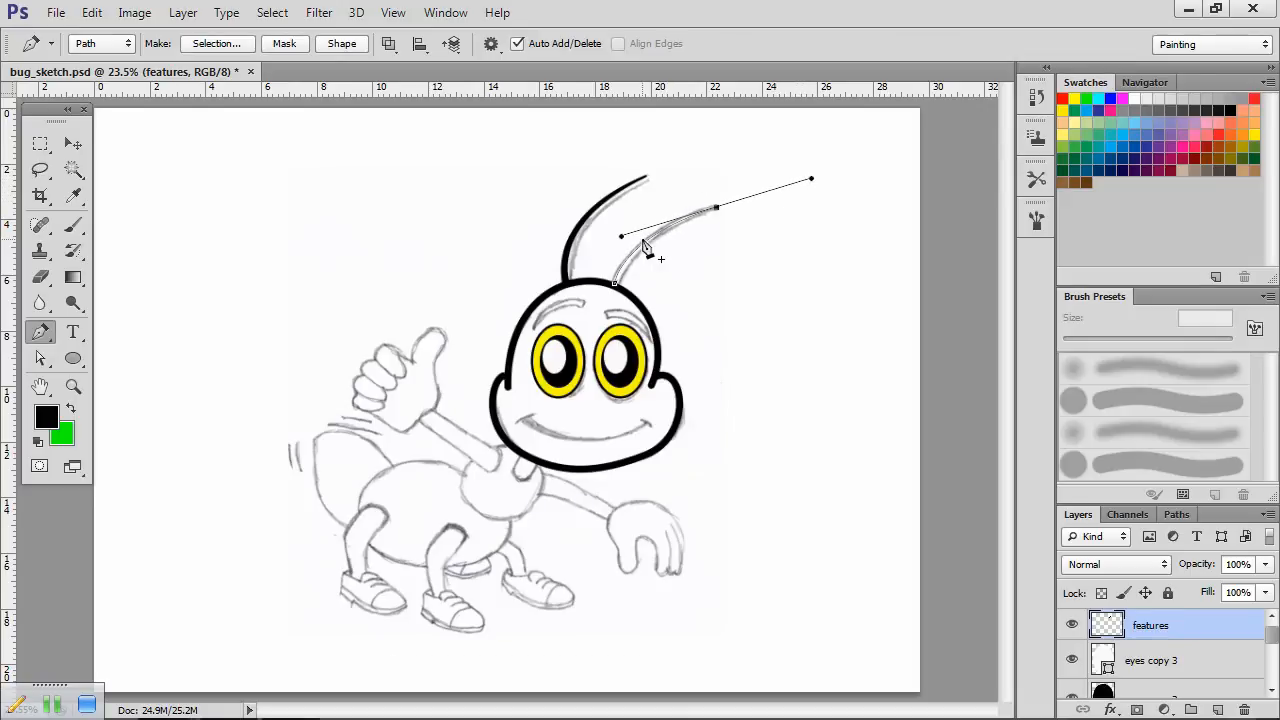
pyautogui.rightClick(644, 250)
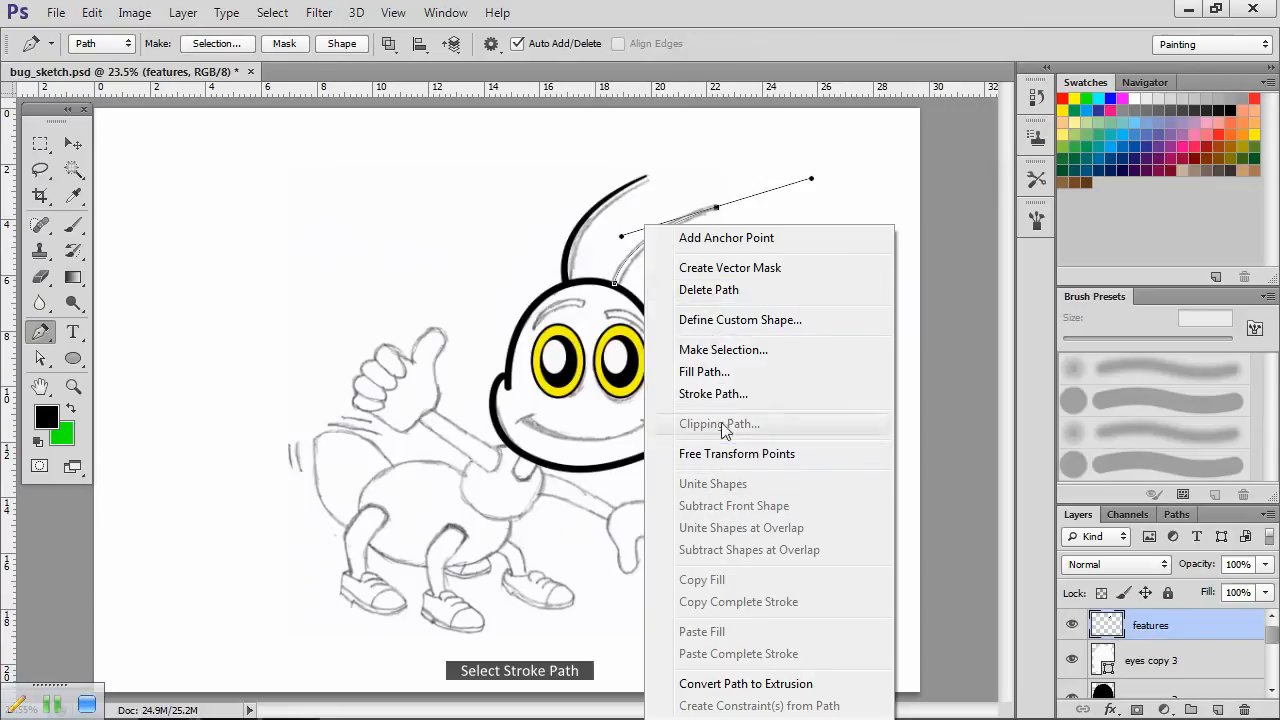
pyautogui.click(712, 392)
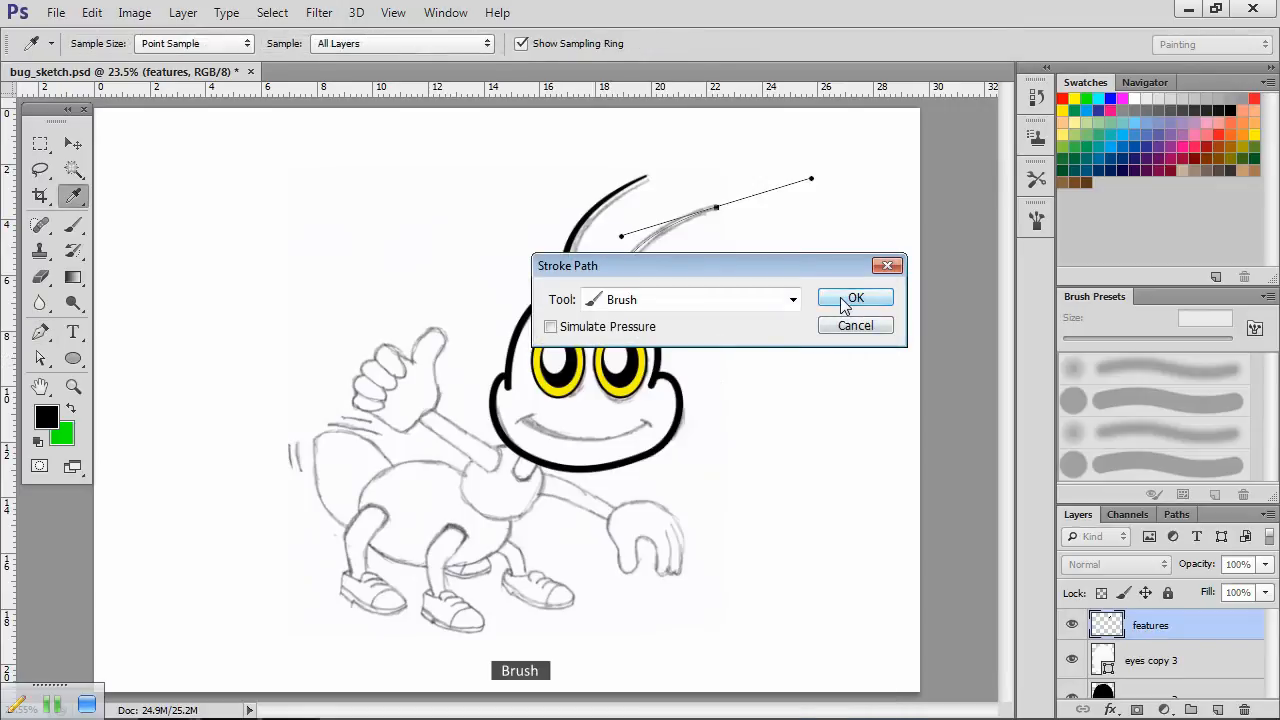
pyautogui.click(856, 300)
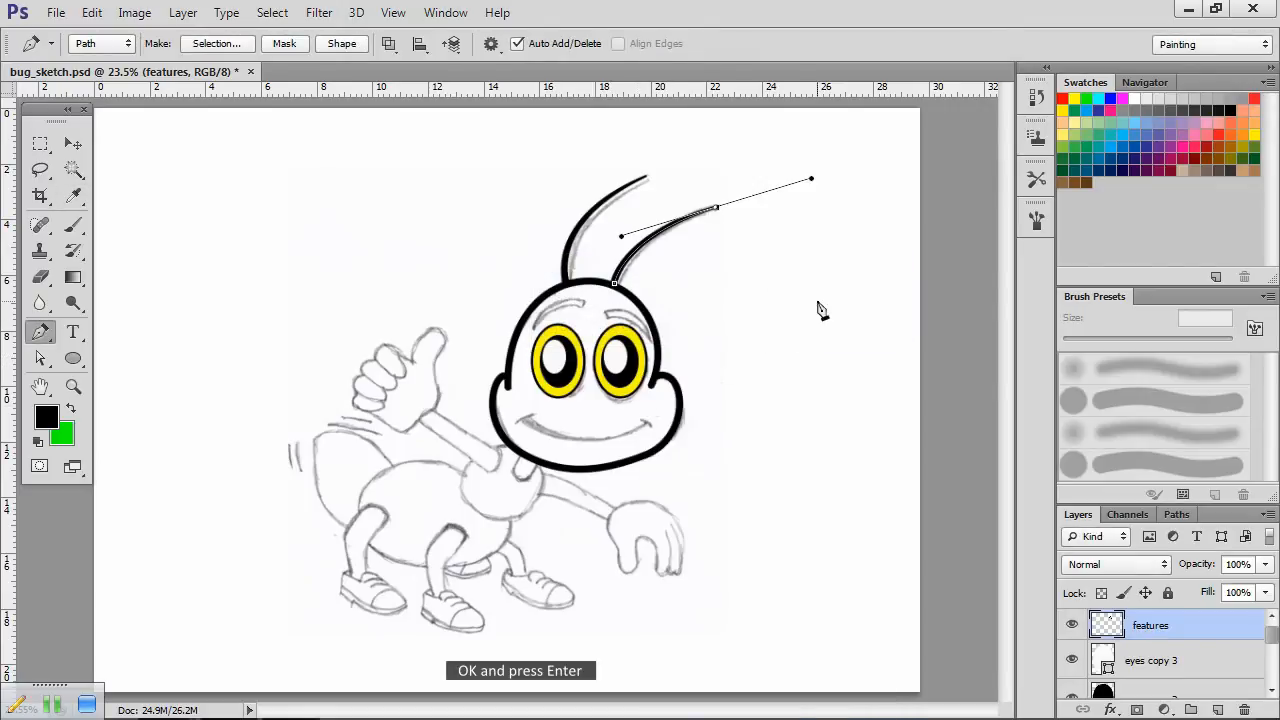
pyautogui.press('Return')
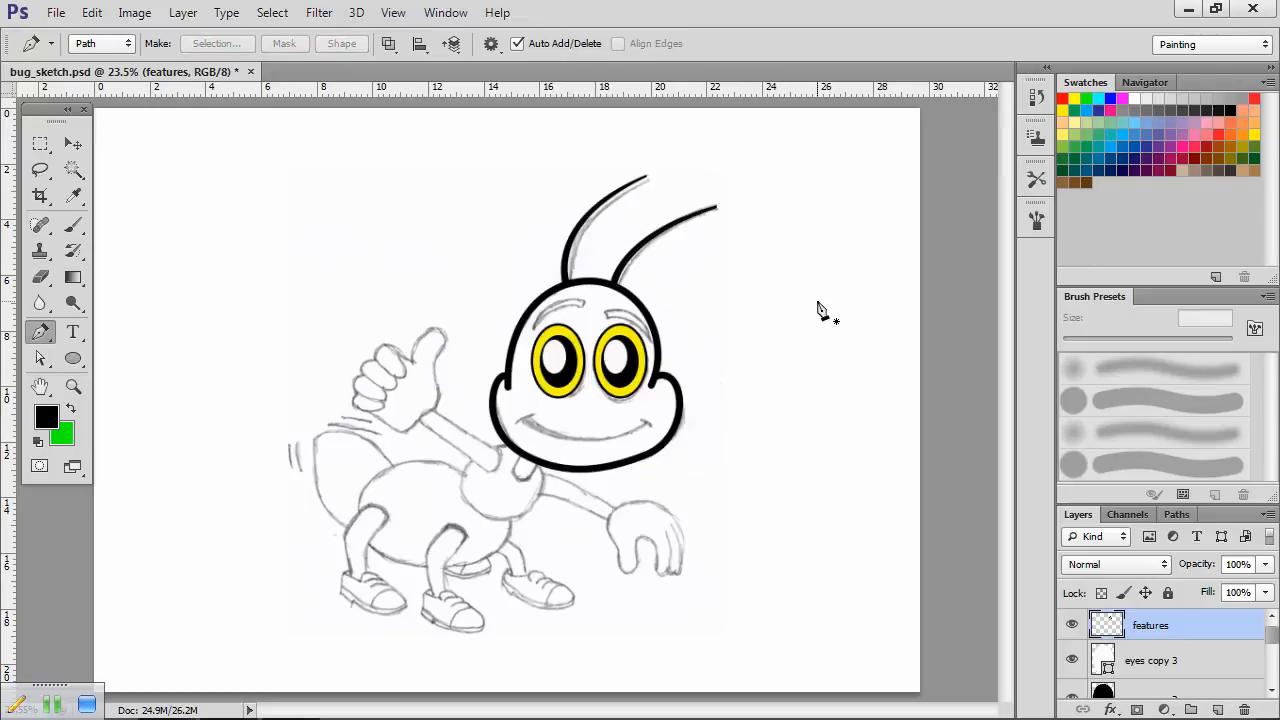
pyautogui.moveTo(564, 312)
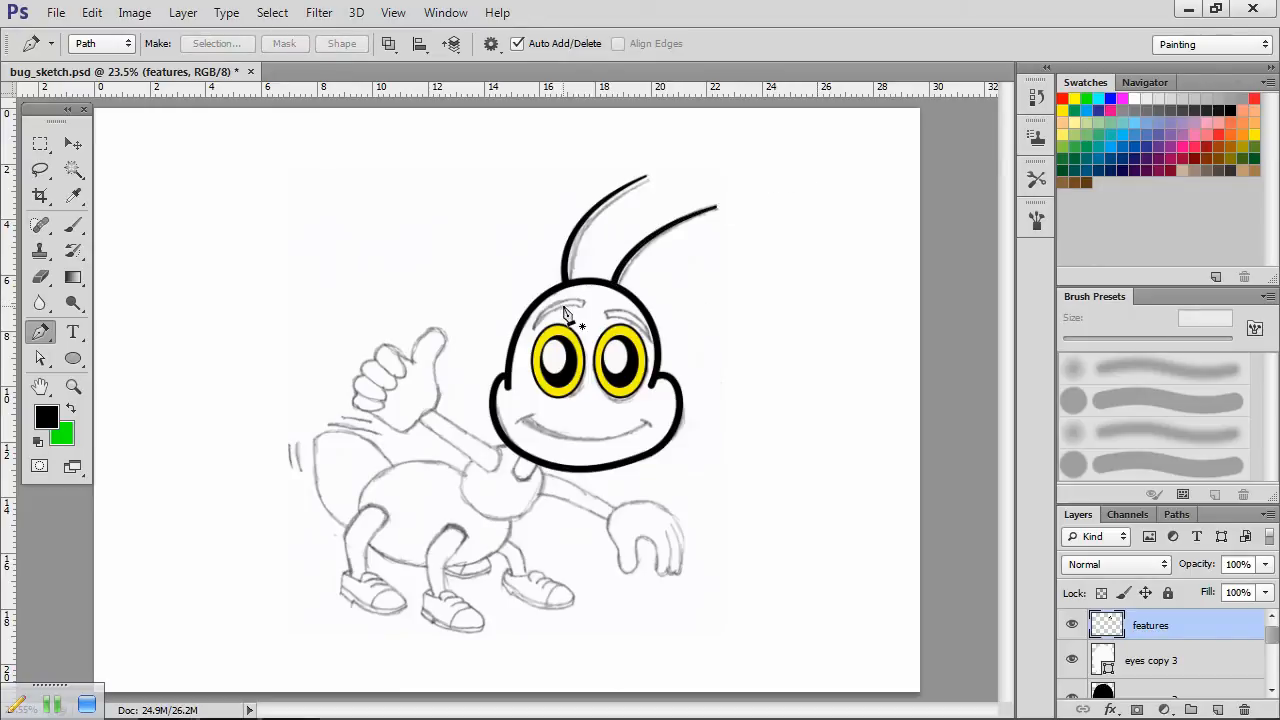
pyautogui.moveTo(720, 350)
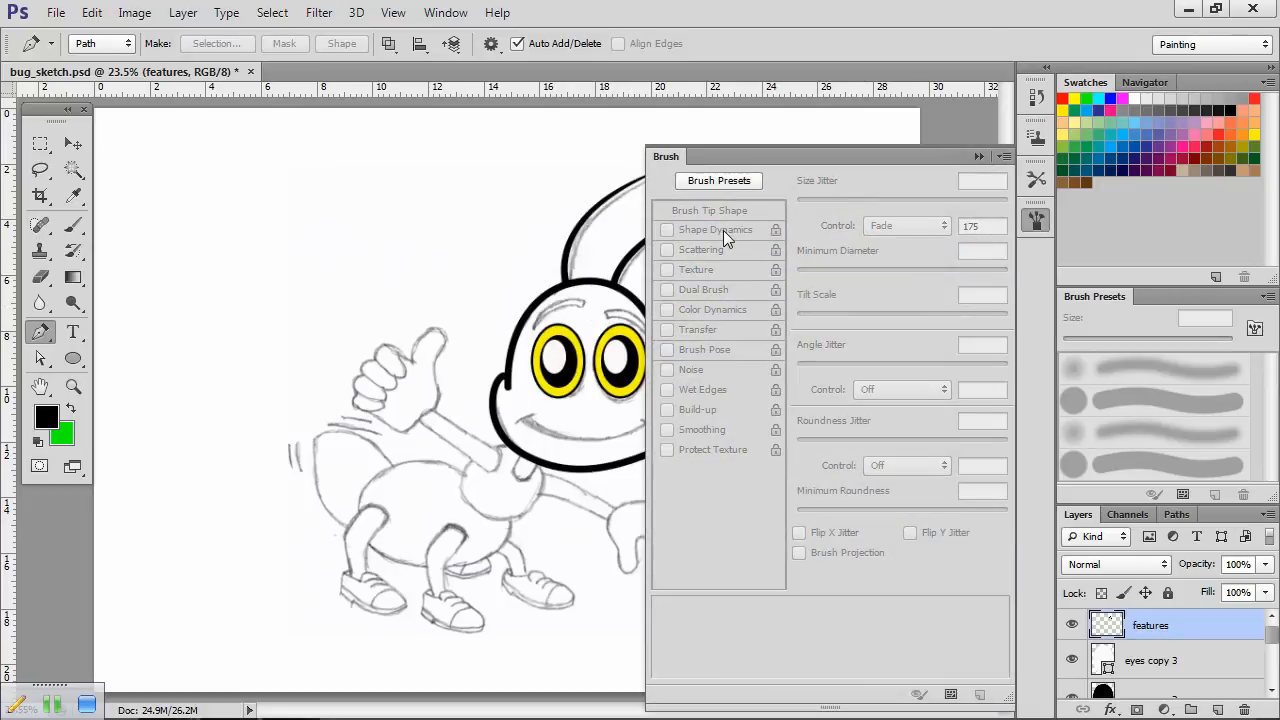
# Step: Reduce the brush's size Fade from 175 to 50 steps
pyautogui.click(668, 228)
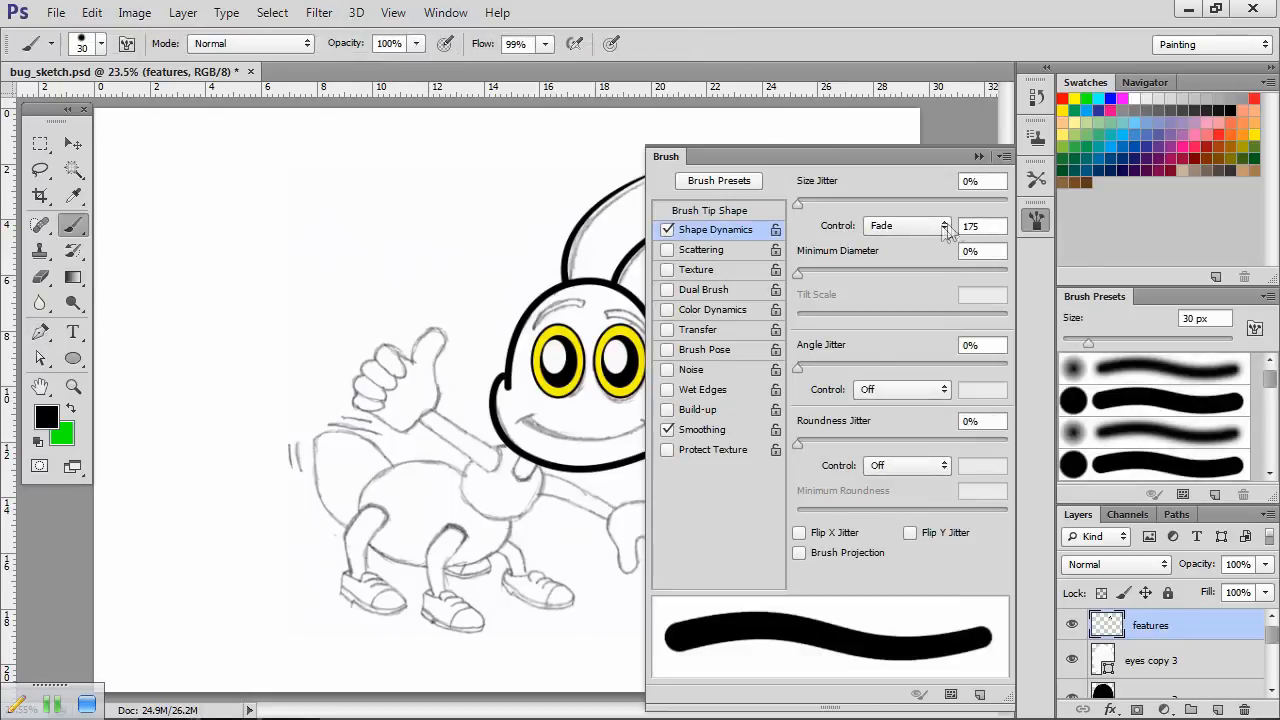
pyautogui.tripleClick(978, 224)
pyautogui.write('50')
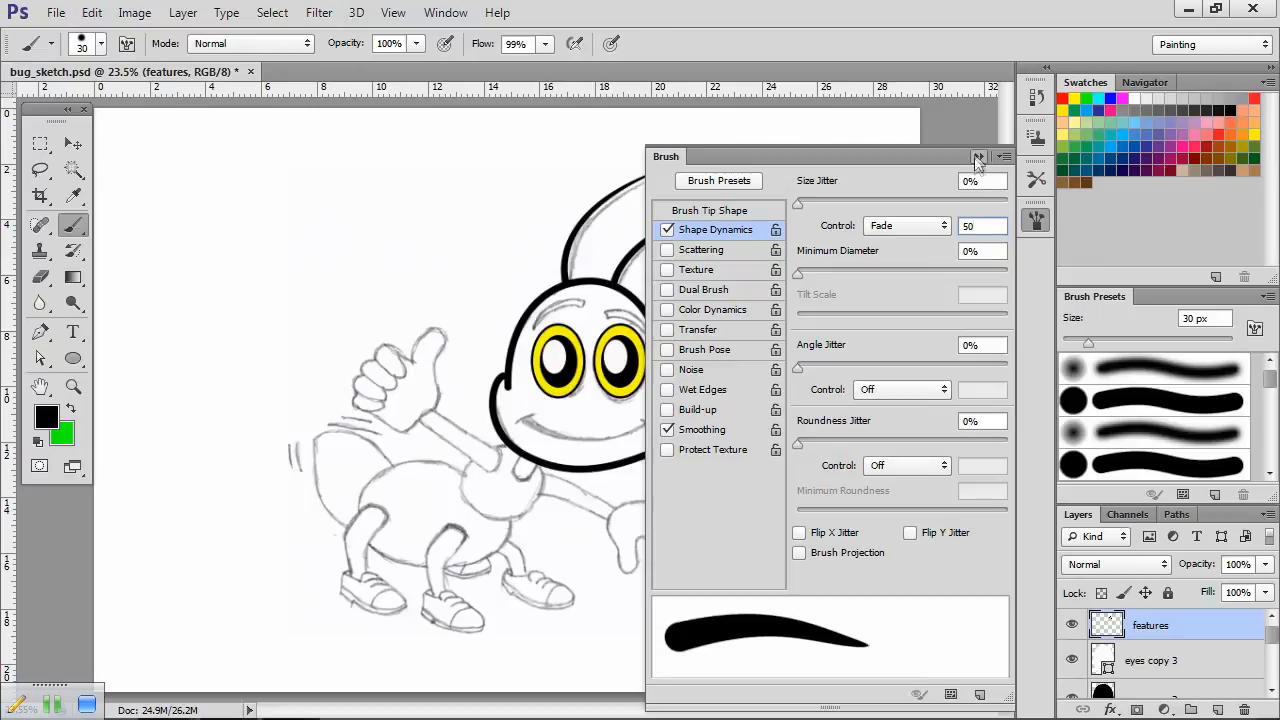
# Step: Draw a short curved path above the left eye and stroke it with the tapering black brush
pyautogui.click(978, 156)
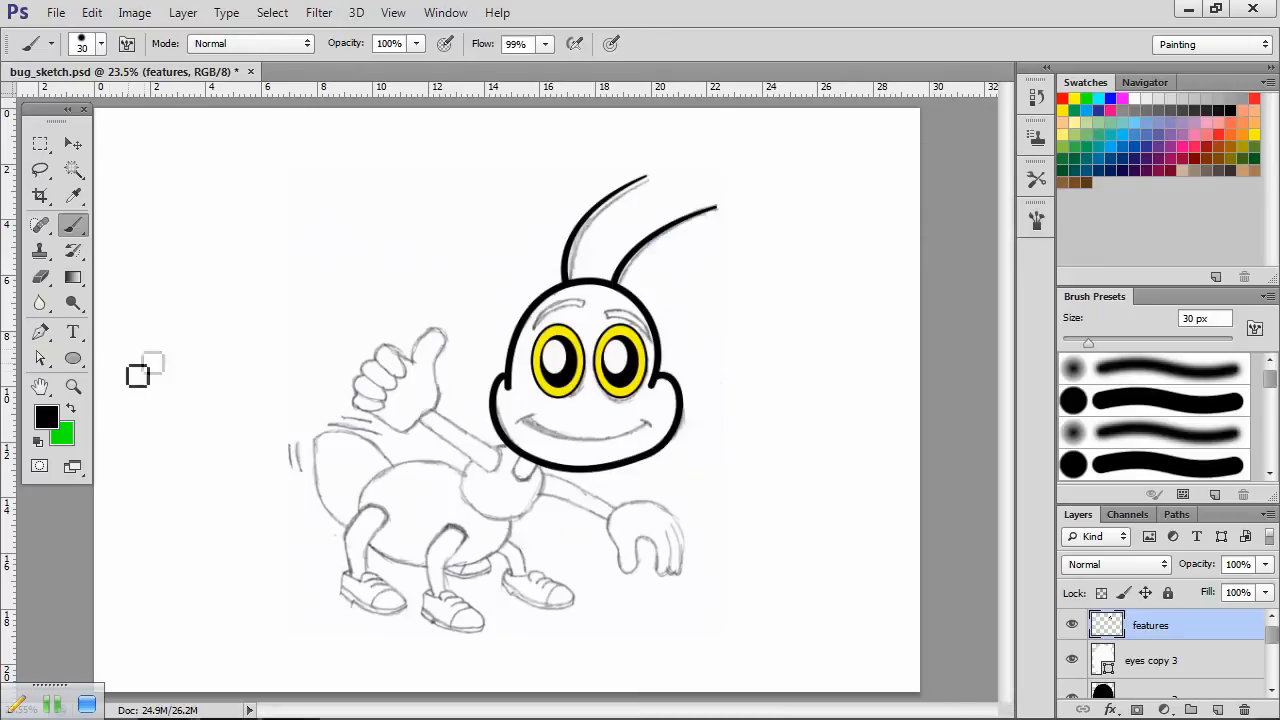
pyautogui.click(40, 332)
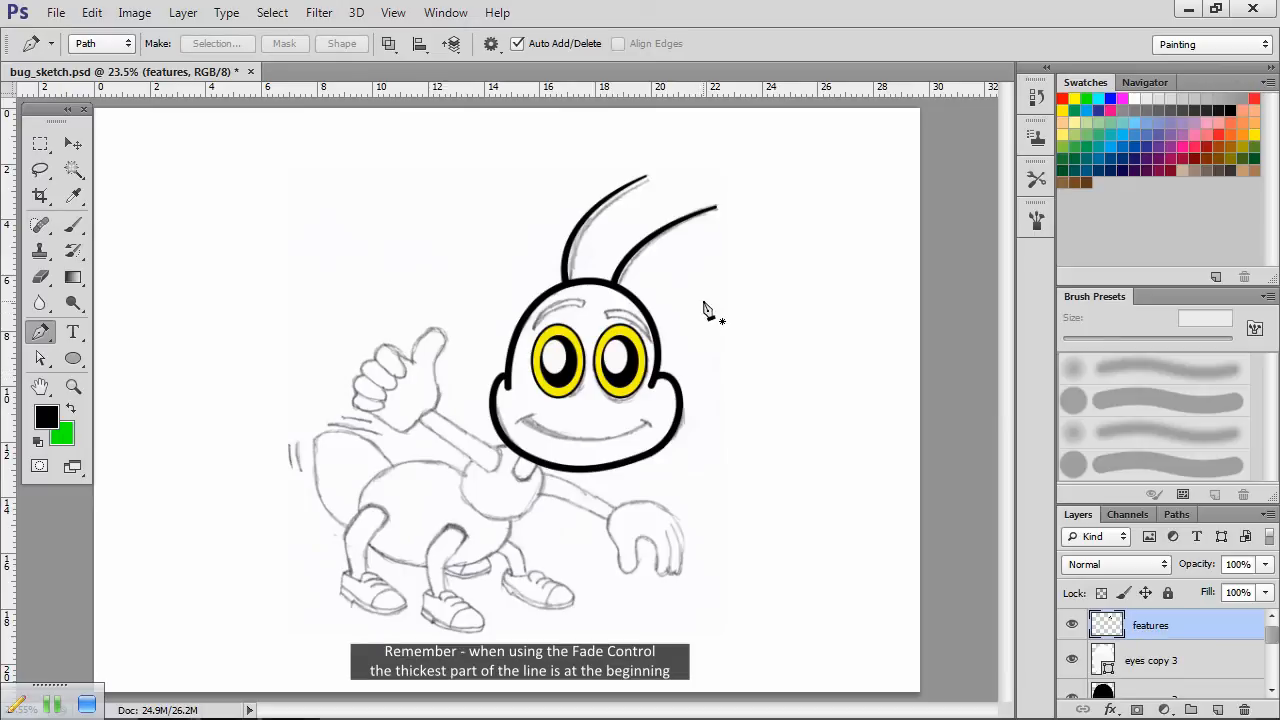
pyautogui.moveTo(588, 316)
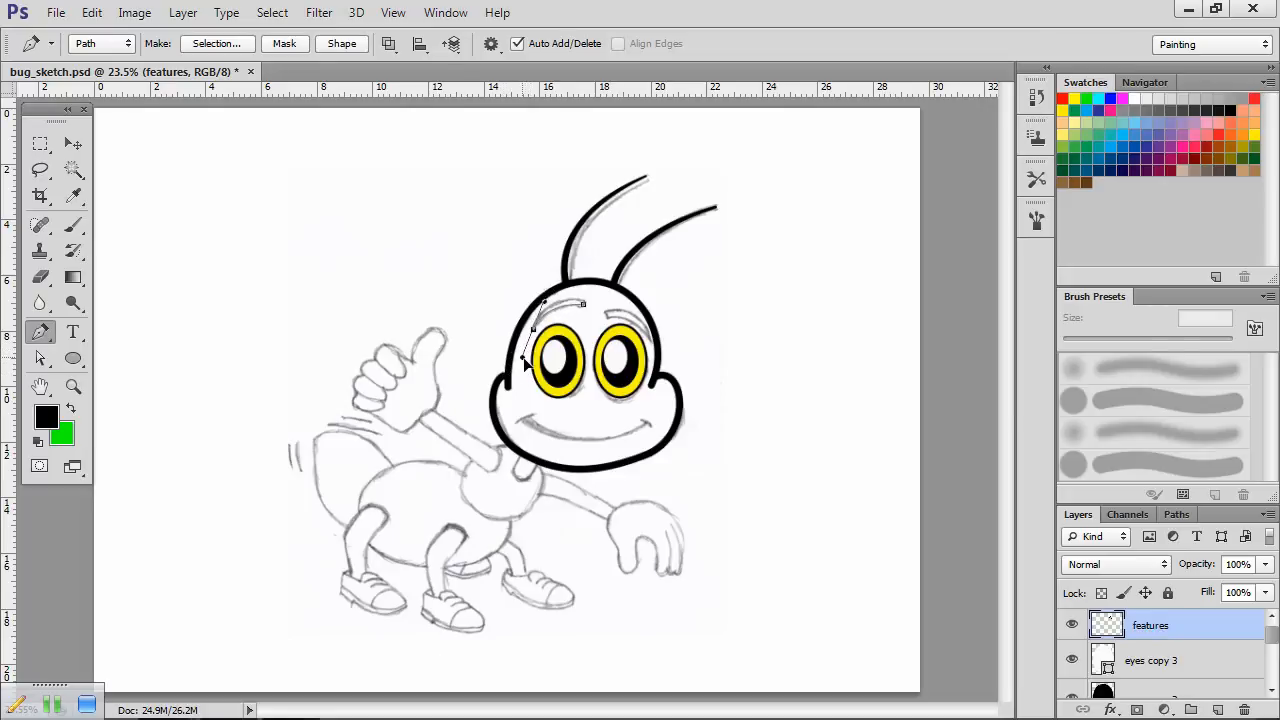
pyautogui.rightClick(560, 310)
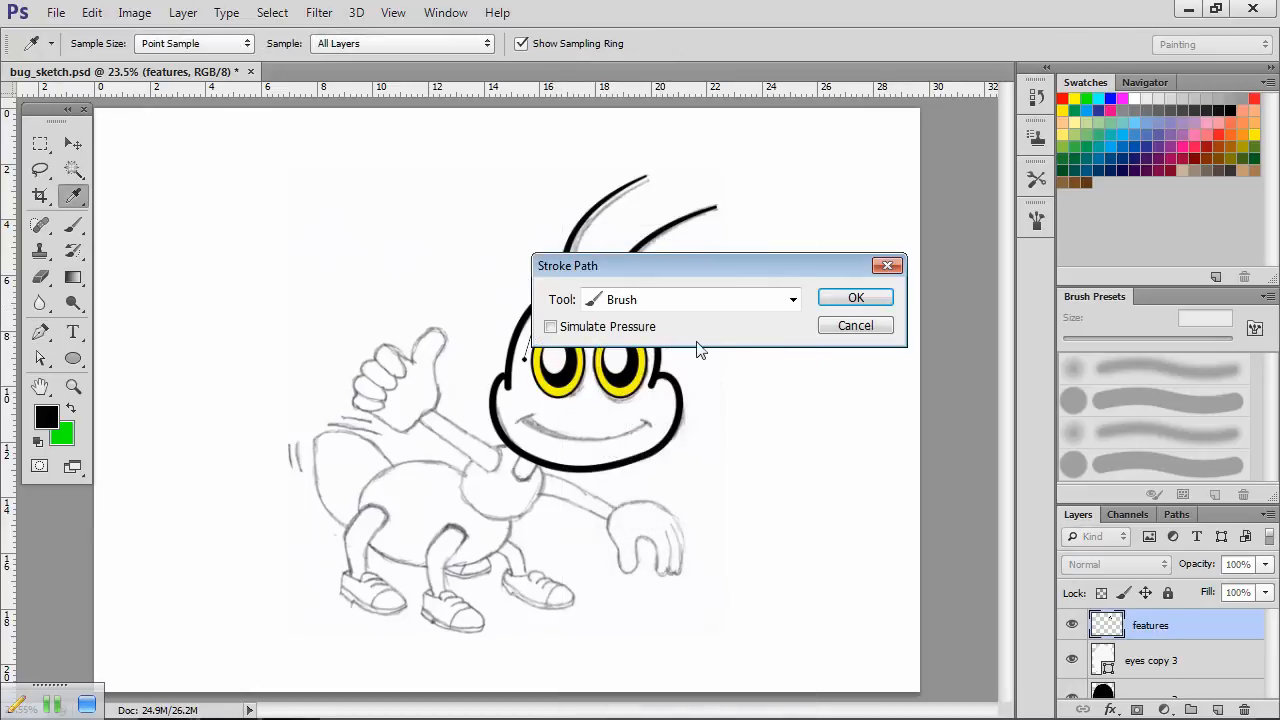
pyautogui.click(856, 296)
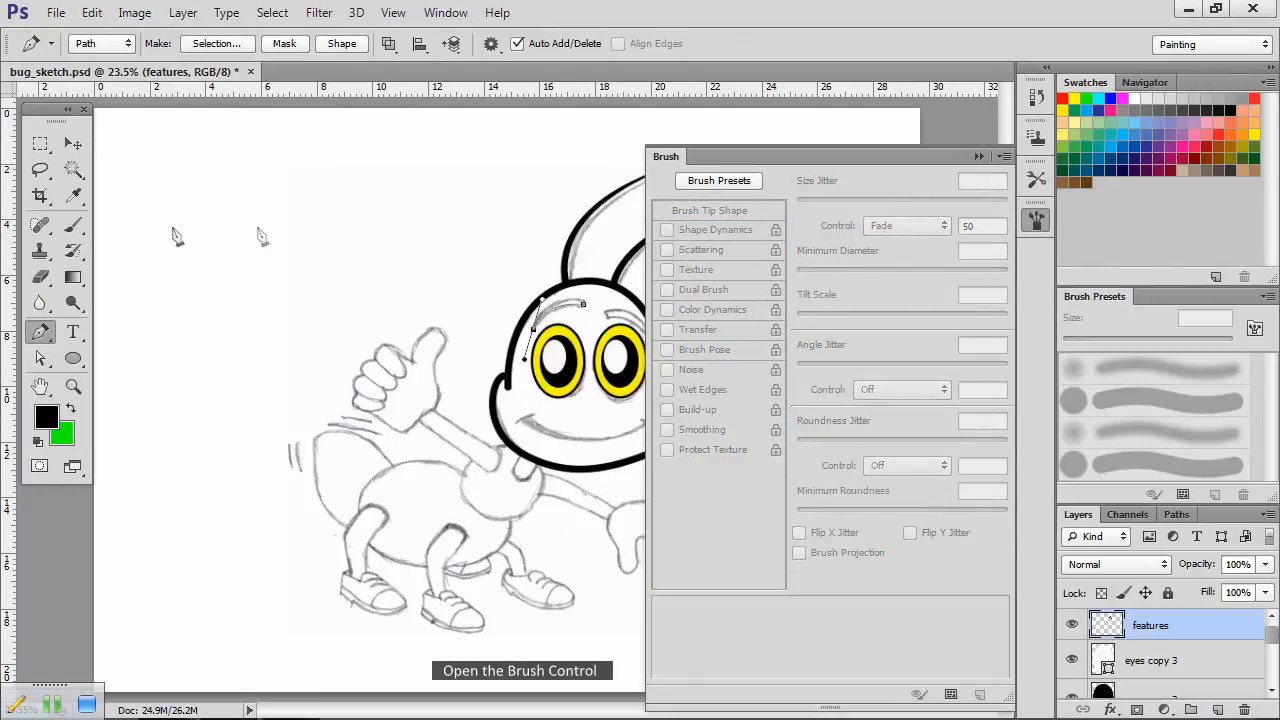
# Step: Raise the brush size fade from 50 to 60 steps in Shape Dynamics
pyautogui.click(72, 224)
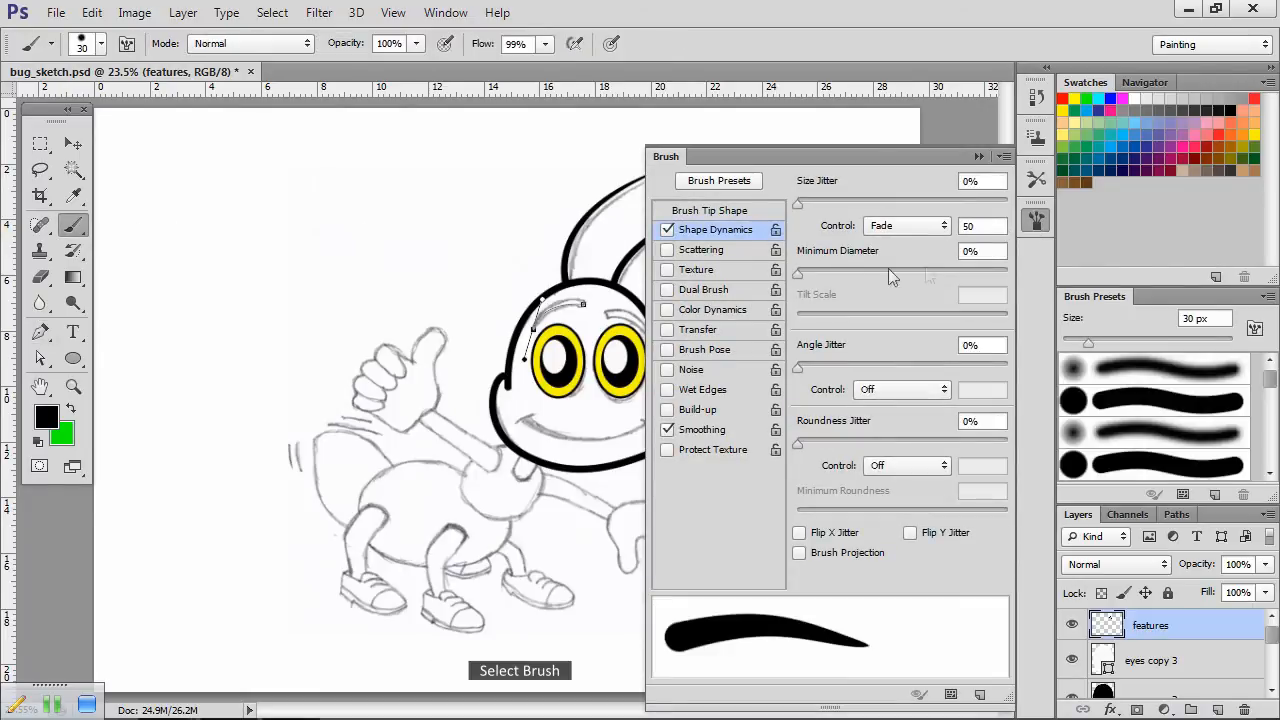
pyautogui.tripleClick(982, 224)
pyautogui.write('60')
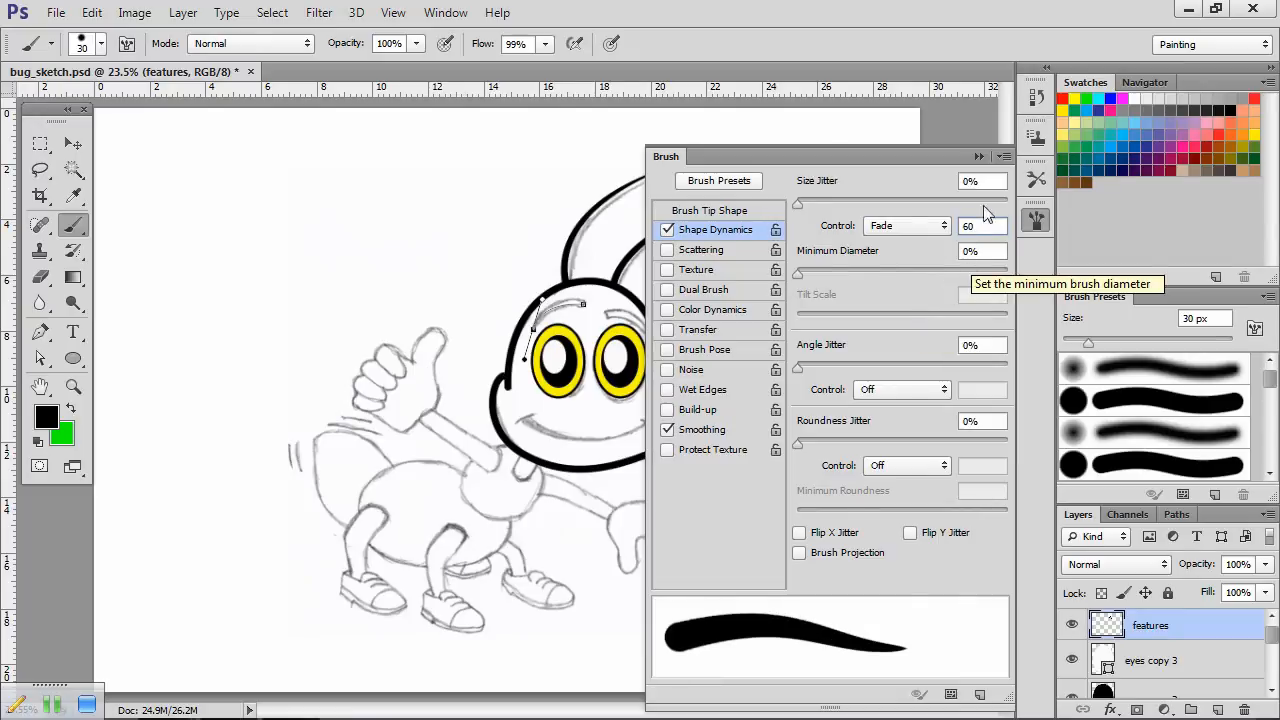
pyautogui.click(978, 156)
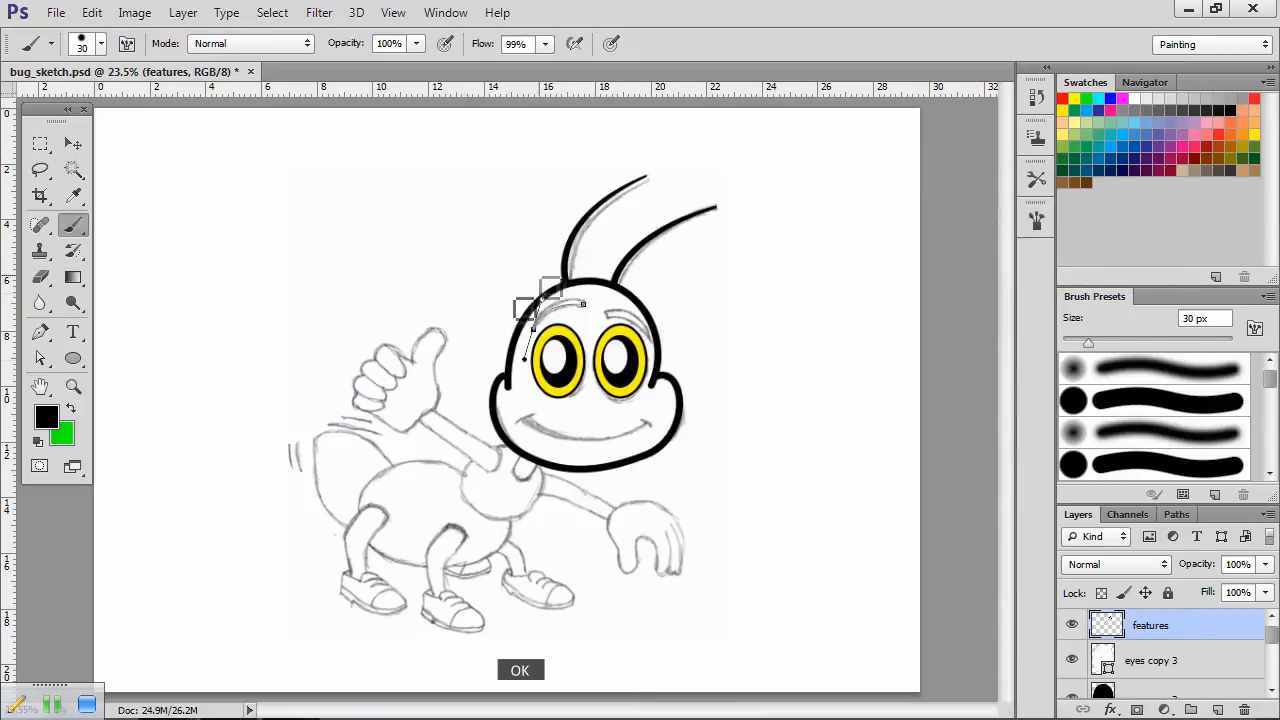
# Step: Stroke the first eyebrow path with the brush via Stroke Path
pyautogui.click(40, 332)
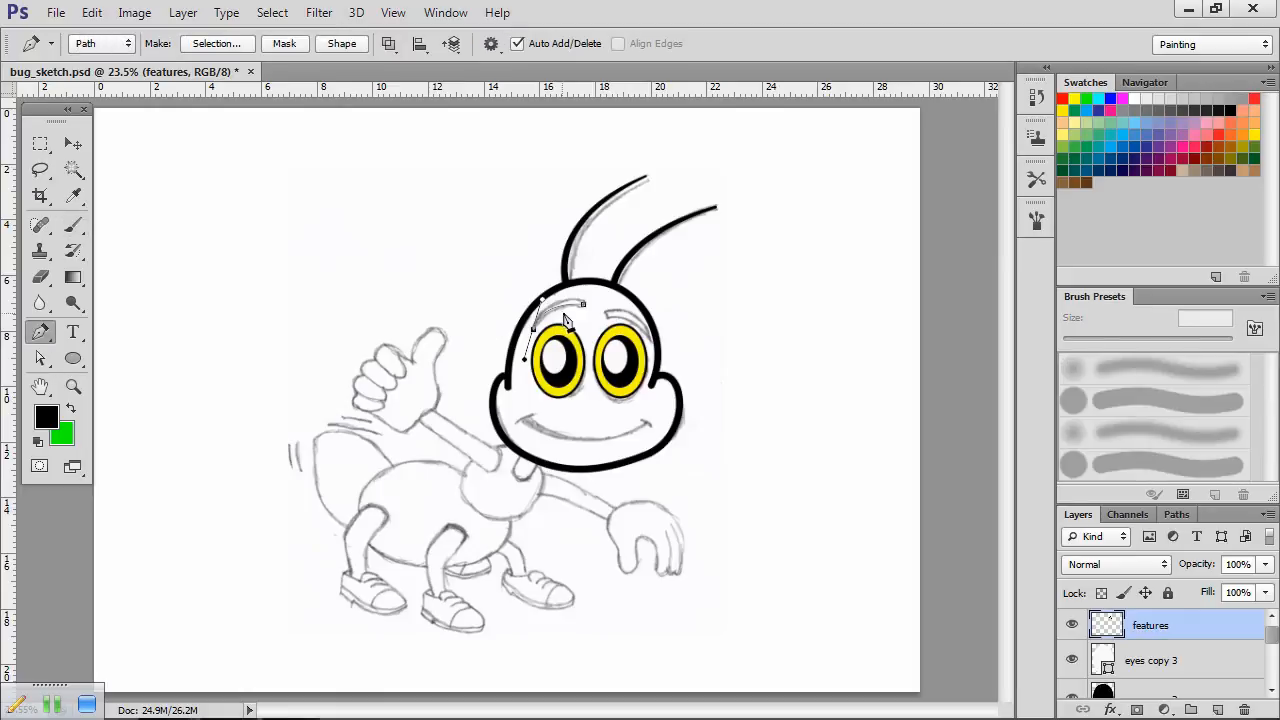
pyautogui.rightClick(564, 320)
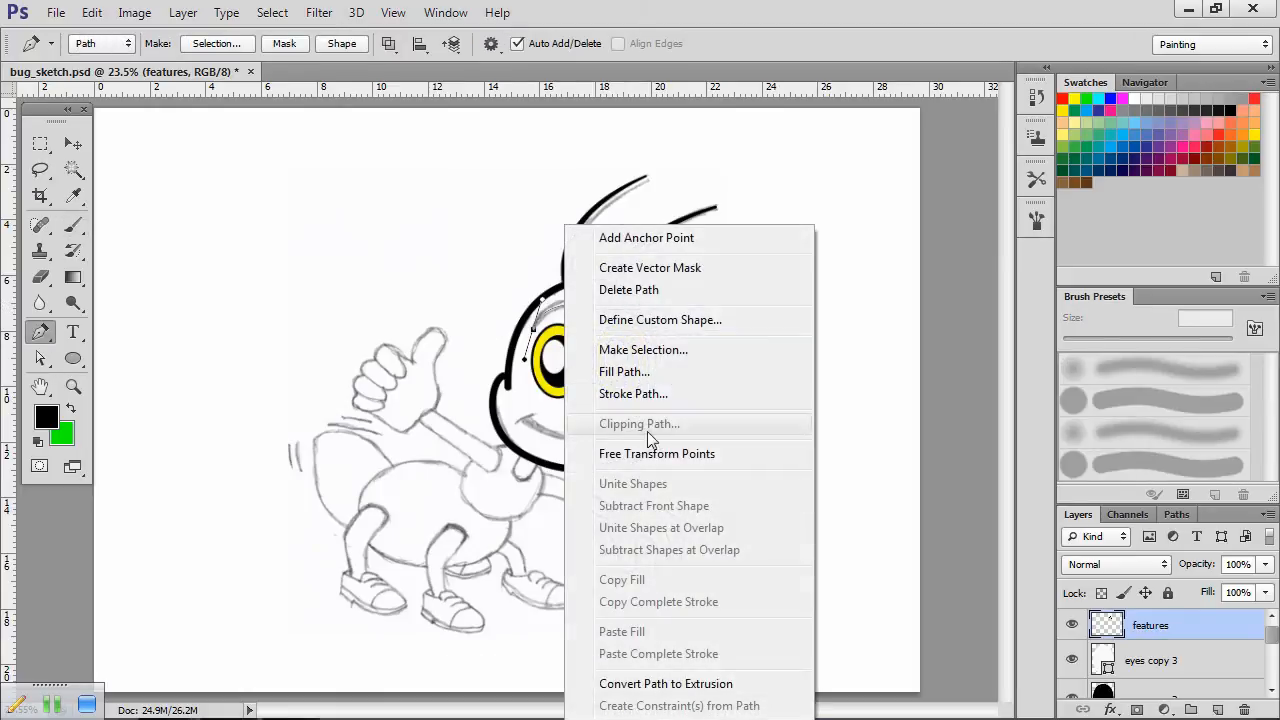
pyautogui.click(632, 392)
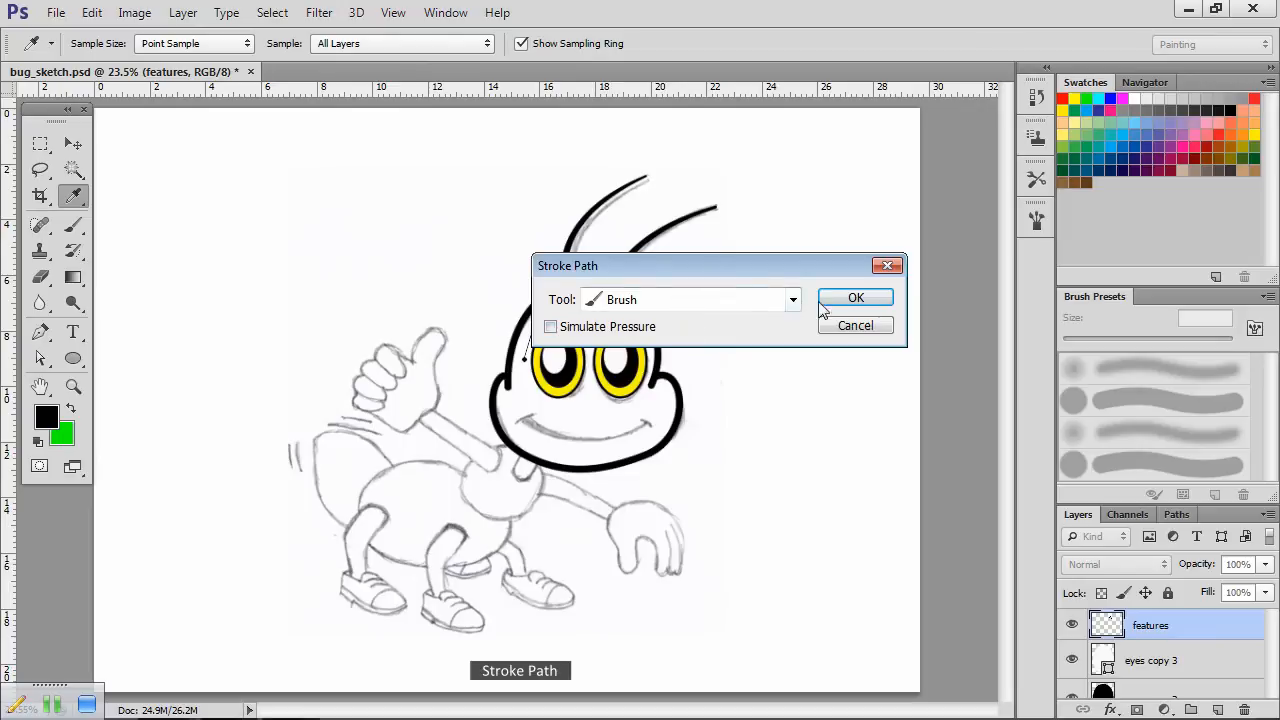
pyautogui.click(856, 298)
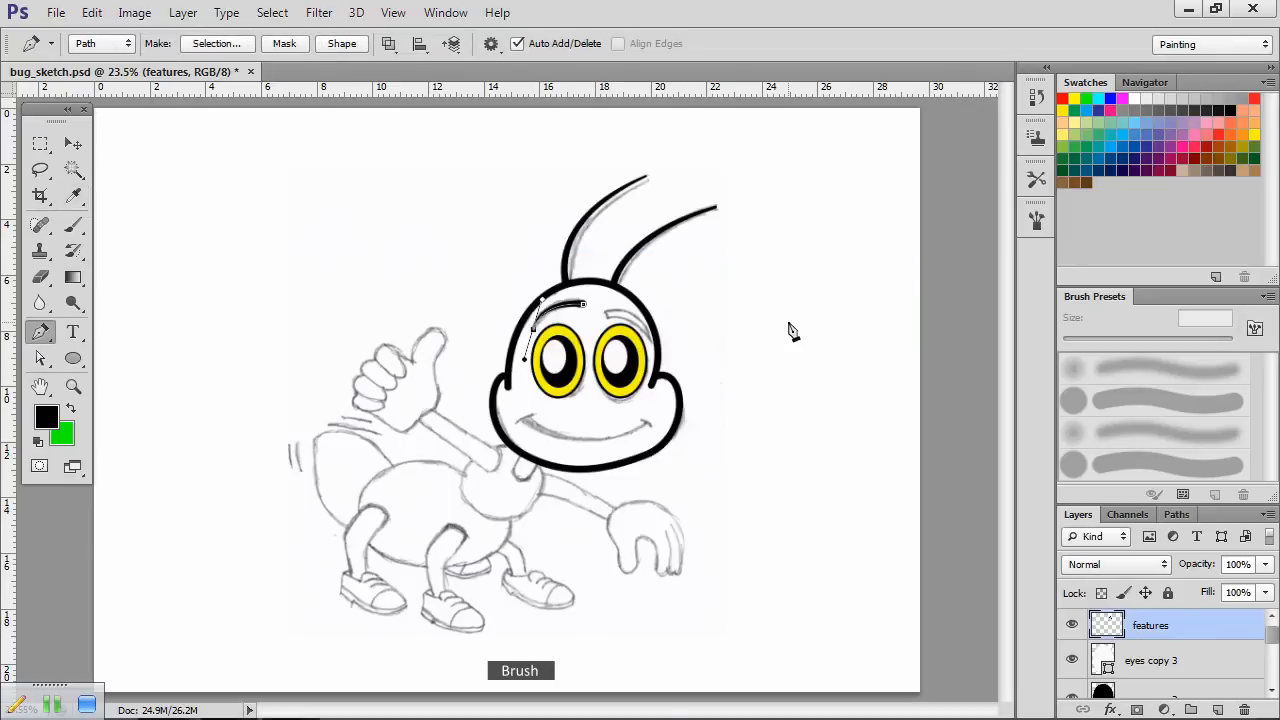
pyautogui.moveTo(788, 330)
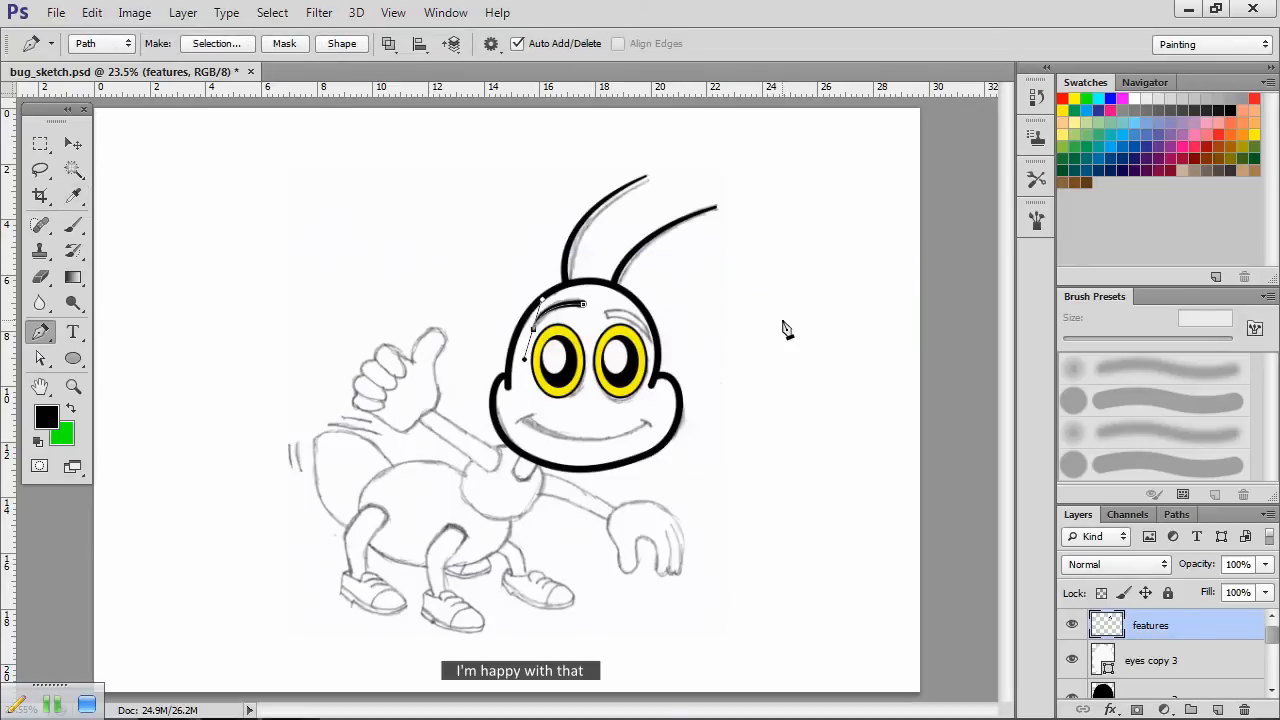
# Step: Draw the second eyebrow path above the right eye and stroke it the same way
pyautogui.click(600, 332)
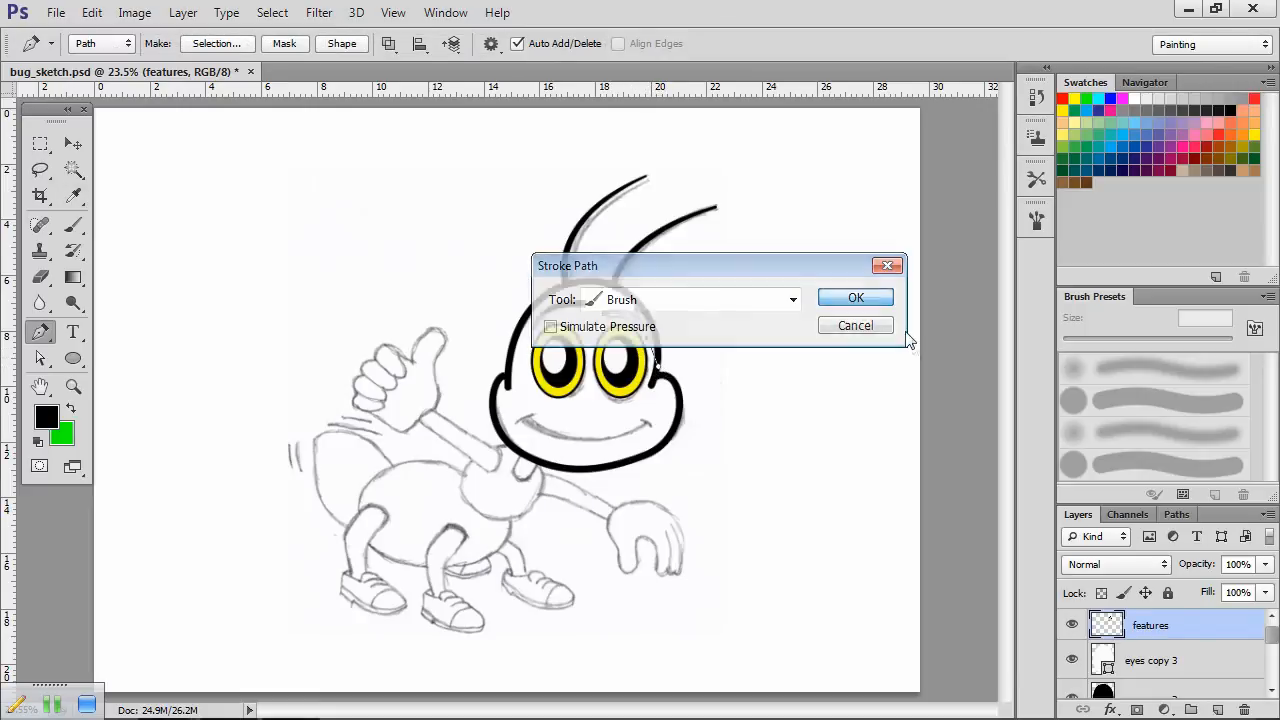
pyautogui.click(856, 296)
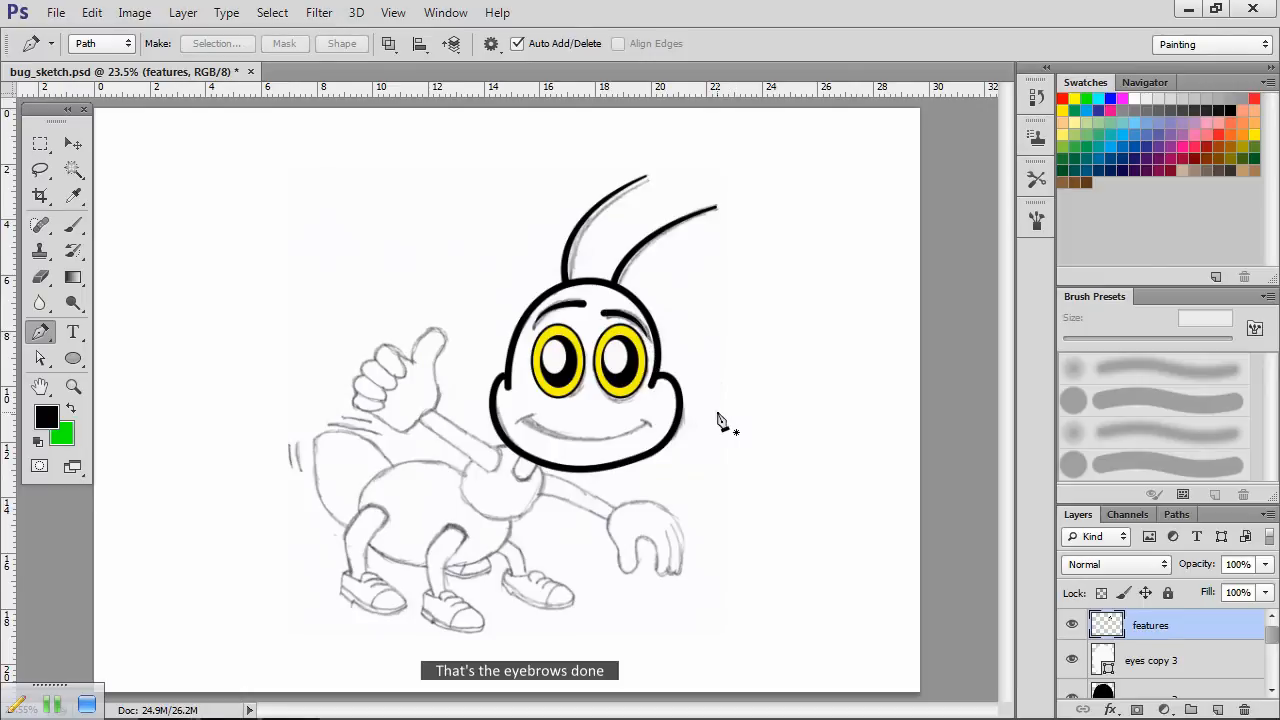
pyautogui.moveTo(550, 464)
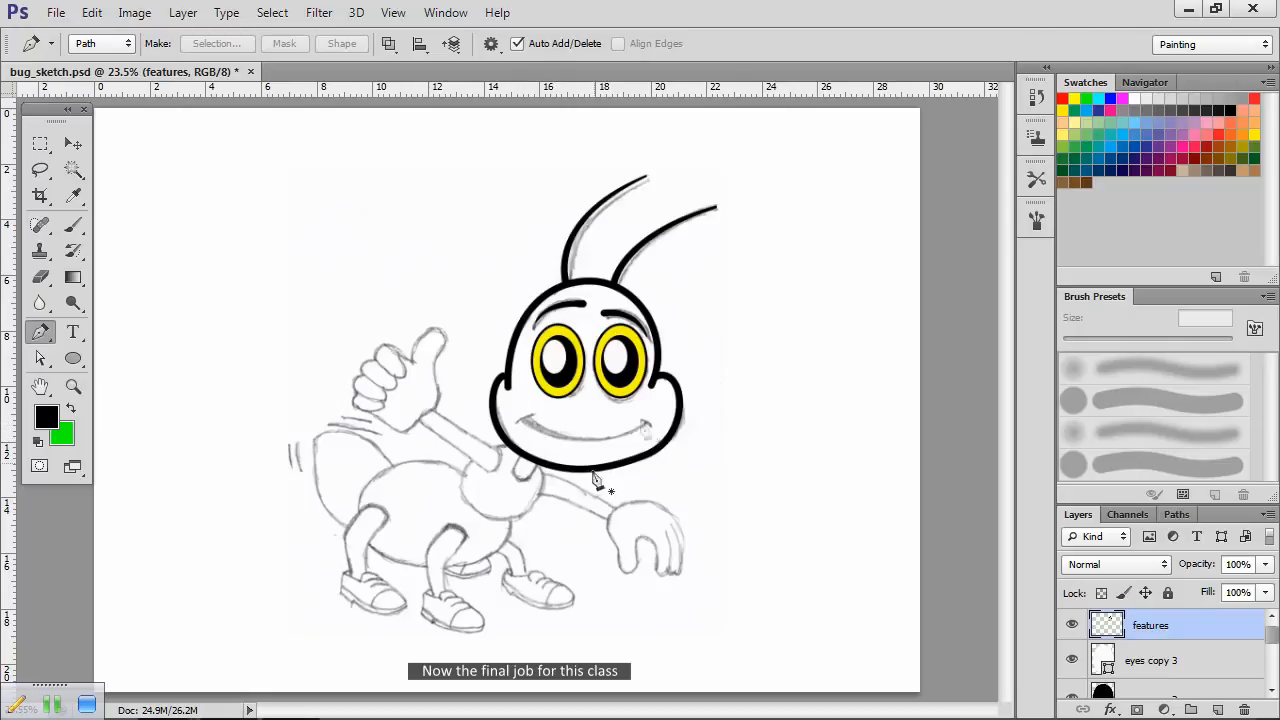
pyautogui.moveTo(462, 250)
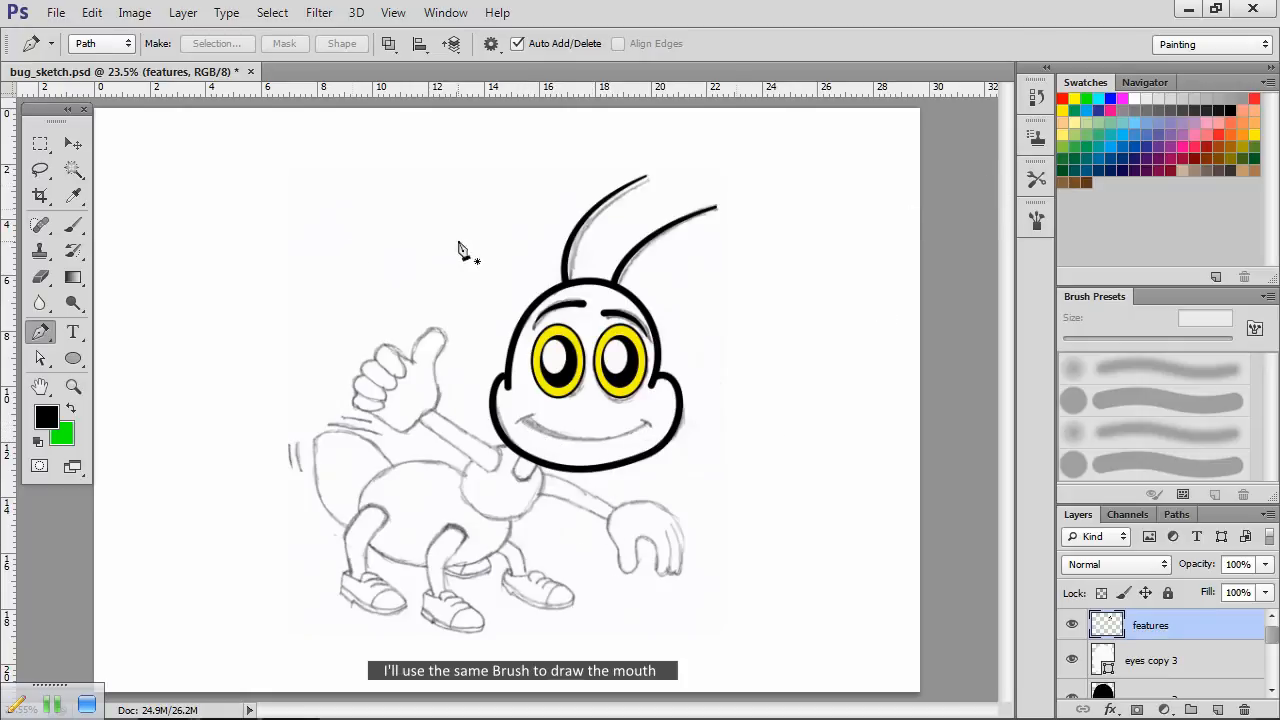
pyautogui.click(40, 224)
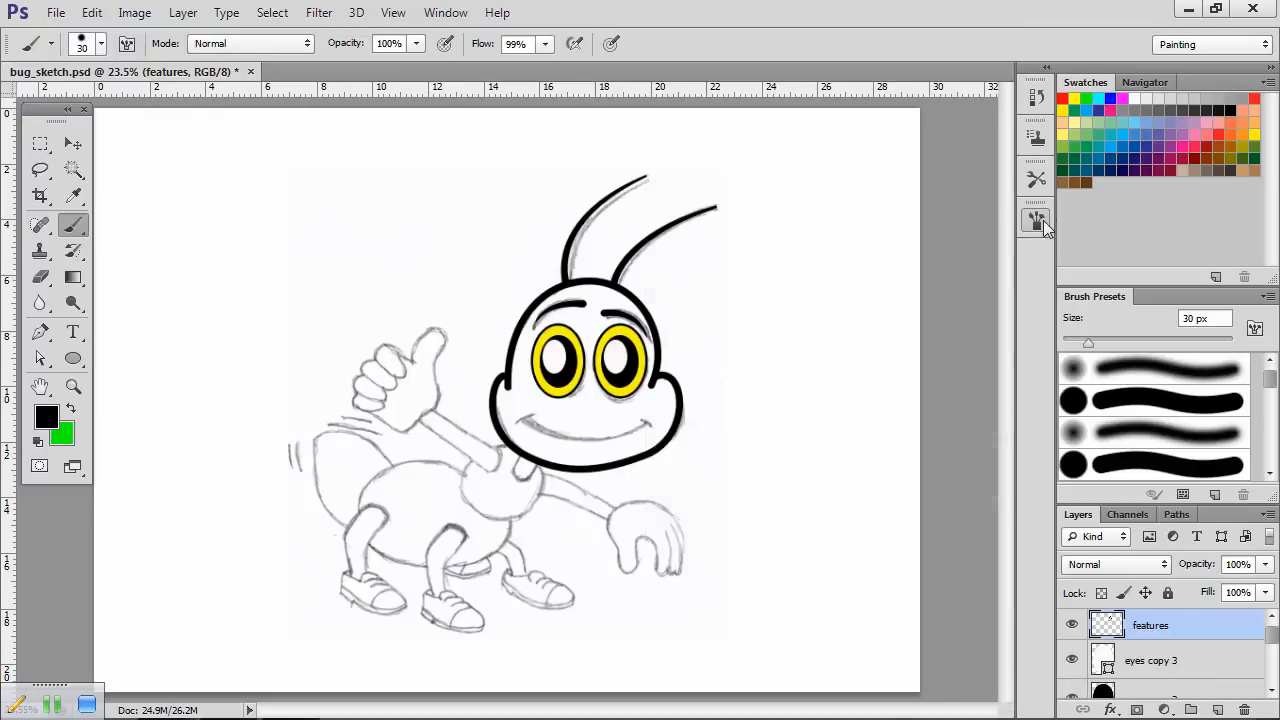
pyautogui.click(1036, 220)
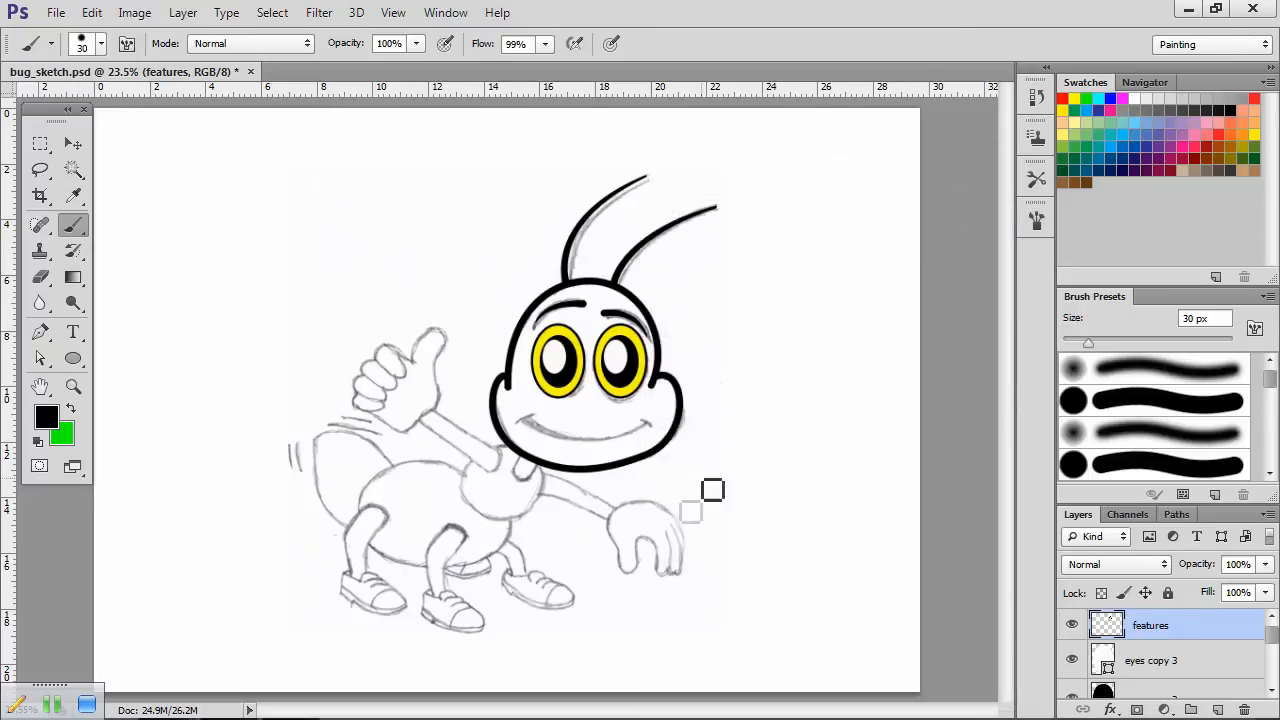
pyautogui.click(40, 332)
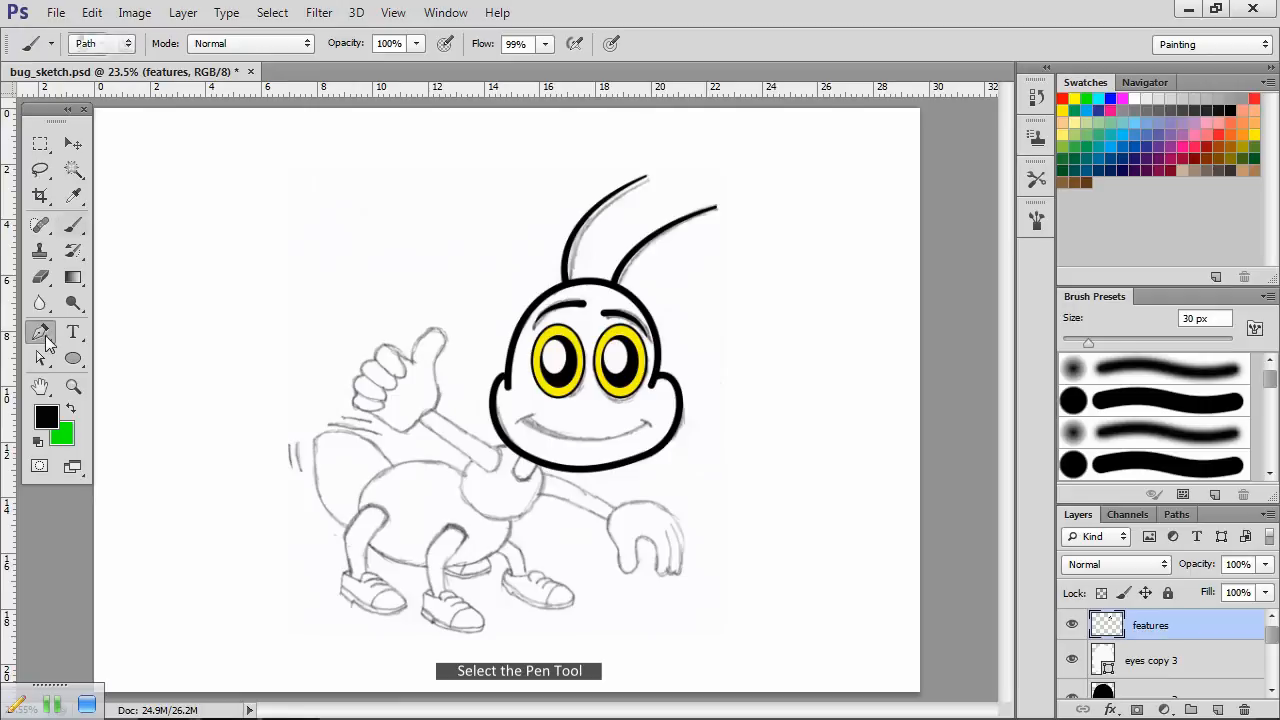
# Step: Draw a curved mouth path beneath the eyes and stroke it with the black brush
pyautogui.click(40, 332)
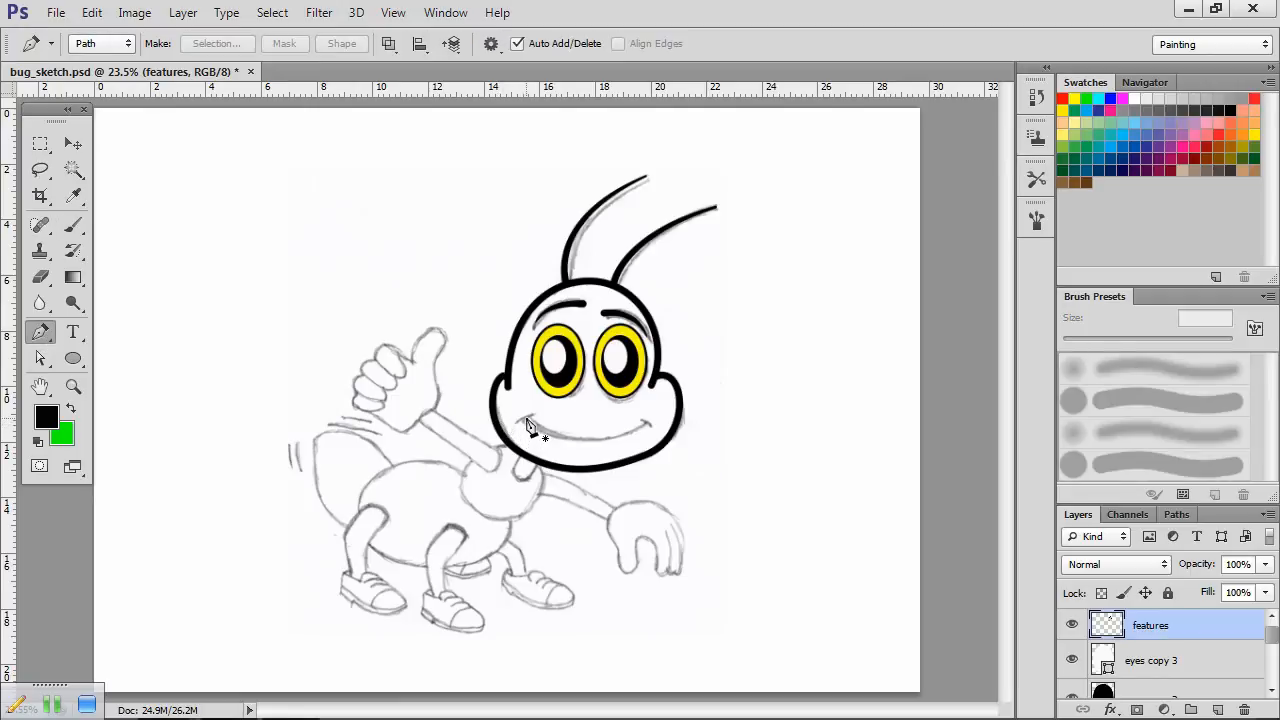
pyautogui.moveTo(644, 432)
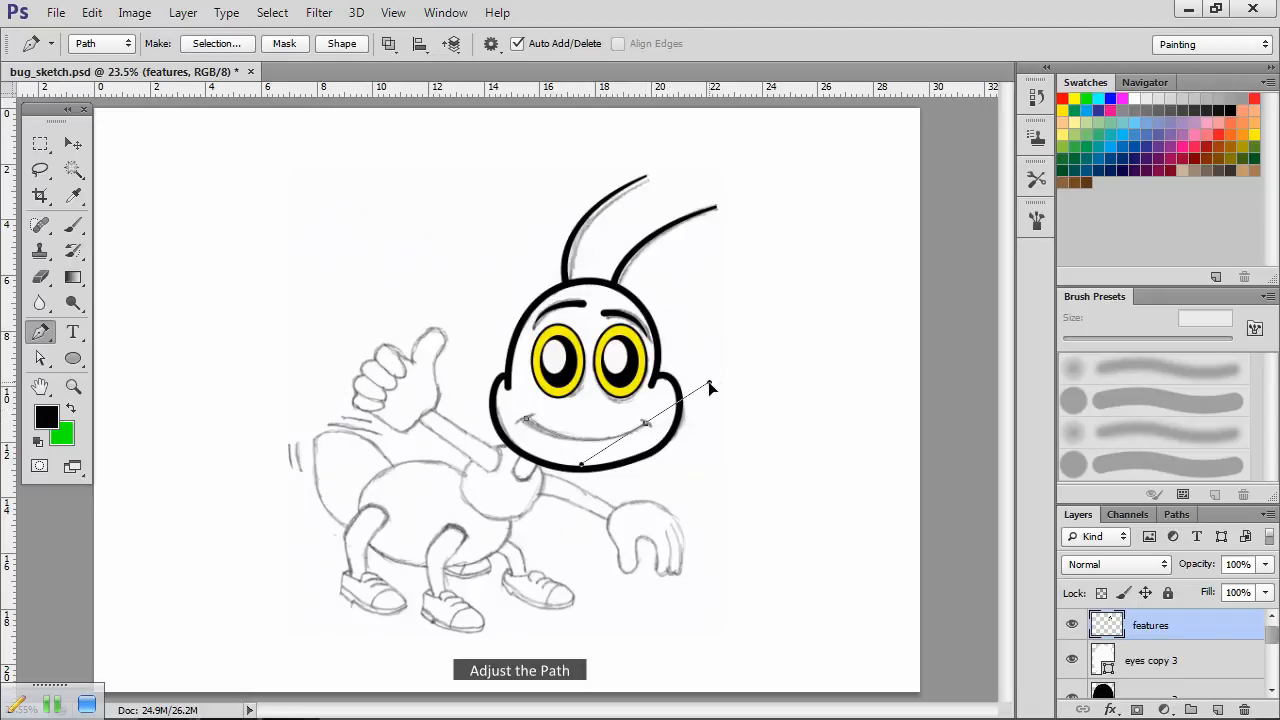
pyautogui.moveTo(584, 452)
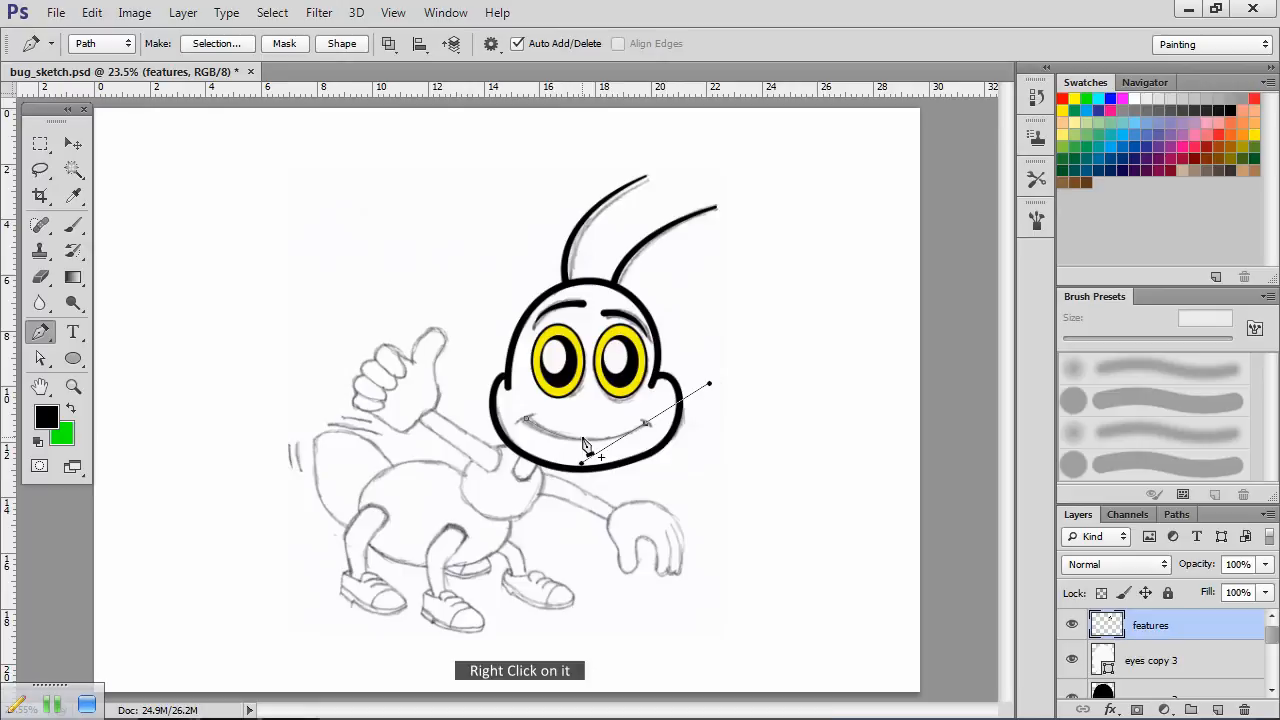
pyautogui.rightClick(584, 444)
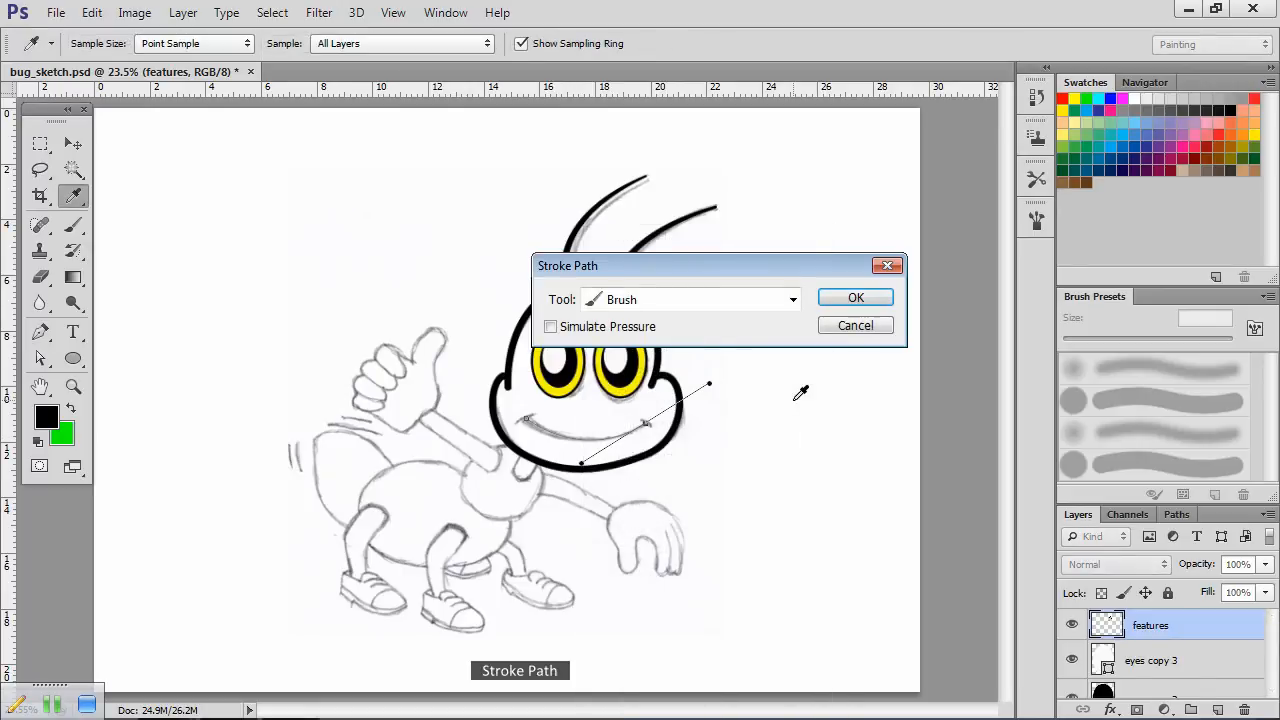
pyautogui.click(856, 296)
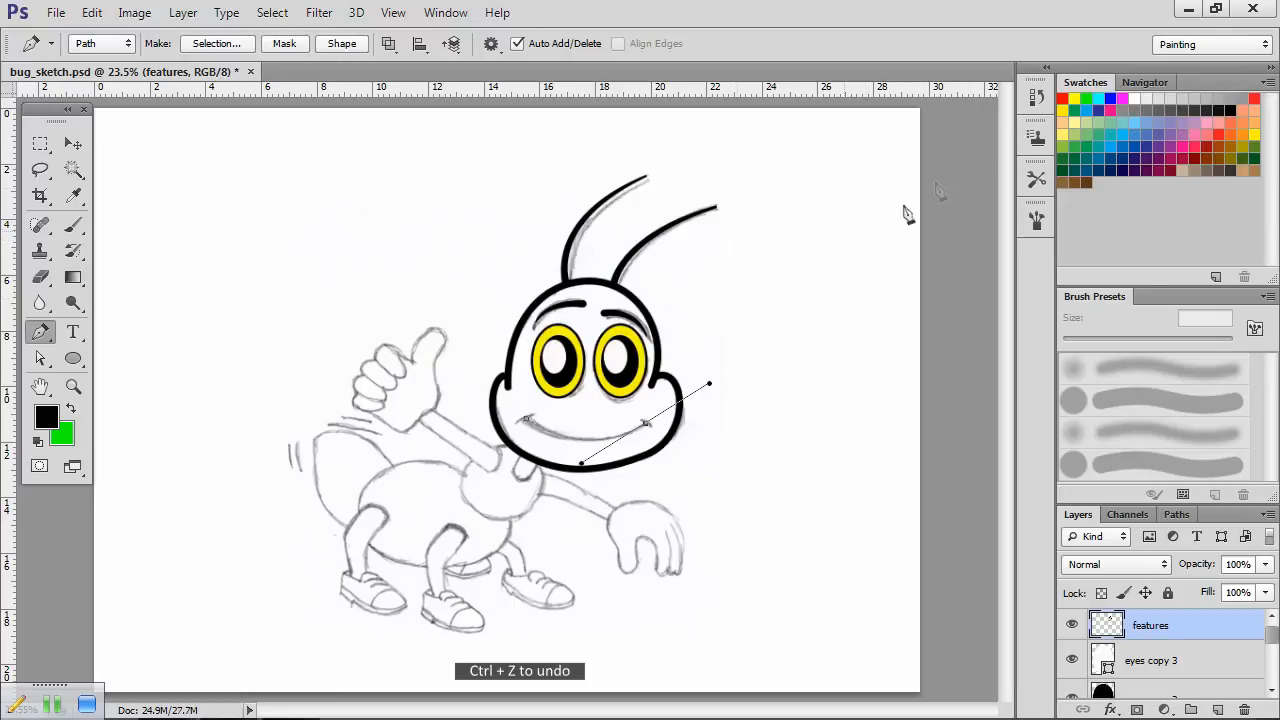
# Step: Redraw the mouth path and stroke it again for a cleaner smile curve
pyautogui.click(40, 224)
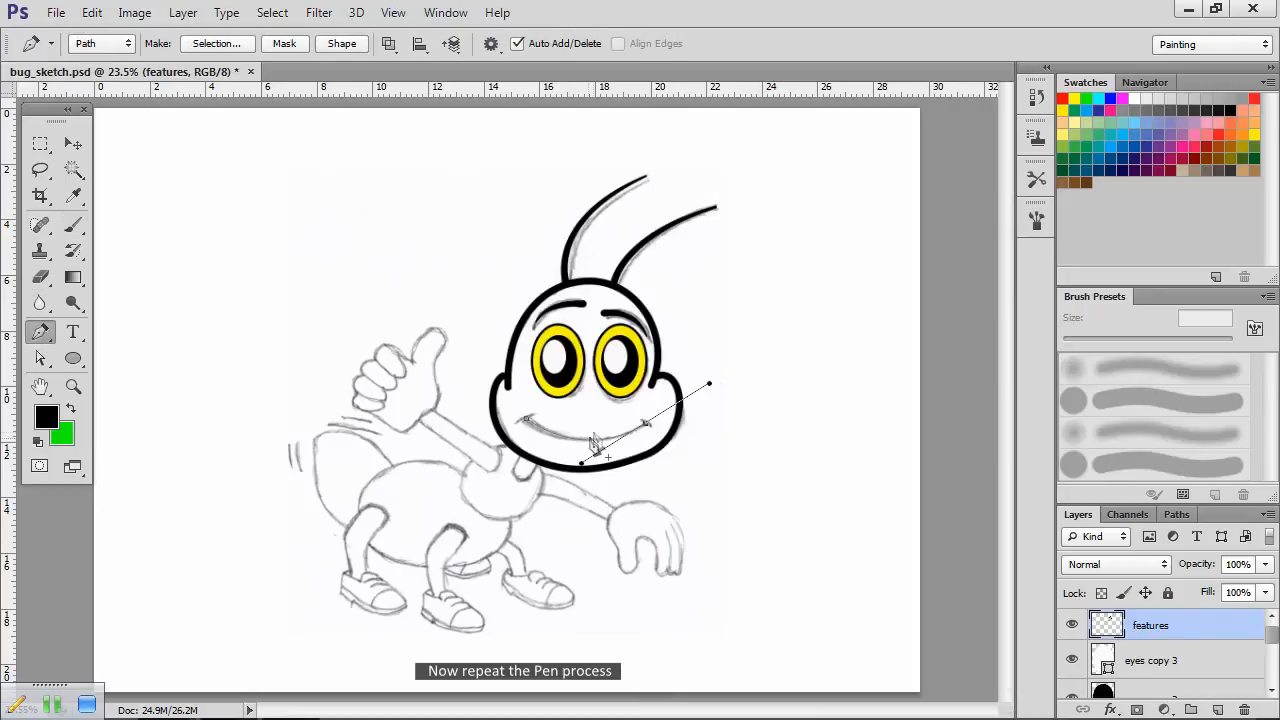
pyautogui.rightClick(596, 440)
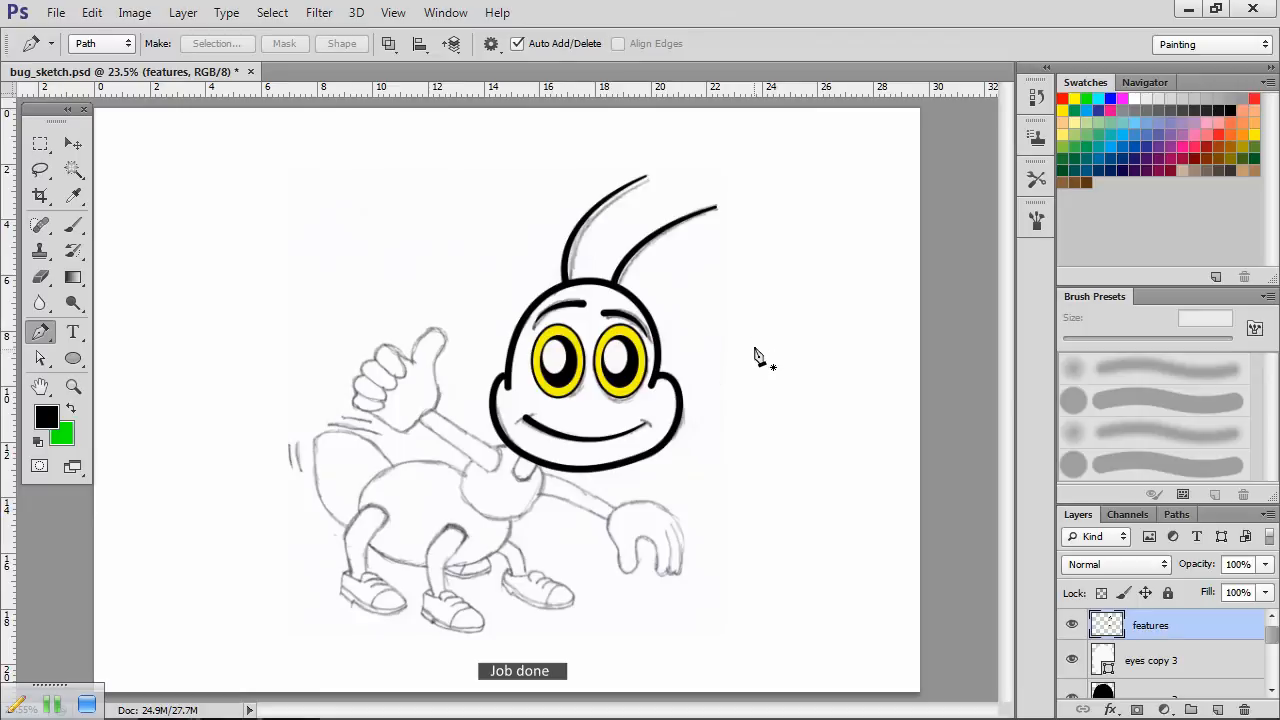
pyautogui.moveTo(760, 338)
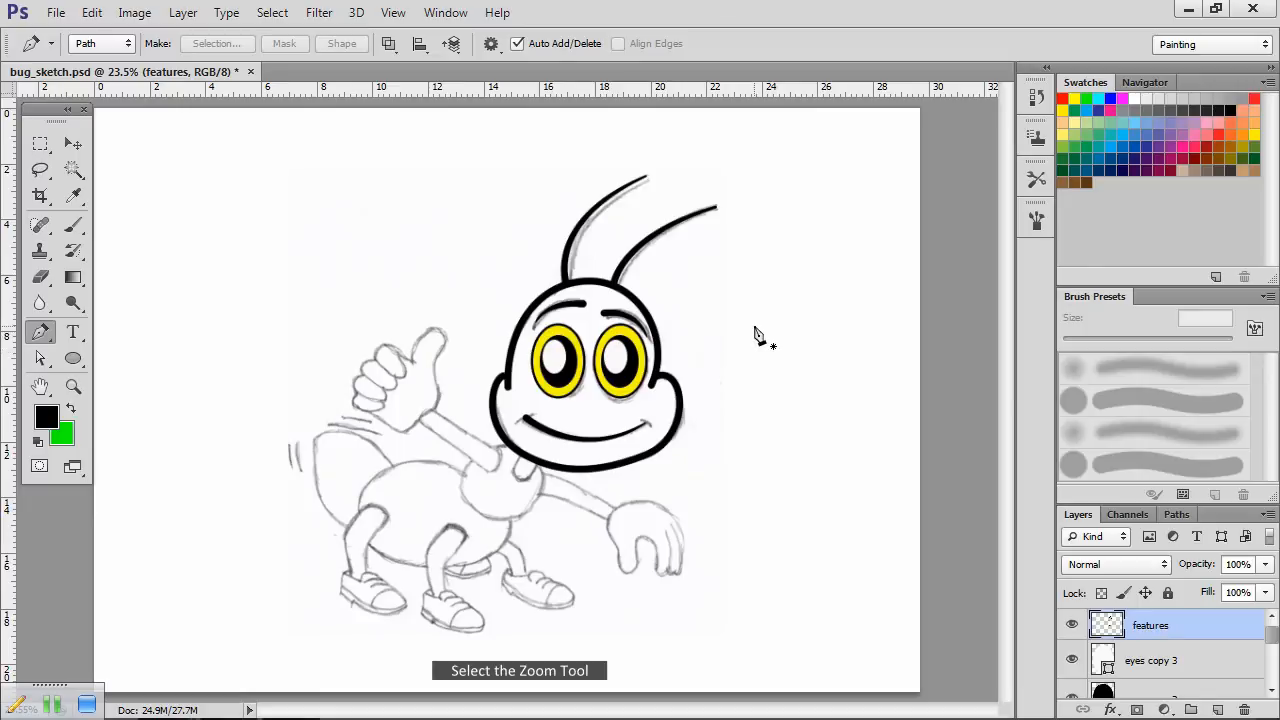
pyautogui.moveTo(290, 318)
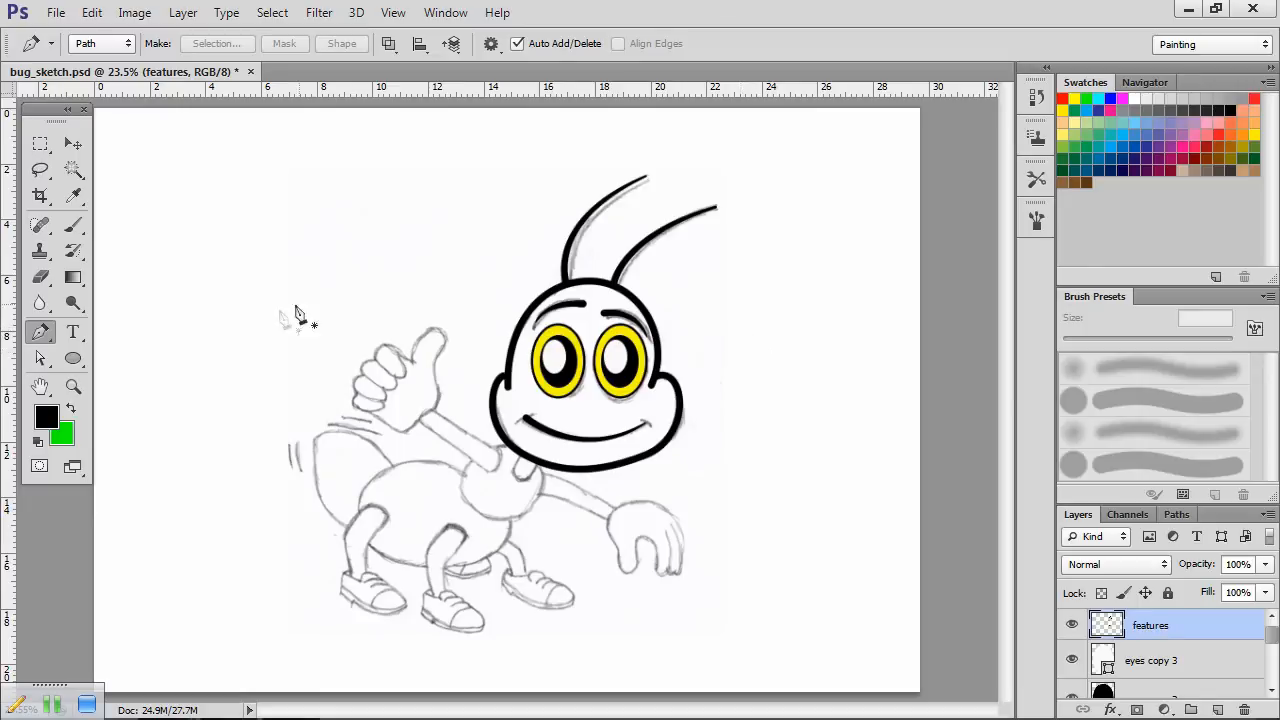
# Step: Zoom into the face and stroke a short dimple path at the left end of the smile
pyautogui.click(74, 388)
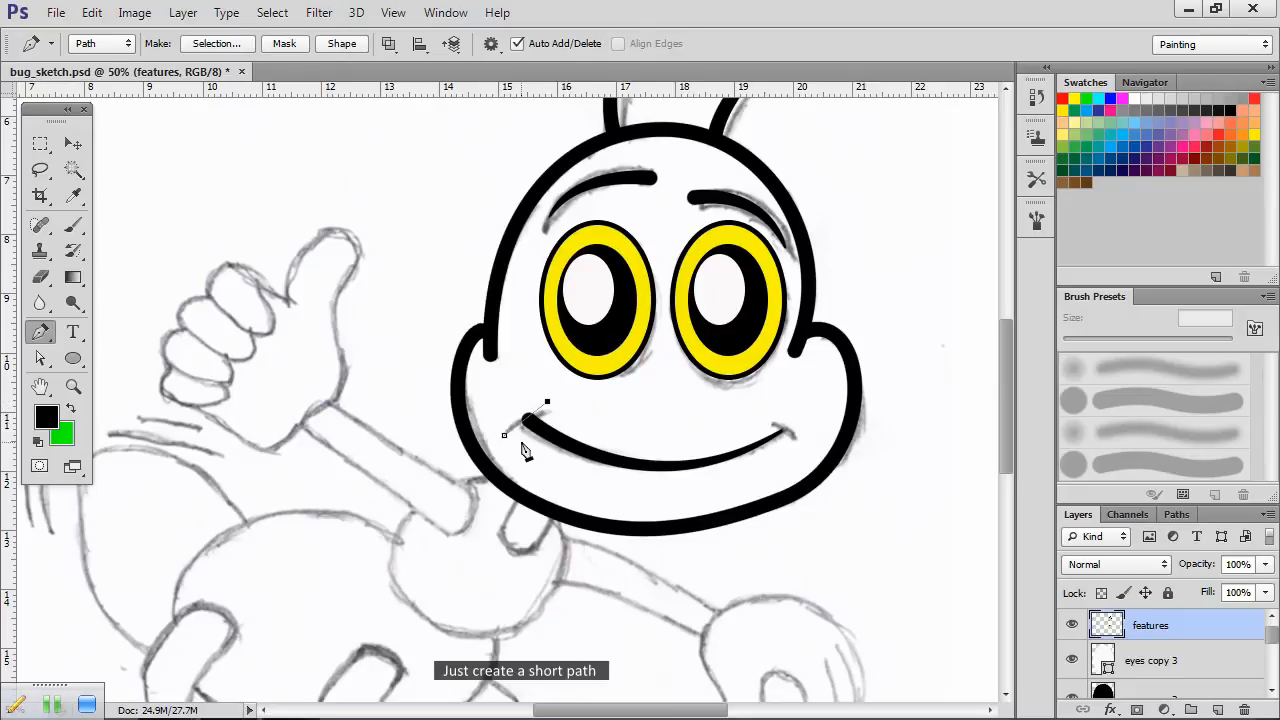
pyautogui.click(40, 224)
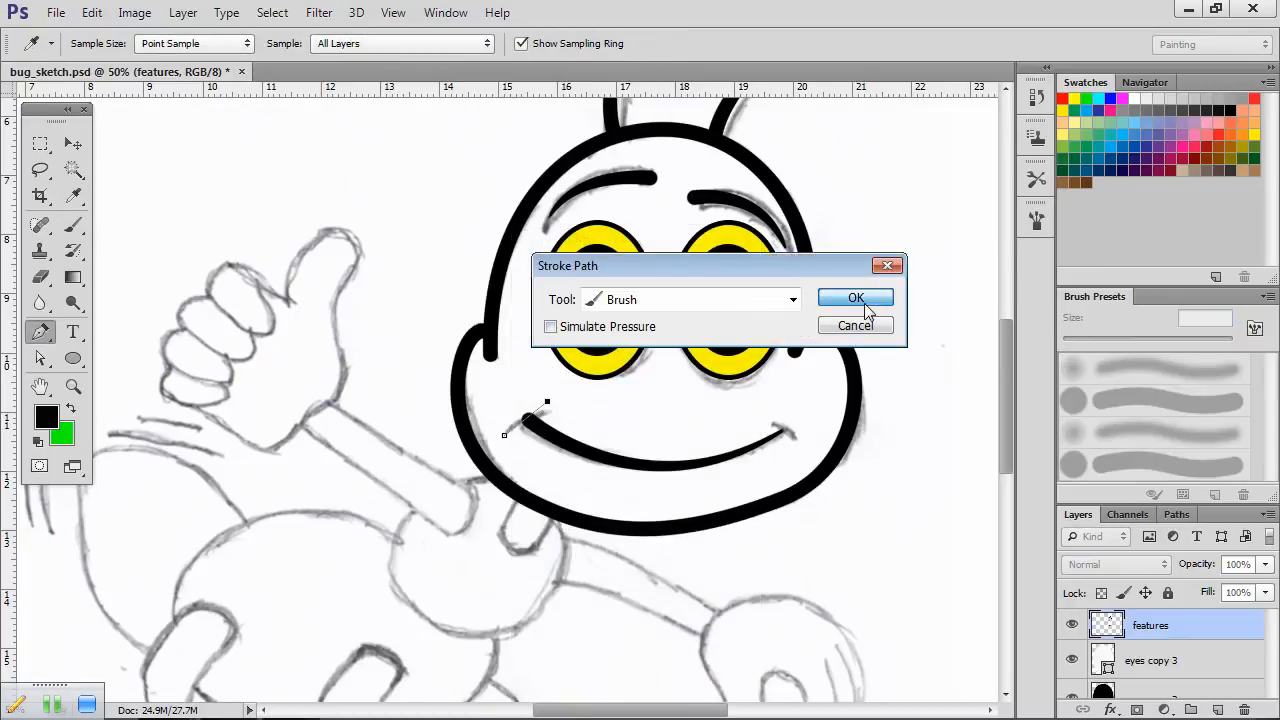
pyautogui.click(856, 298)
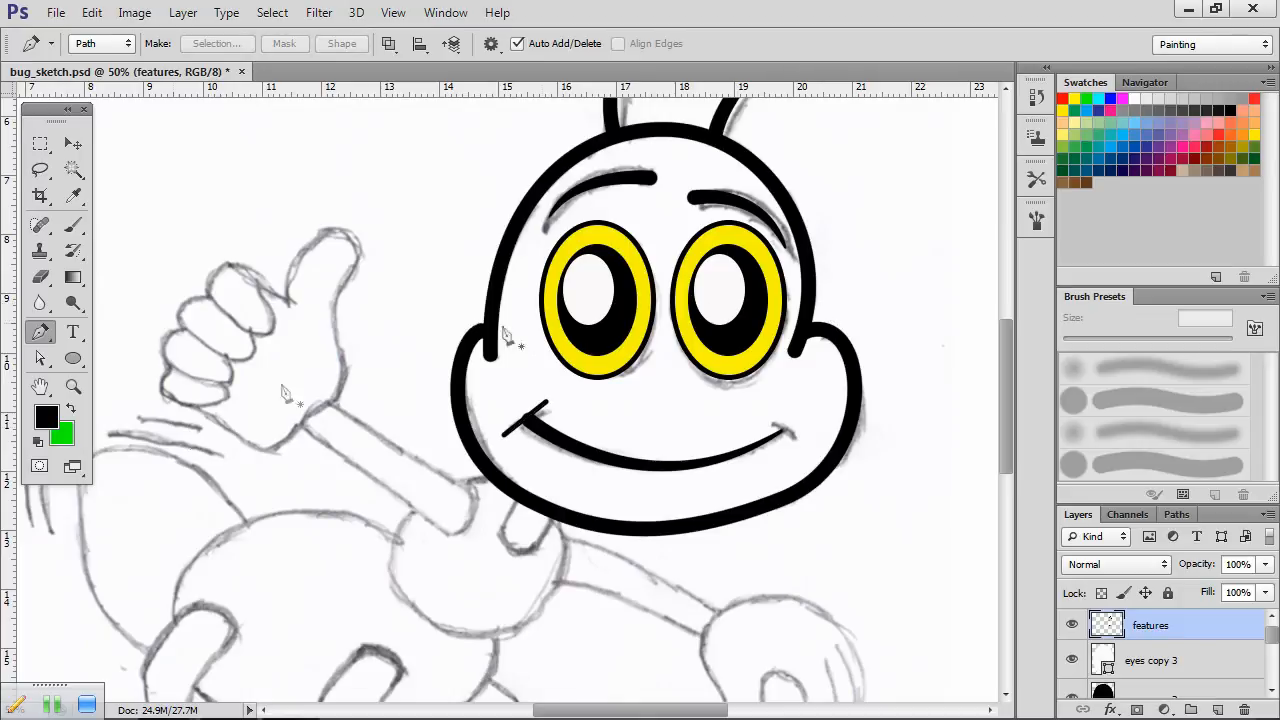
pyautogui.click(40, 386)
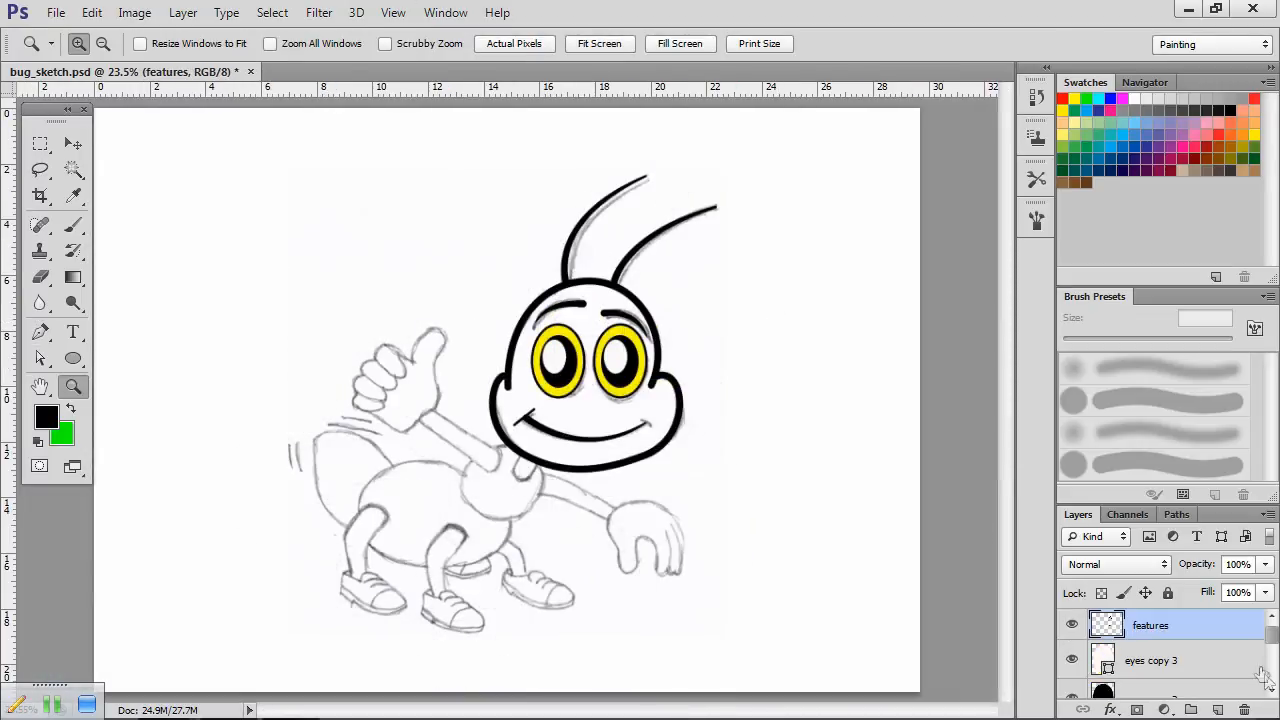
# Step: Show the green colour layer in the Layers panel so the head fills green under the outline
pyautogui.scroll(-3)
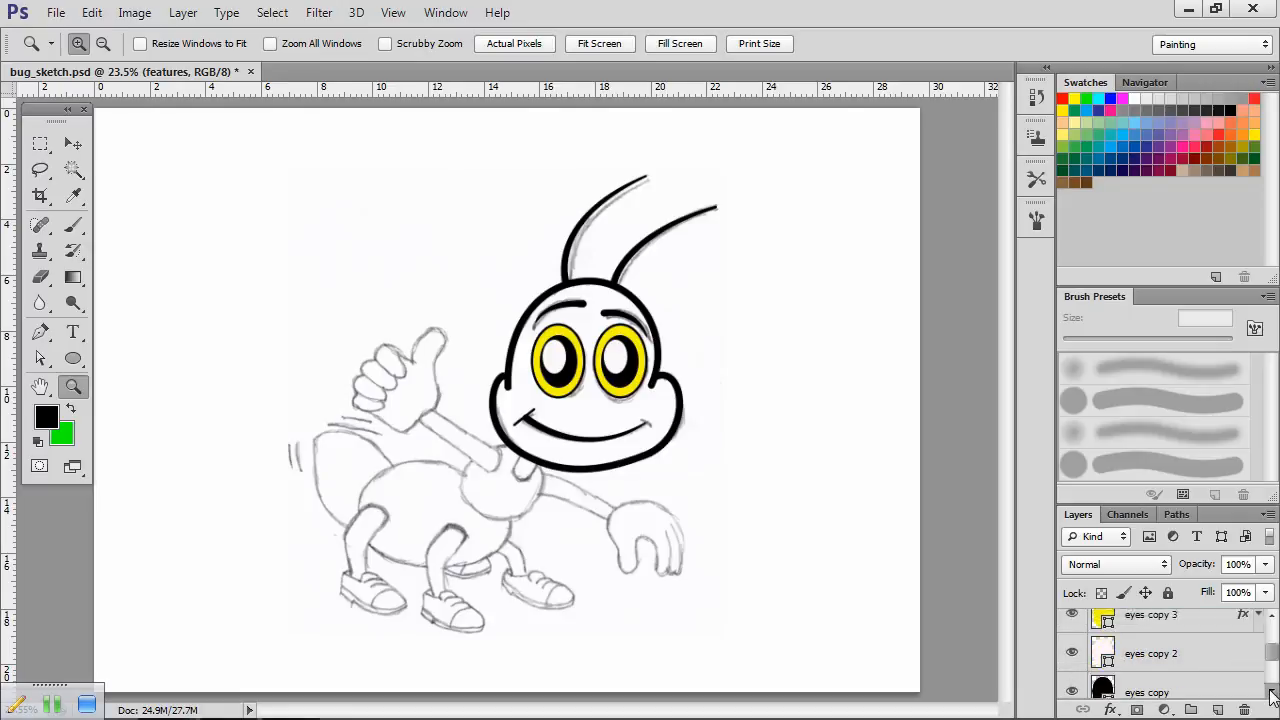
pyautogui.scroll(-3)
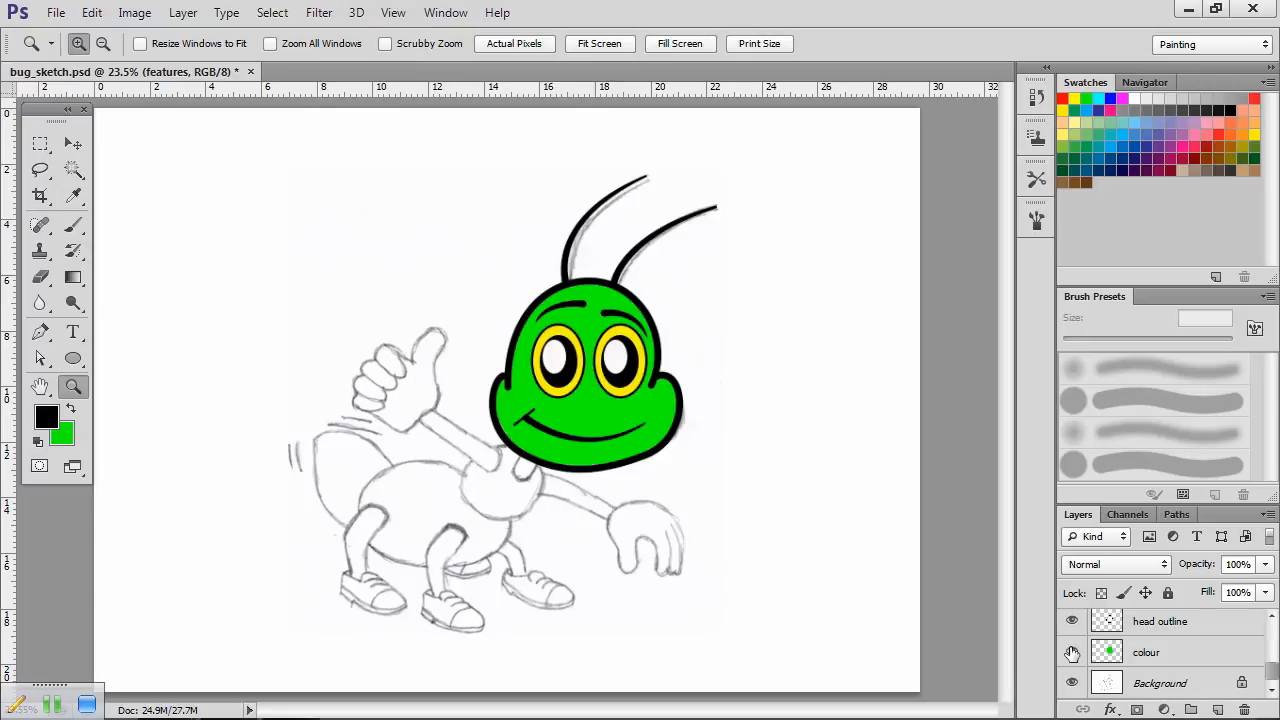
pyautogui.moveTo(1072, 652)
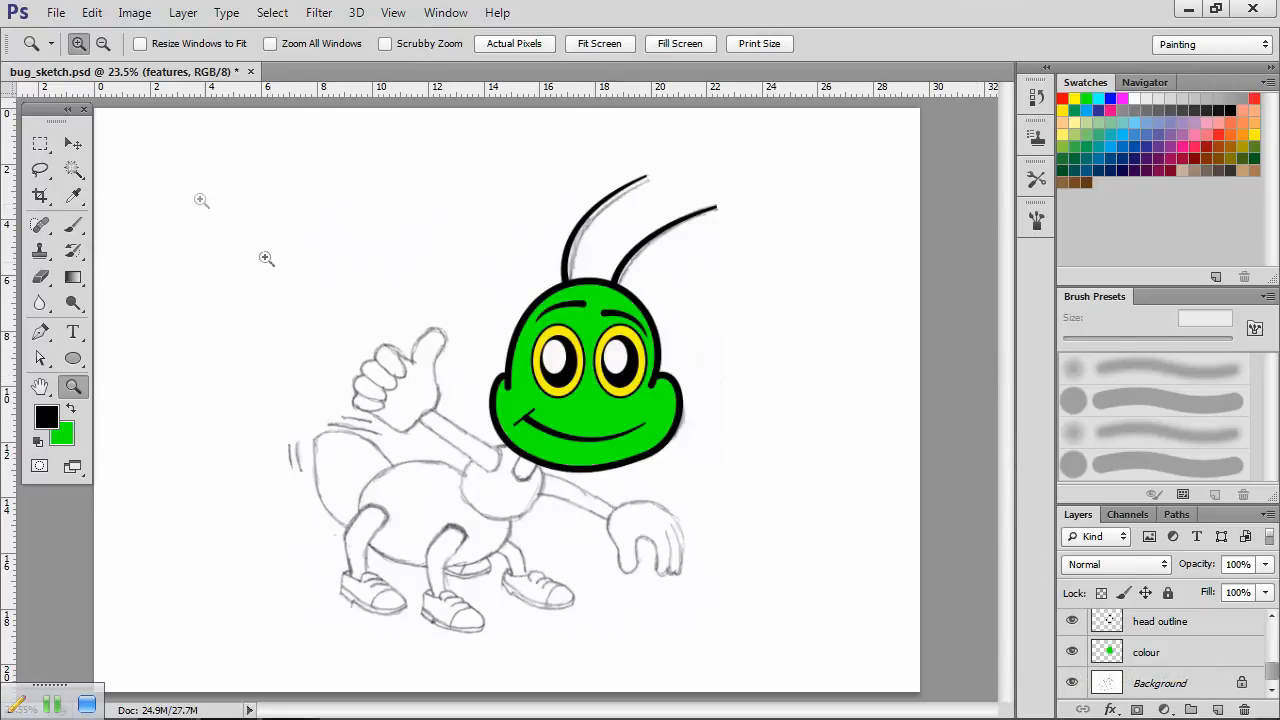
pyautogui.click(40, 144)
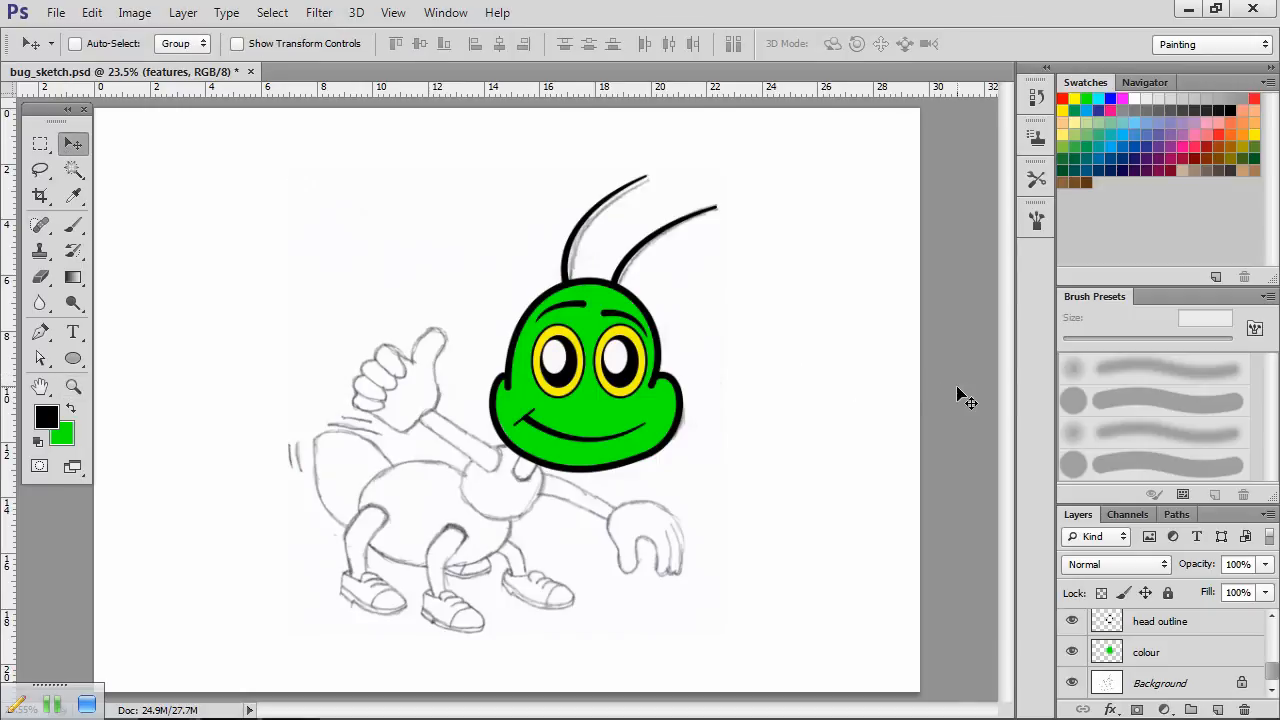